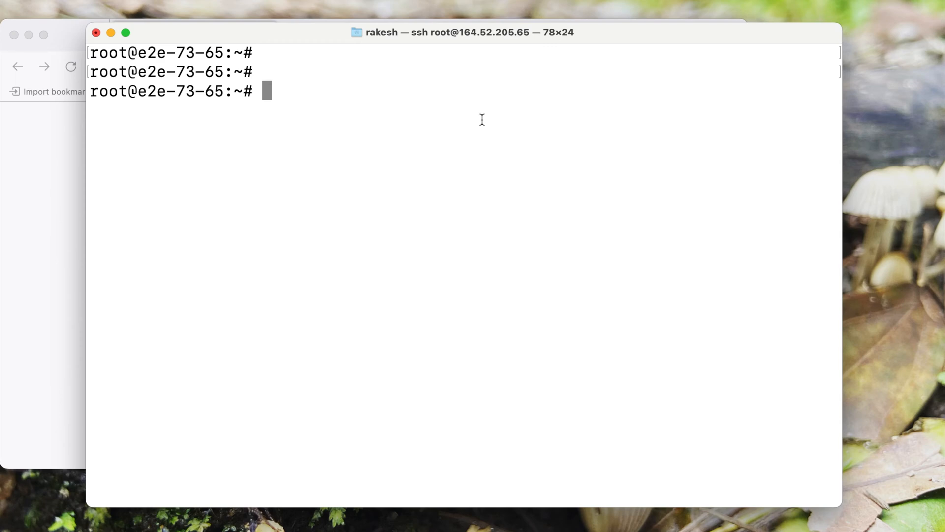
Step: Create the user rakesh with adduser, setting a password and accepting the default details
type("a")
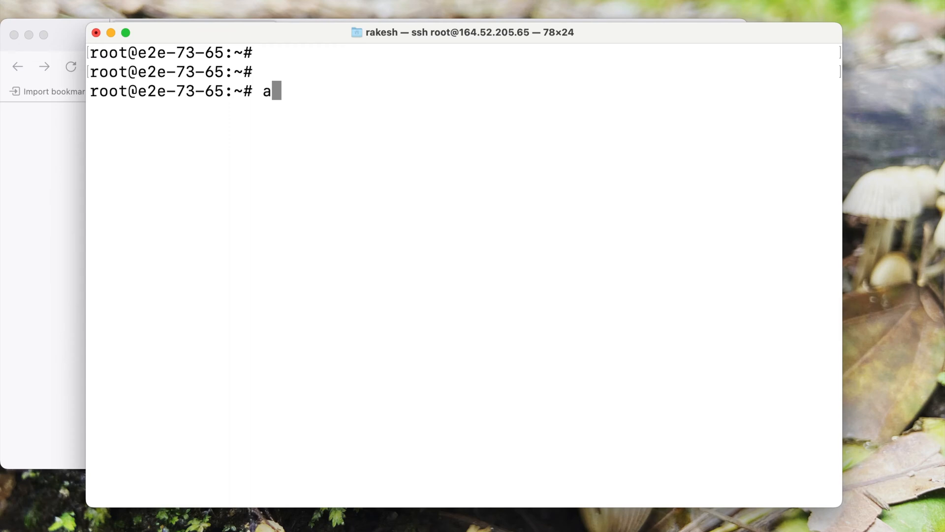
type("dduser rakes")
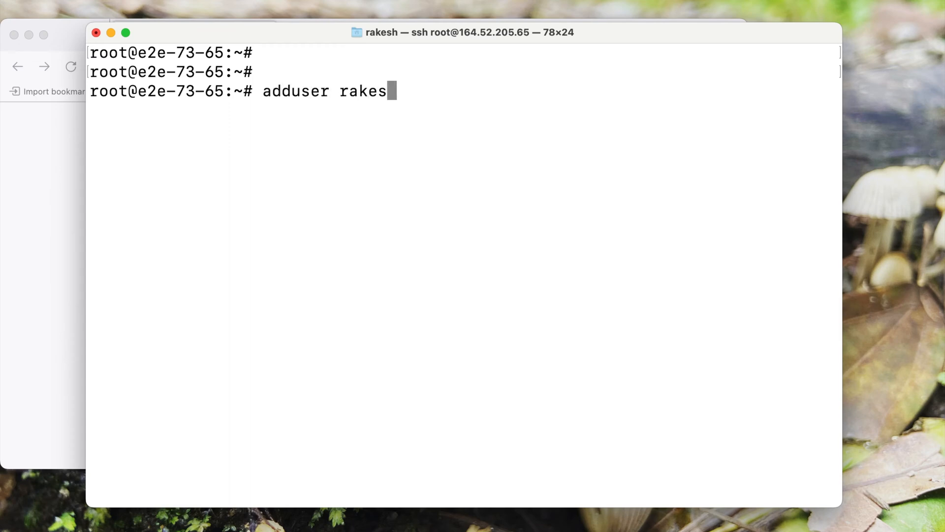
key("Return")
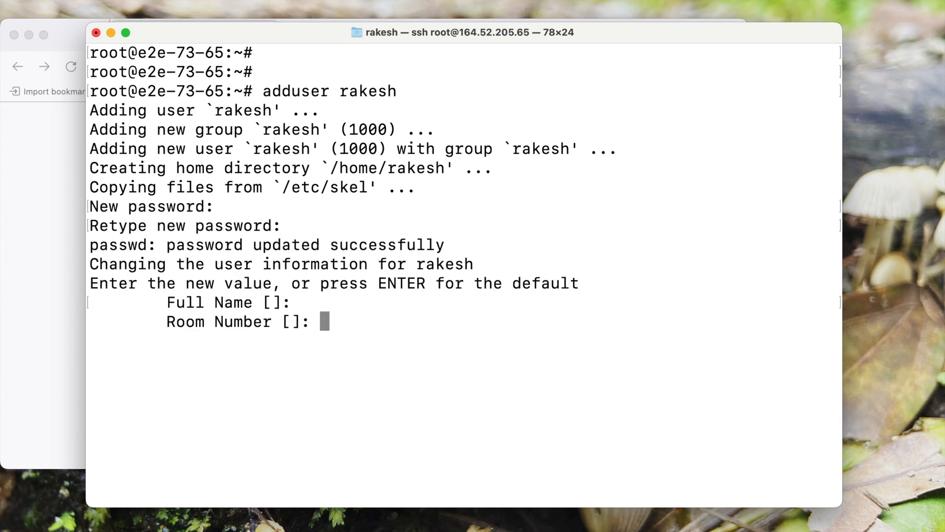
key("Return")
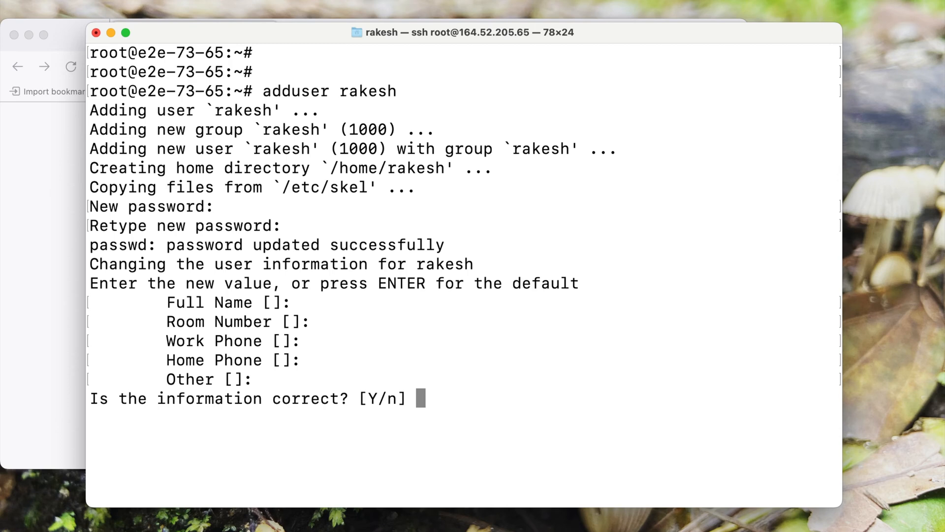
type("Y")
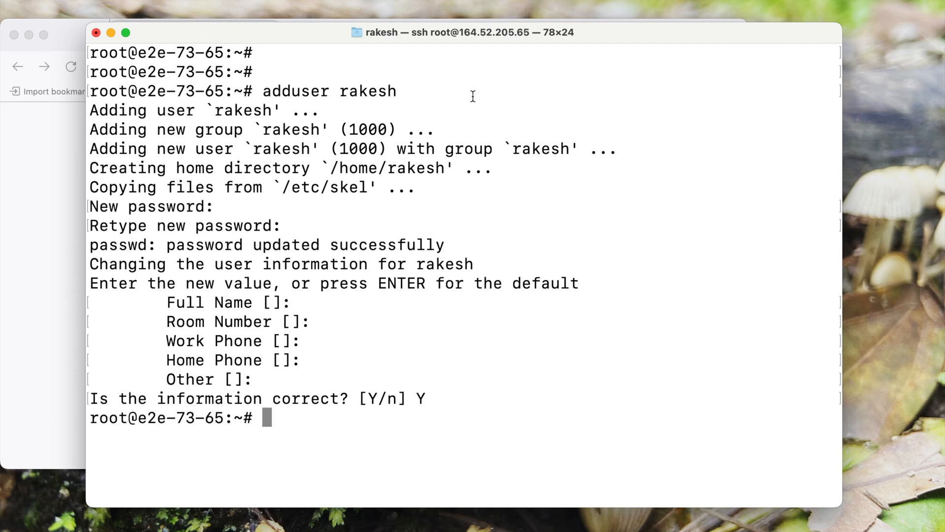
Step: Add rakesh to the sudo group with usermod -aG sudo
type("us")
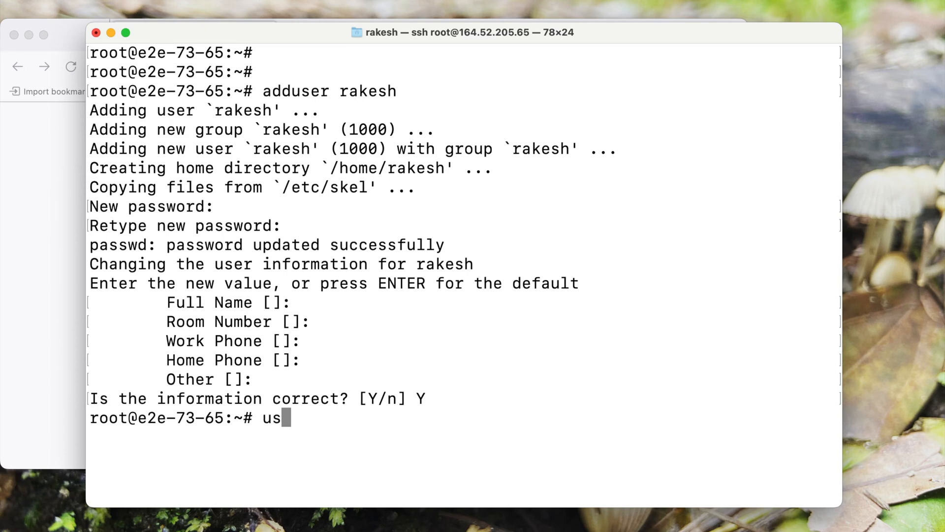
type("er")
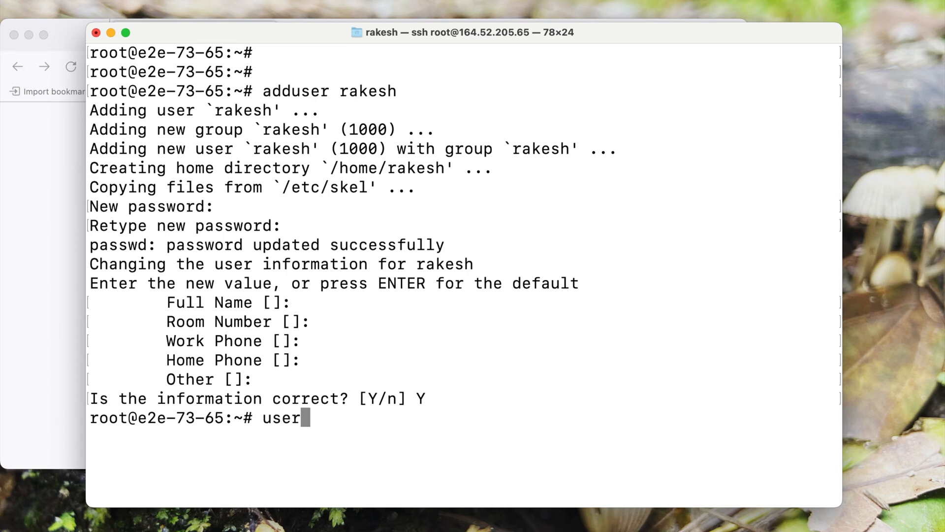
type("mod -aG sudo rakesh")
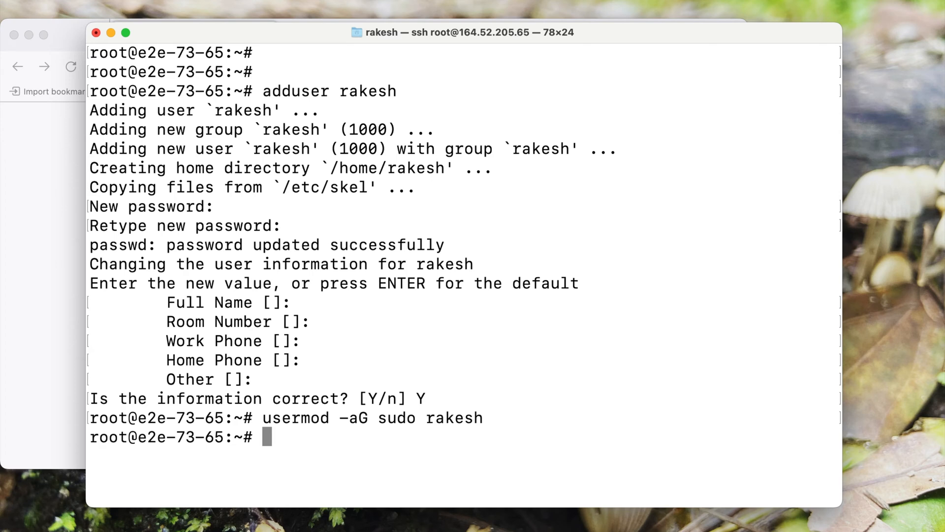
Step: List the ufw application profiles and allow OpenSSH through the firewall
type("ufw")
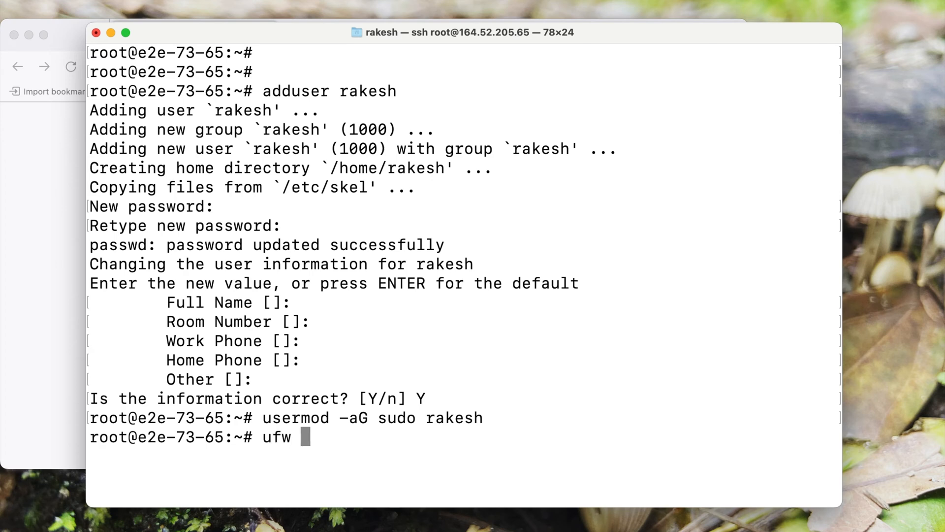
type("app")
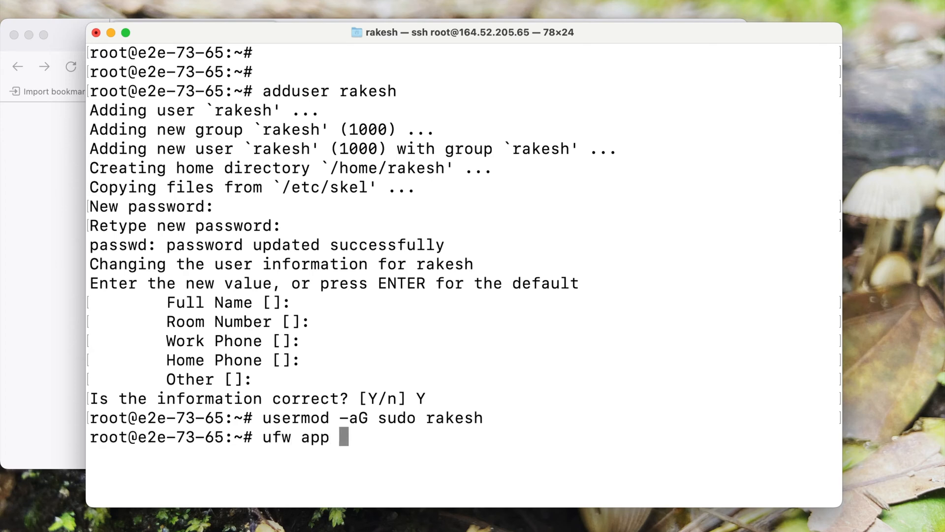
type("list")
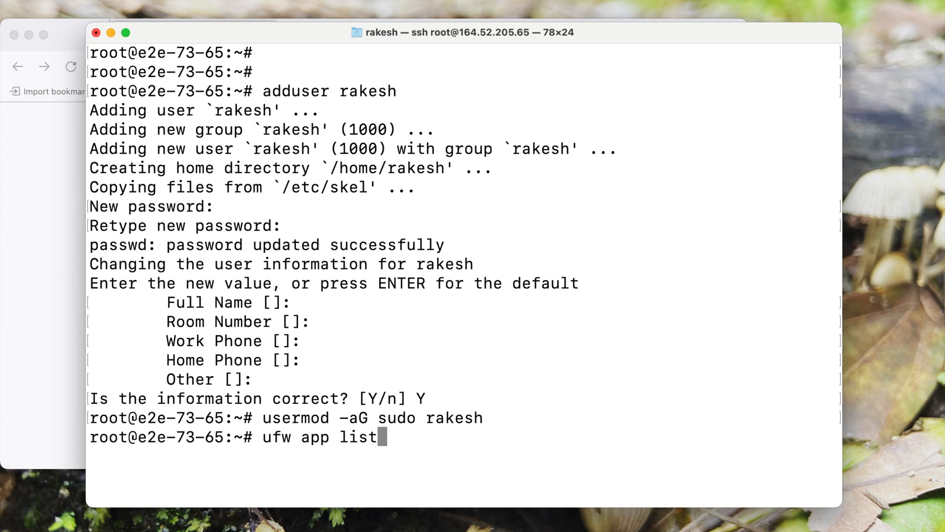
key("Return")
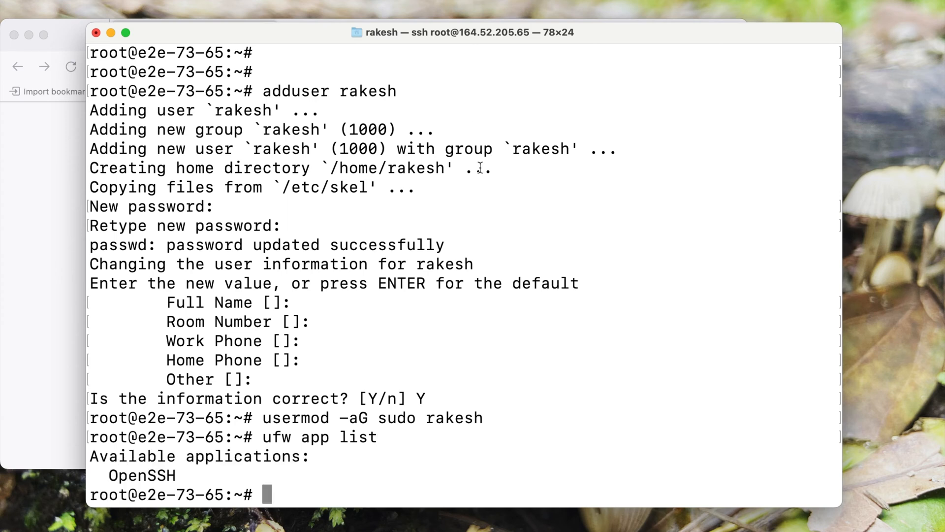
type("u")
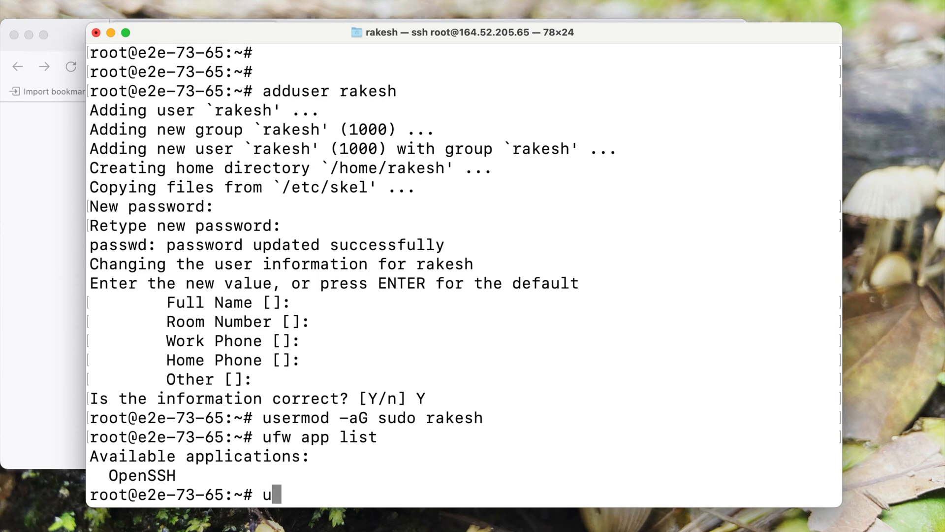
type("fw allow OpenSSH")
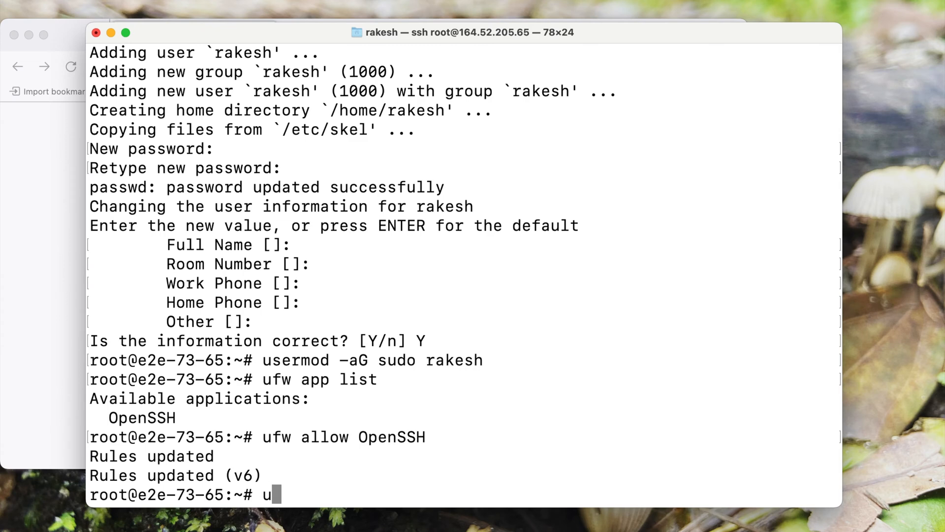
Step: Enable the firewall, answering y, and check its status
type("fw enable")
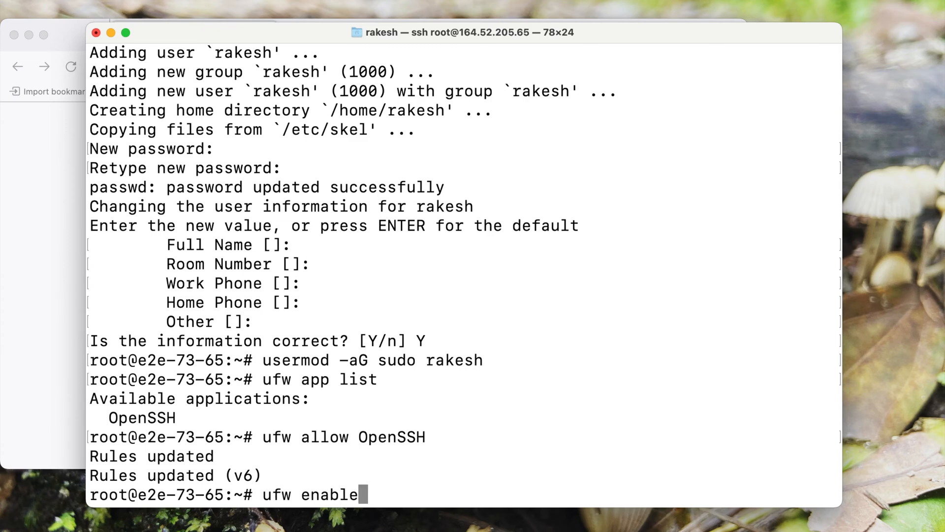
key("Return")
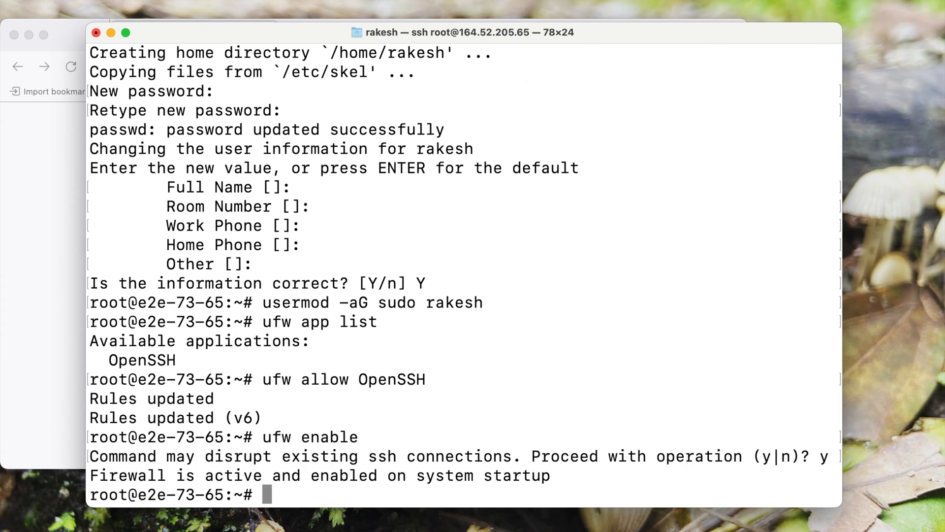
type("us")
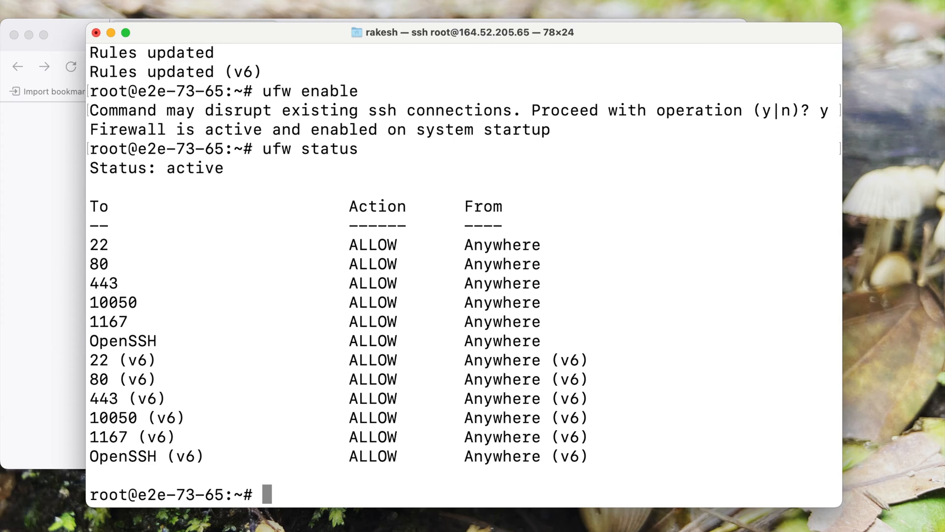
Step: Switch to the rakesh user's shell with su
type("su")
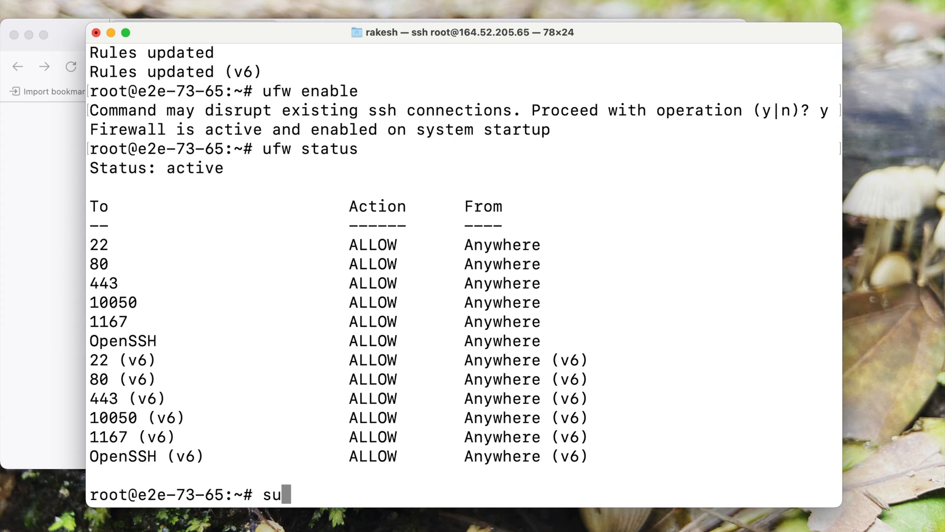
type("rakesh")
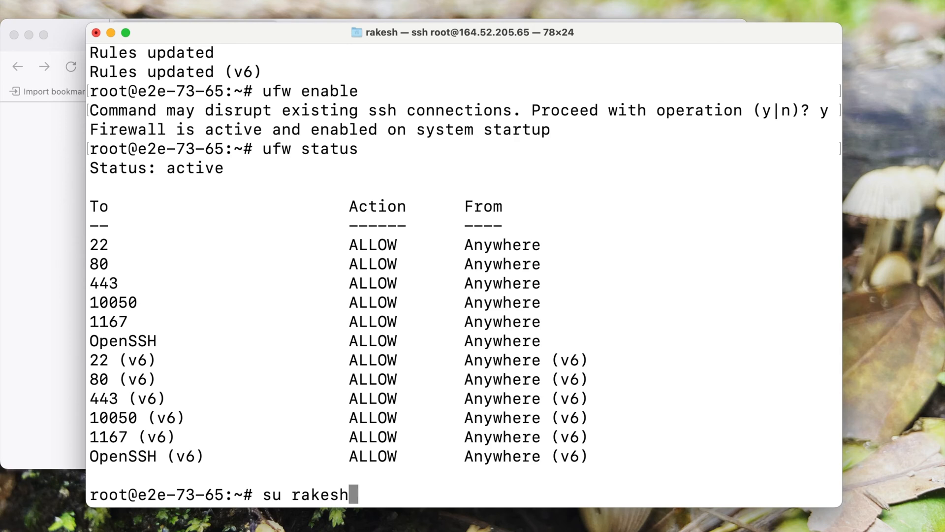
key("Return")
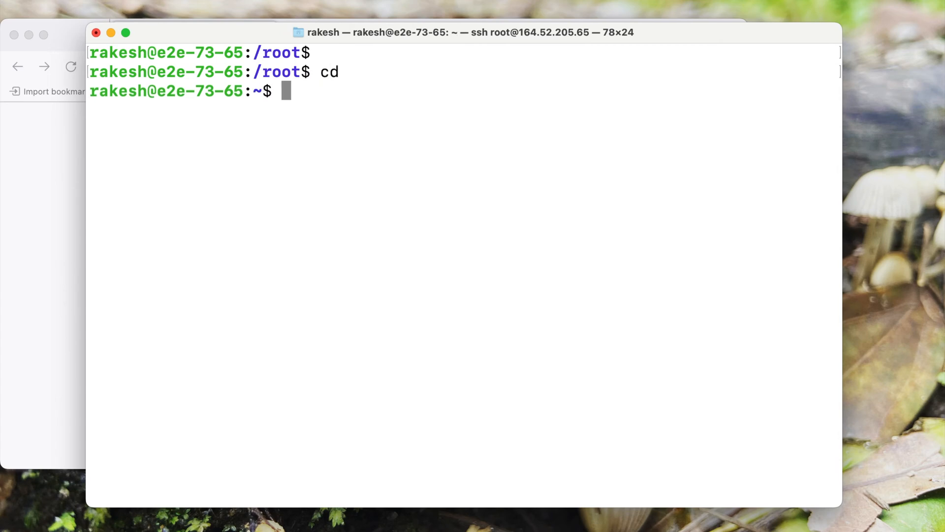
Step: Run sudo apt update, supplying the administrator password
type("s")
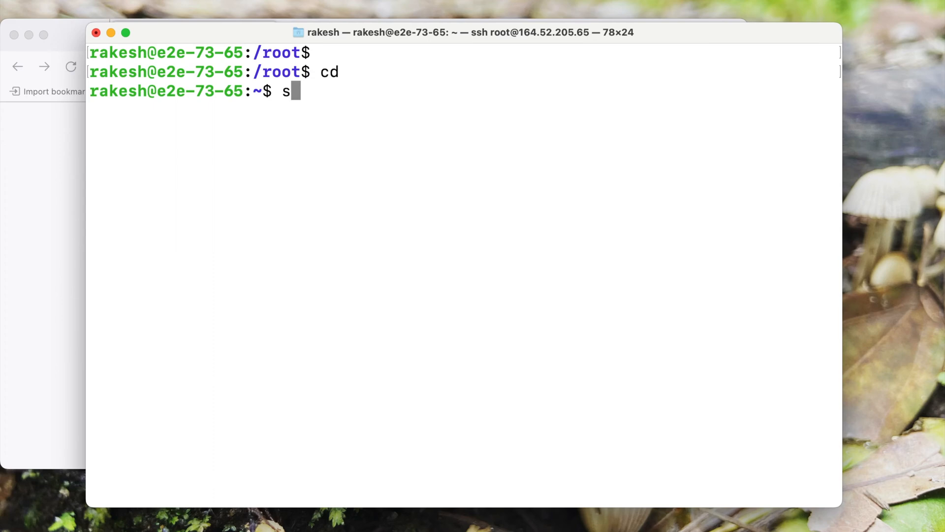
type("udo ap")
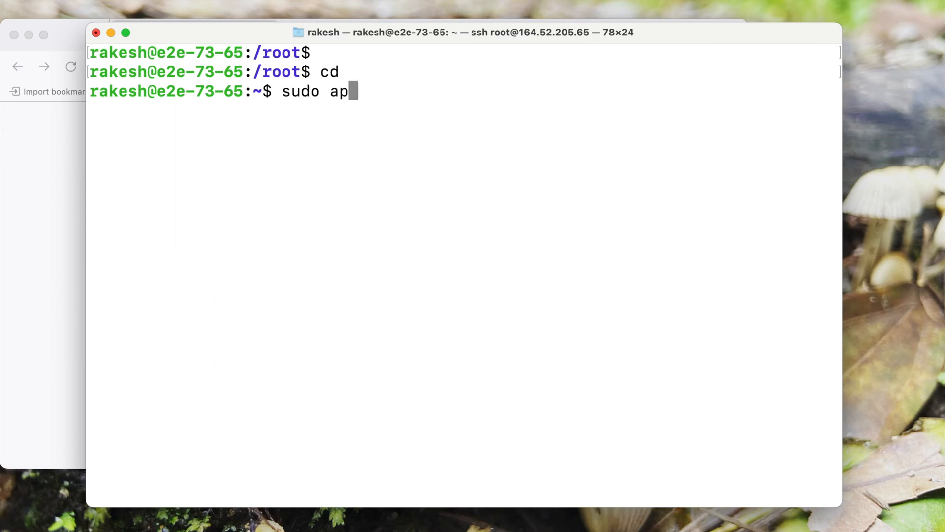
type("t update")
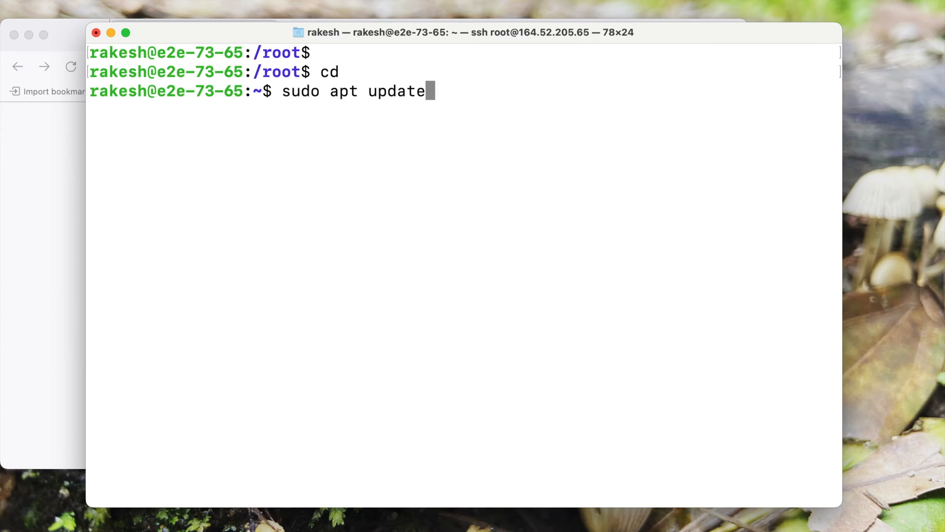
key("Return")
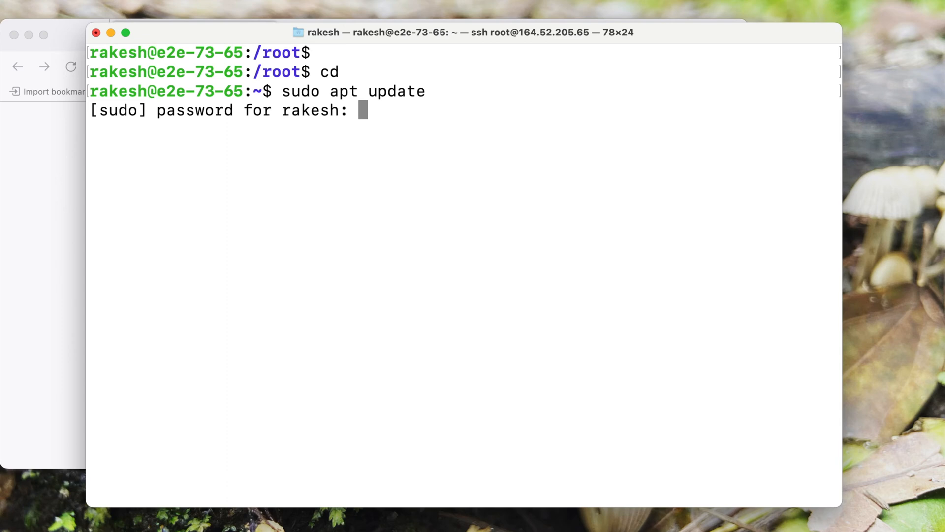
key("Return")
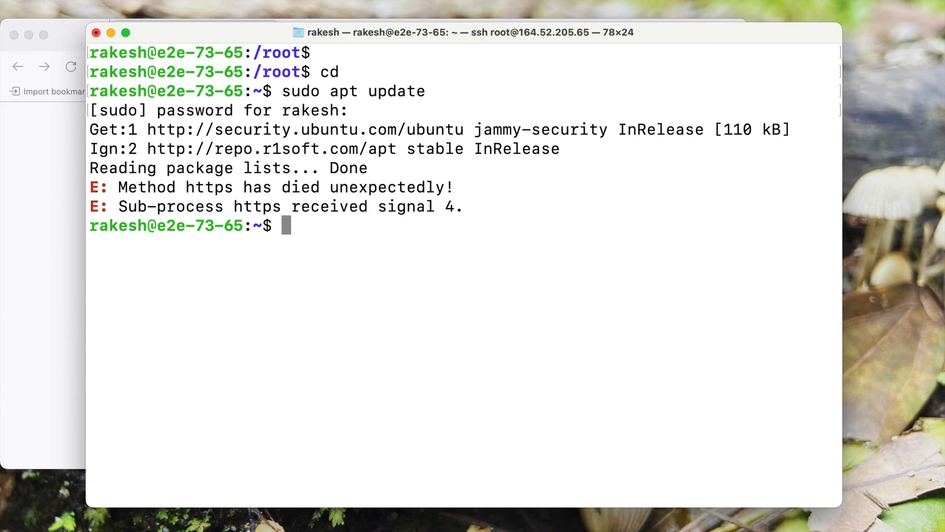
Step: Add export GNUTLS_CPUID_OVERRIDE=0x1 to /etc/environment in nano, save it, and rerun the update
type("nano")
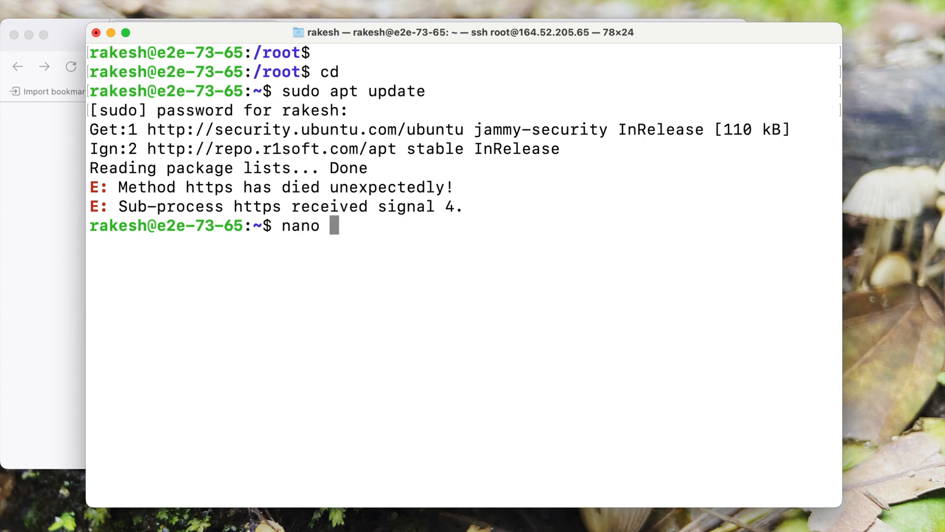
type("/etc/")
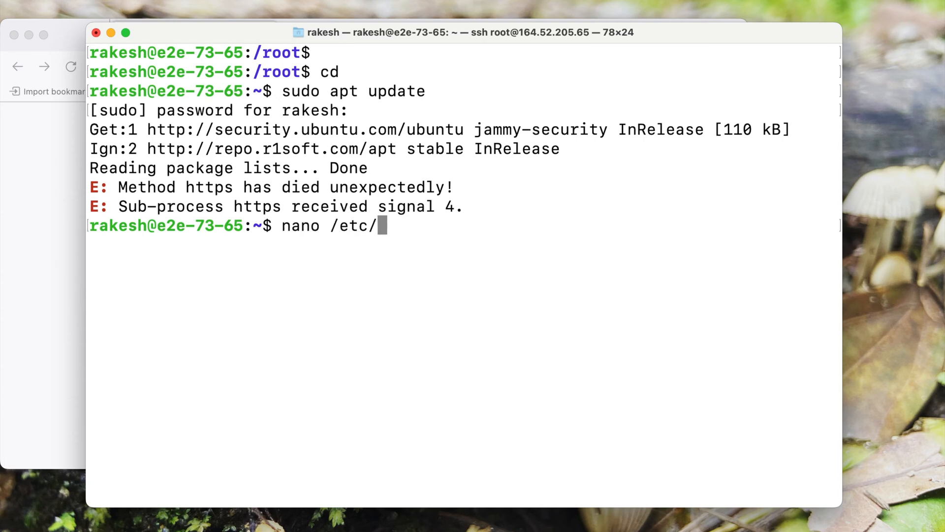
type("environment")
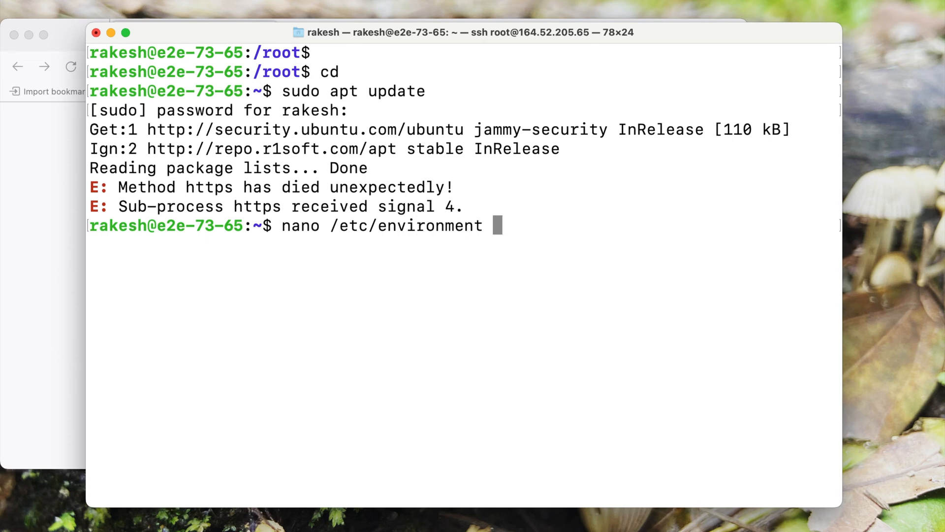
key("Return")
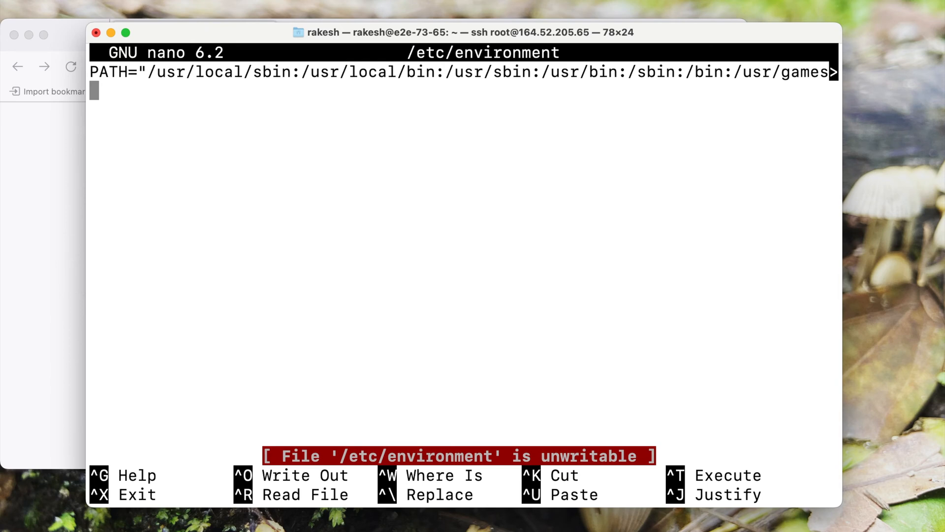
type("export GNUTLS_CPUID_OVERRIDE=0x1")
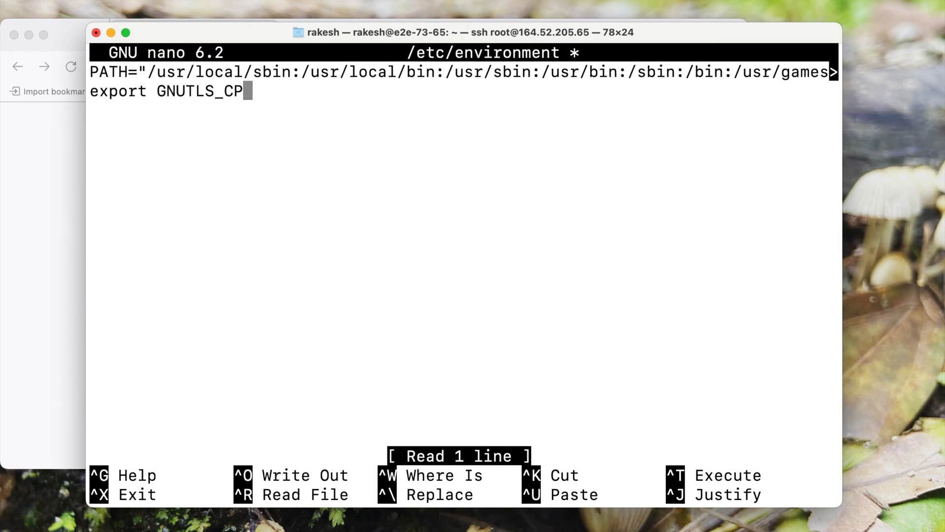
key("ctrl+x")
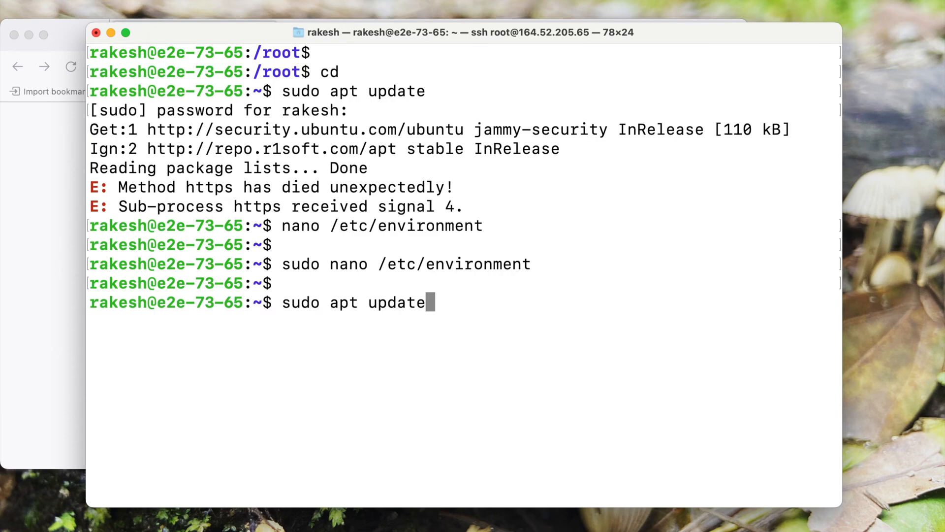
key("Return")
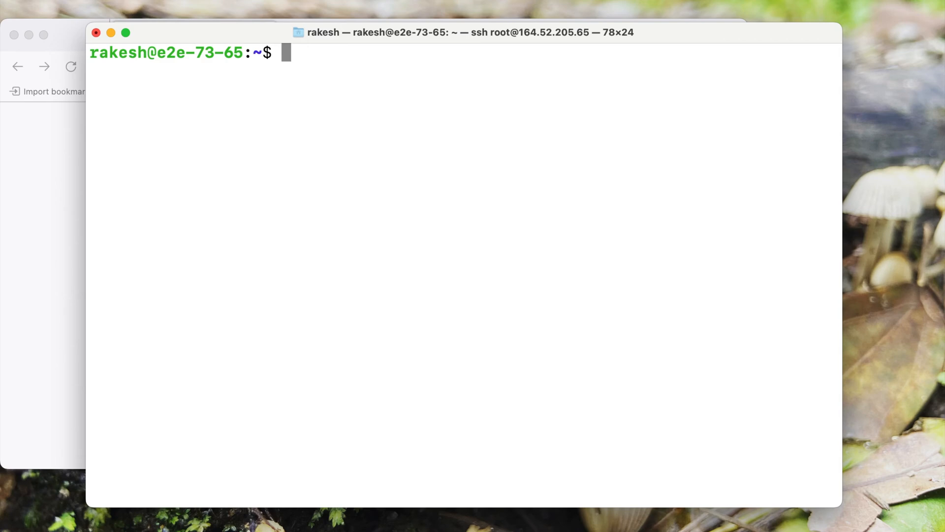
Step: Install python3-venv, python3-dev, libpq-dev, nginx and curl via sudo apt, accepting the default service restarts
type("sudo")
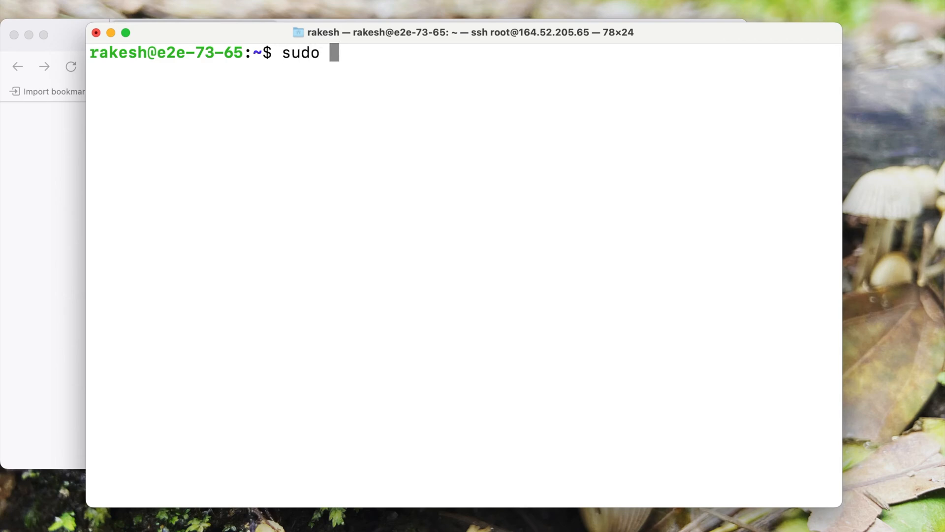
type("apt")
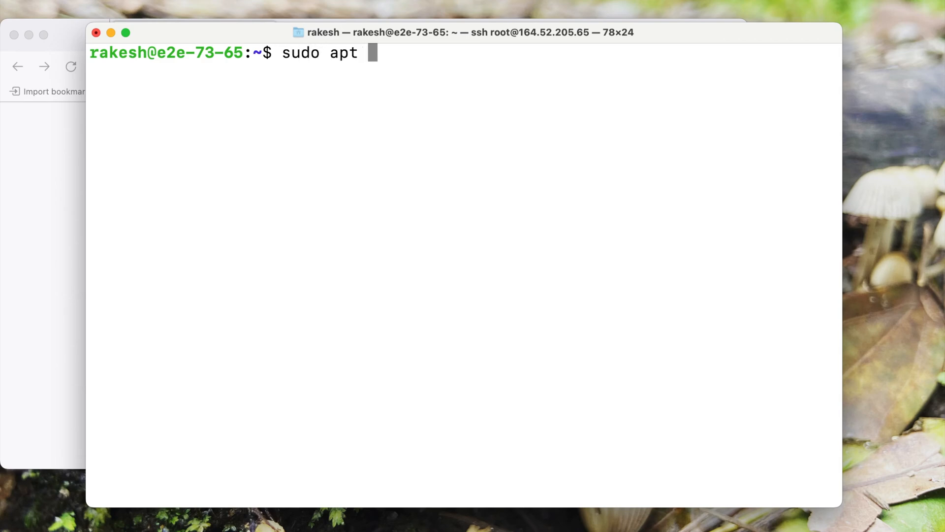
type("inst")
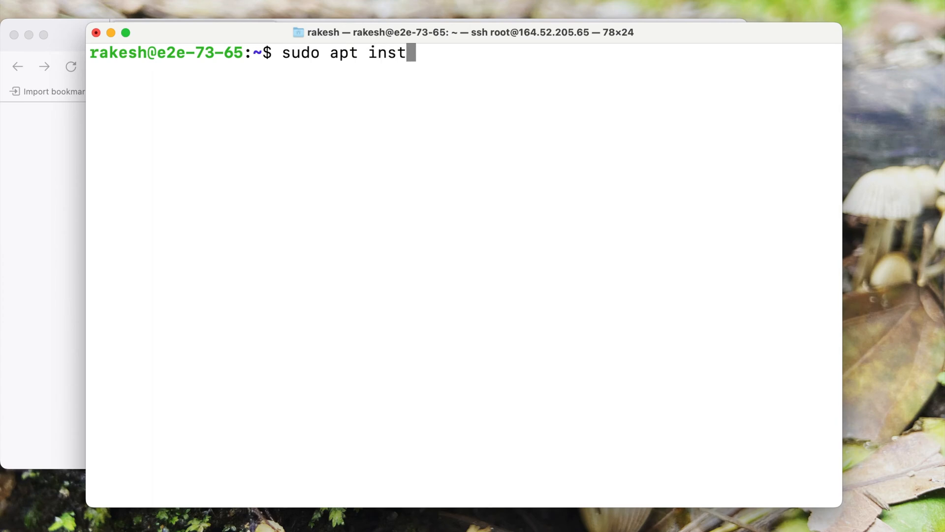
type("all")
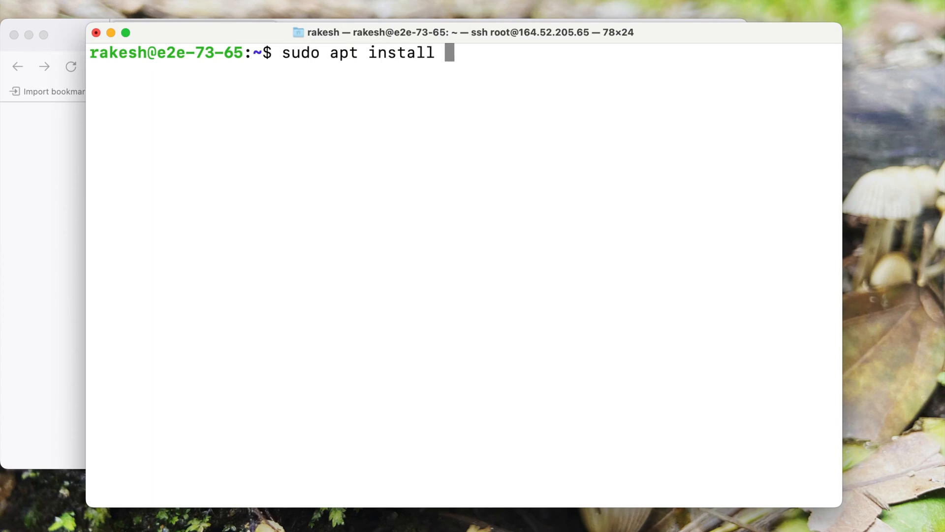
type("python3-")
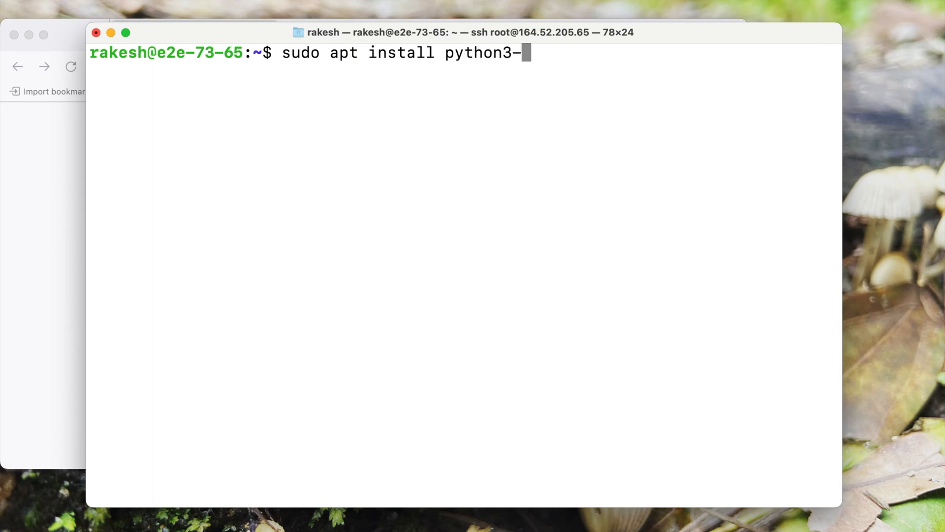
type("venv")
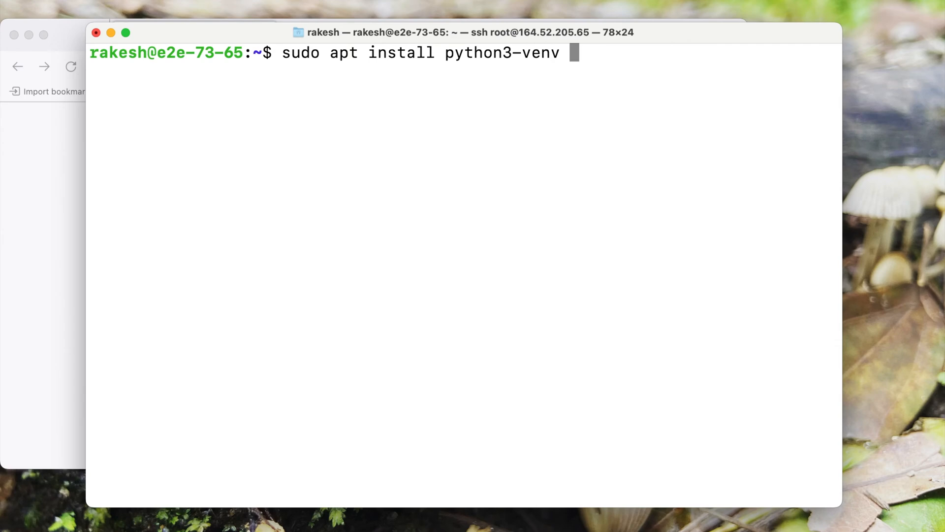
type("python3-dev li")
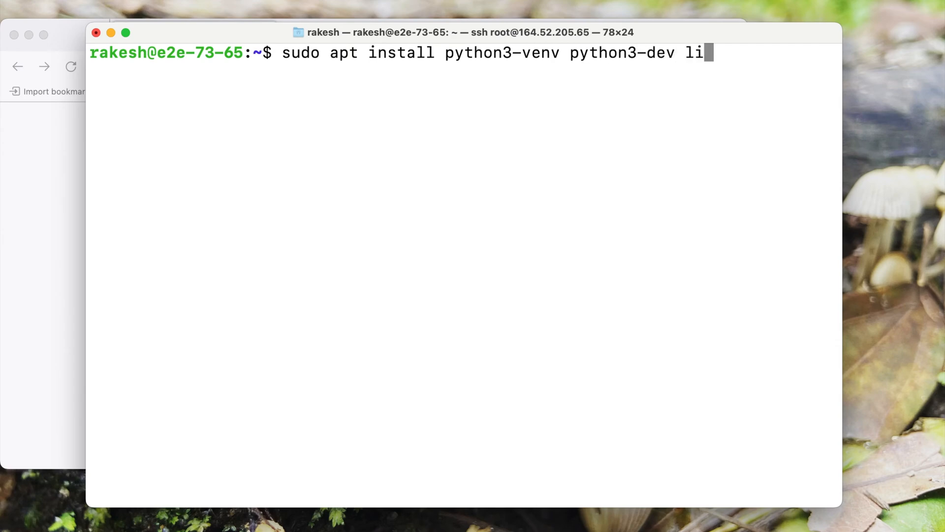
type("bq-dev nginx curl")
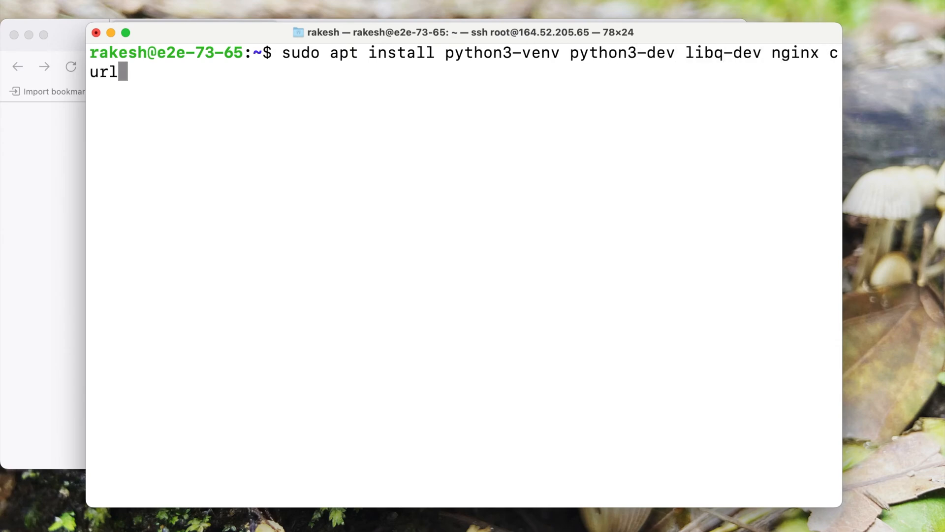
key("Return")
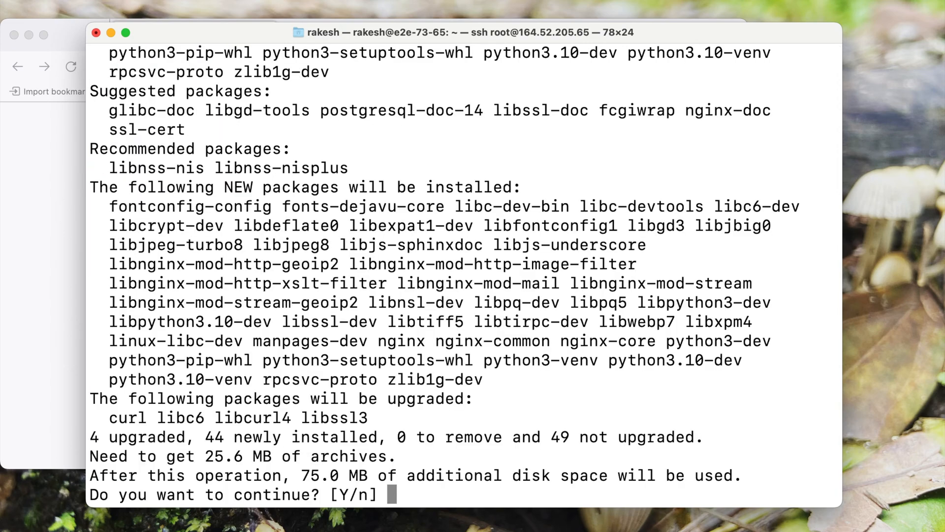
type("Y")
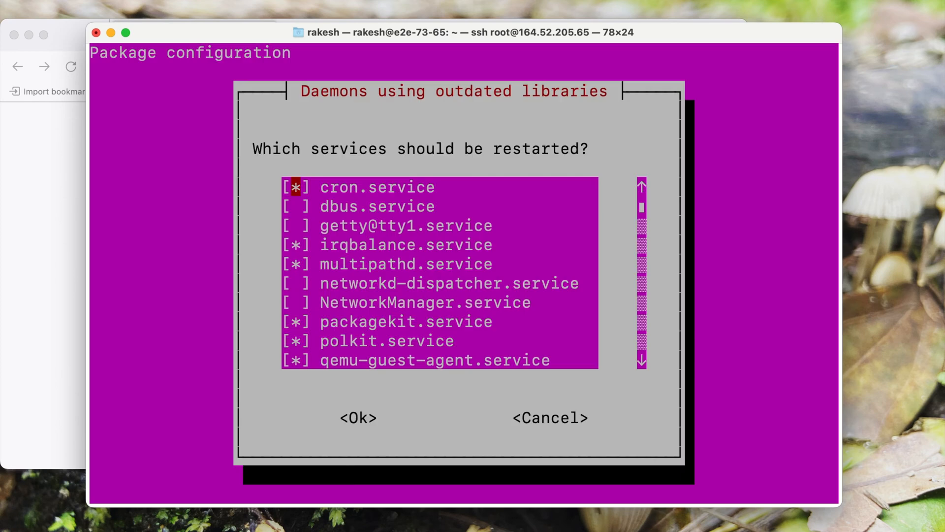
left_click(357, 417)
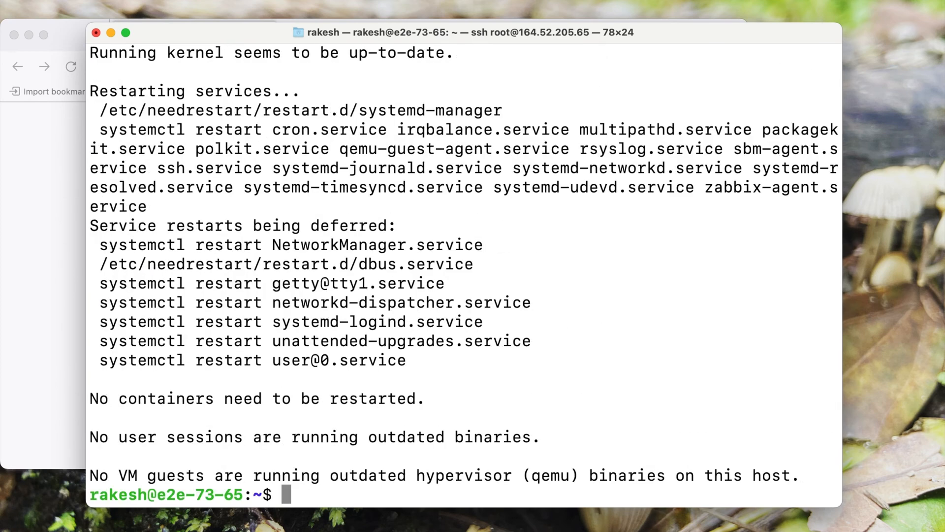
Step: Create the envtestdjango virtual environment with python3 -m venv
type("python")
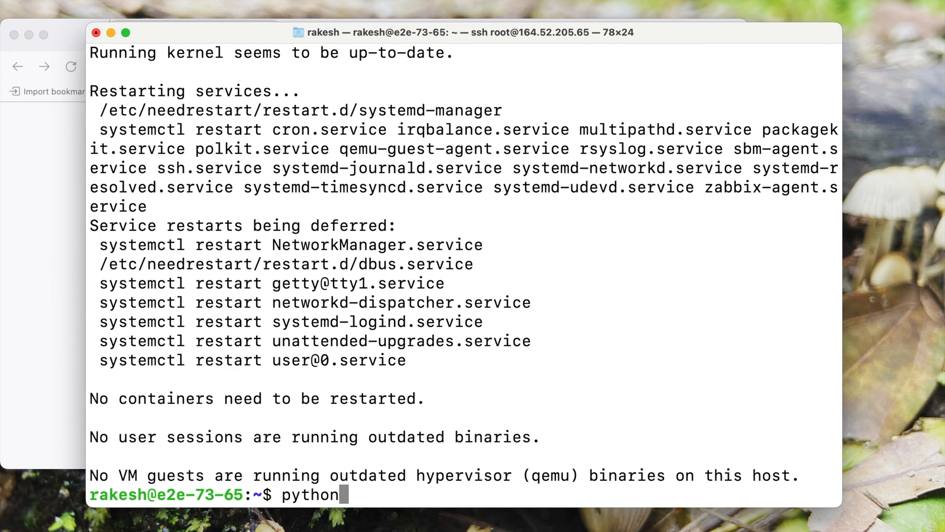
type("3 -m")
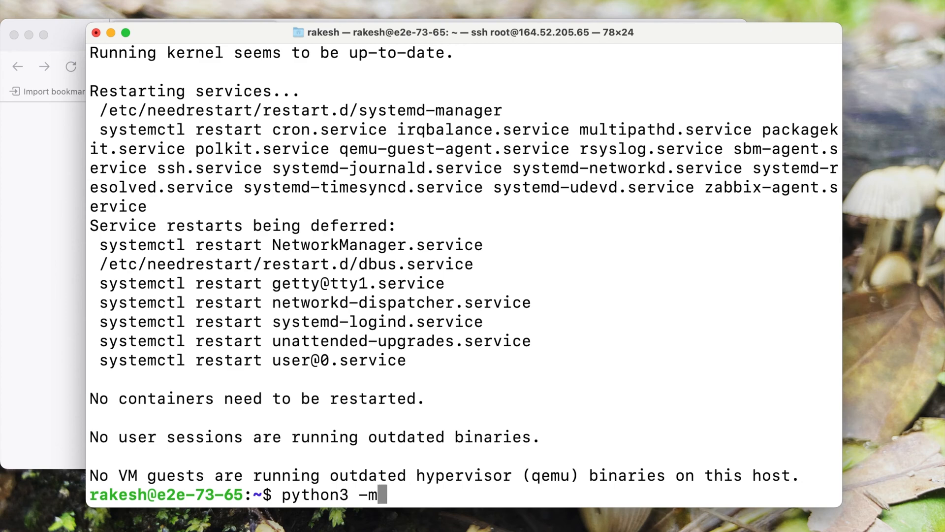
type("venv envtestdjango")
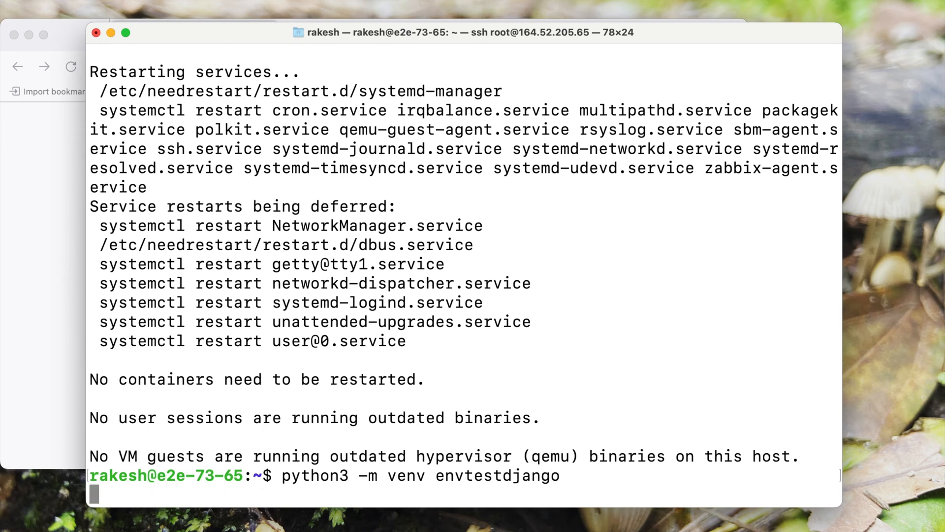
key("Return")
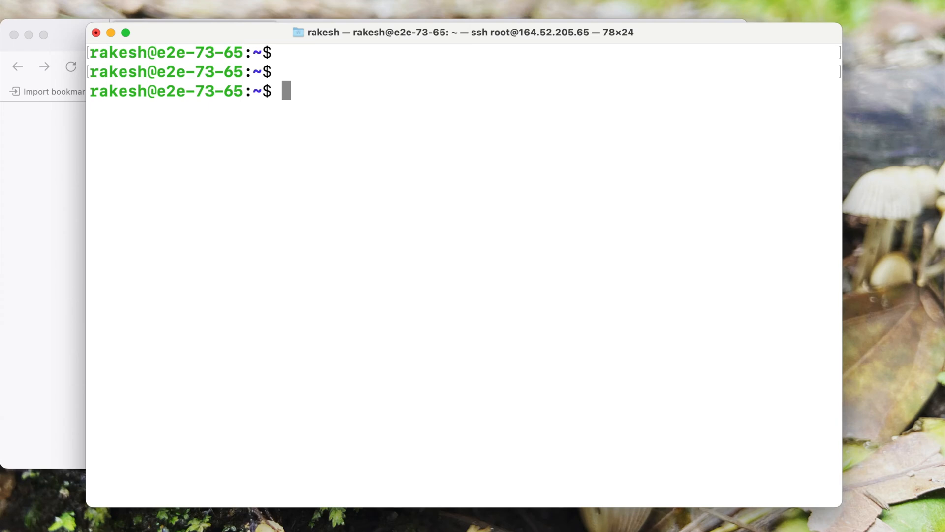
Step: Activate the envtestdjango environment from envtestdjango/bin/activate
type("source")
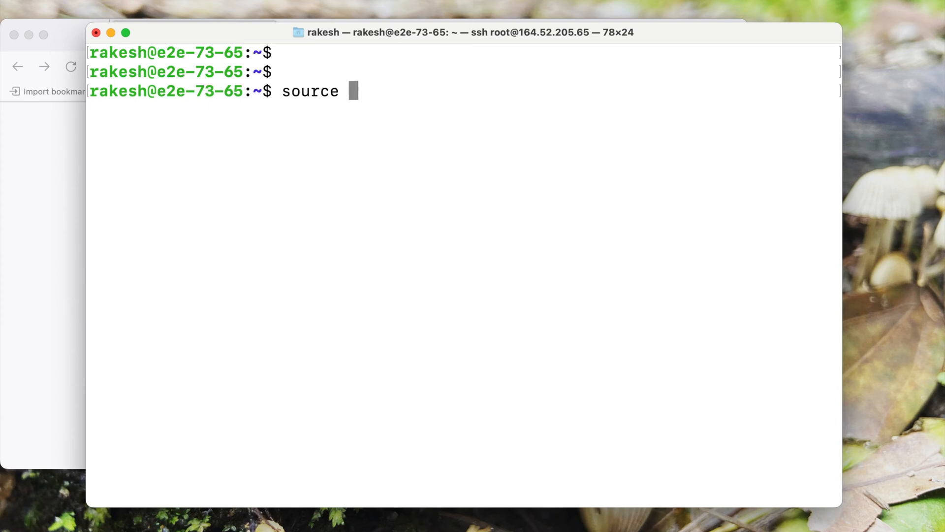
type("envtestdjango/bin/")
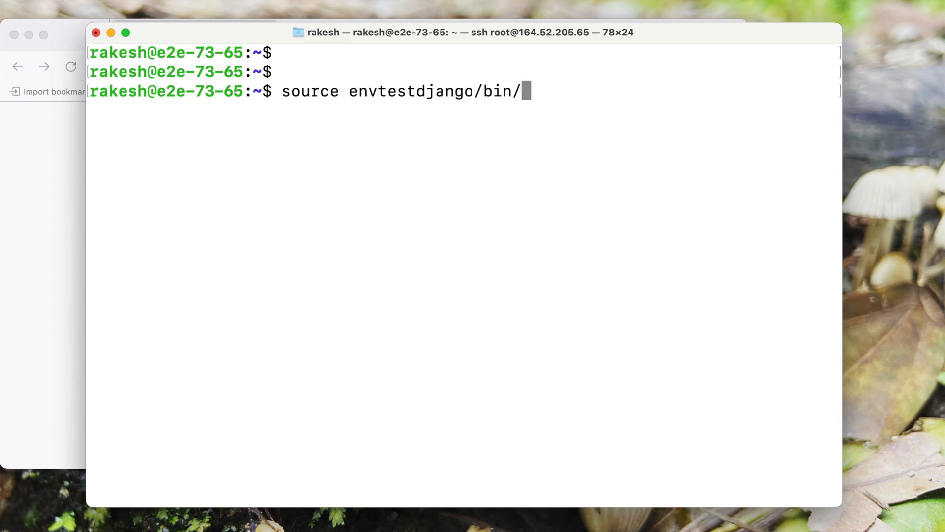
key("Return")
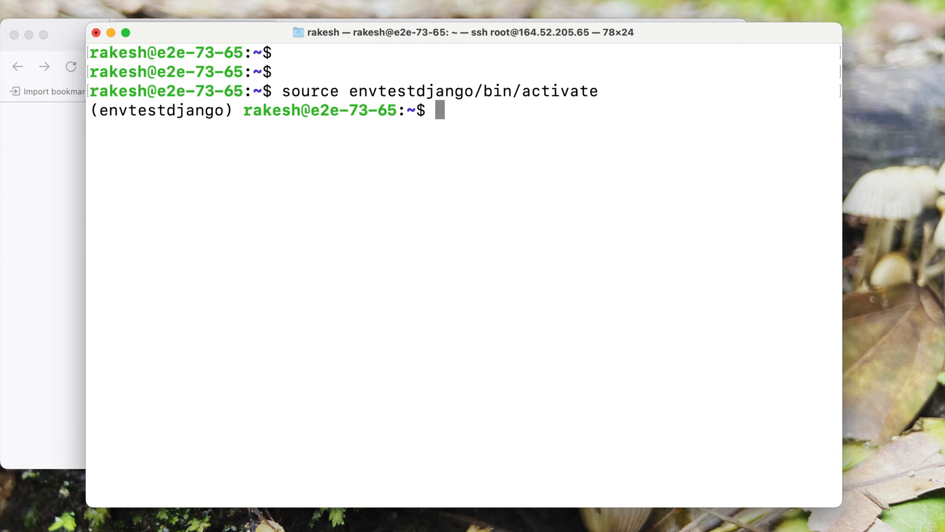
Step: Install Django into the active environment with pip
type("pip inst")
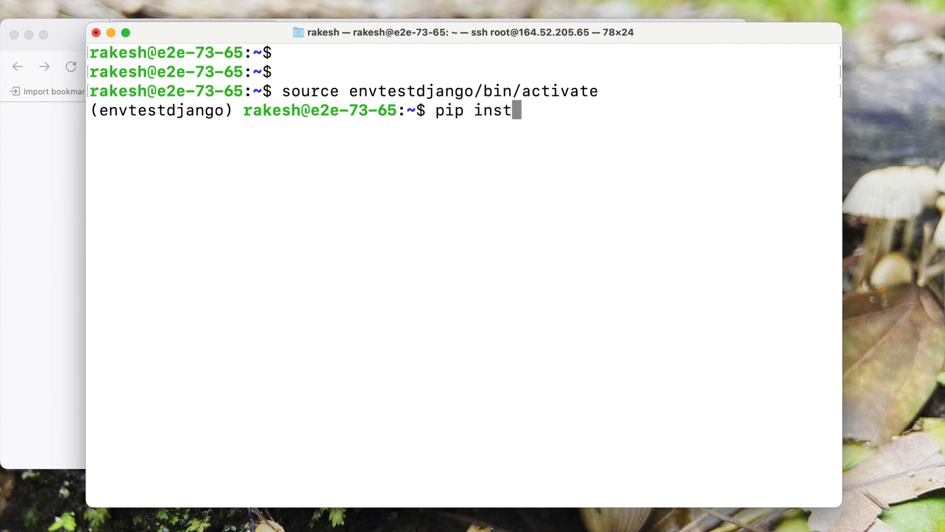
type("all")
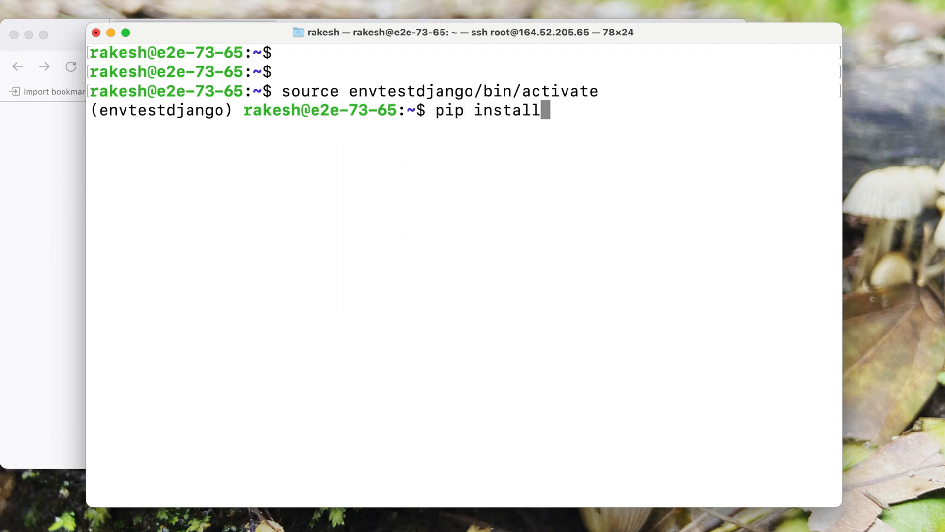
type("django")
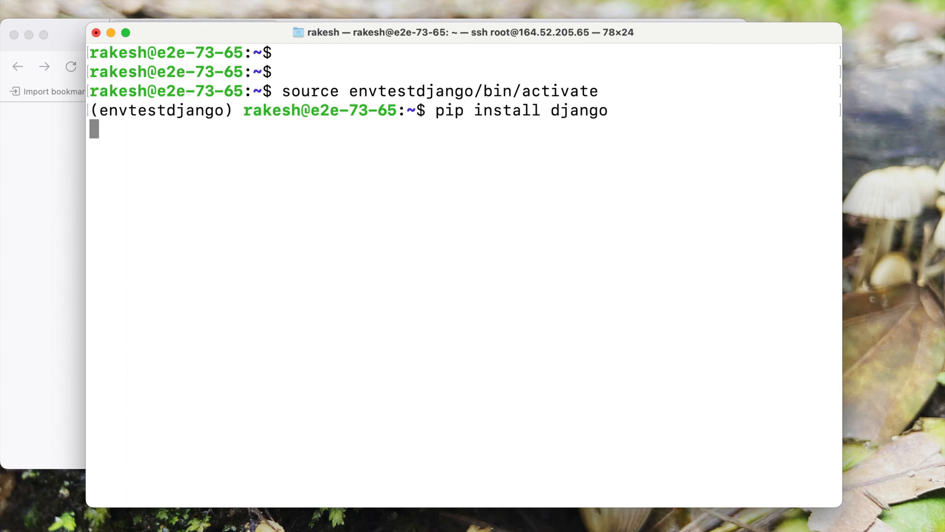
key("Return")
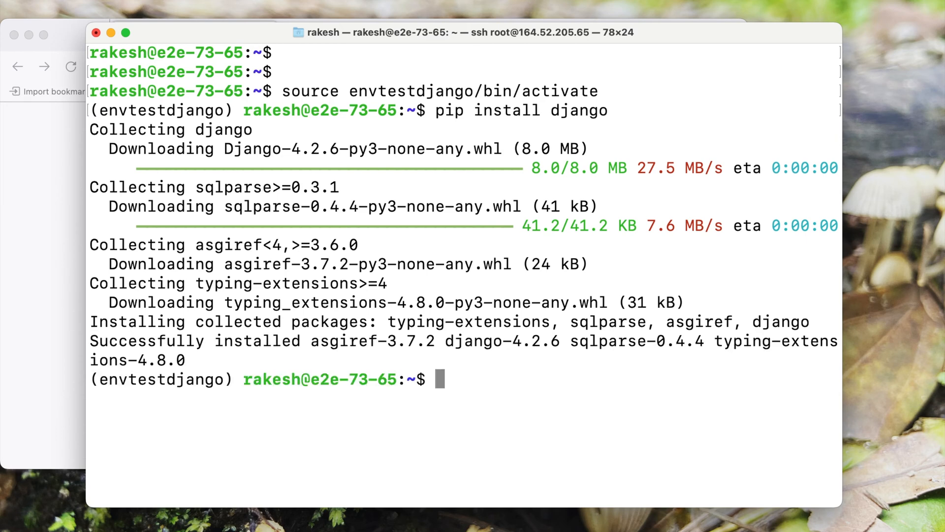
Step: Create the testdjango project with django-admin startproject and list the home folder to verify it
type("dj")
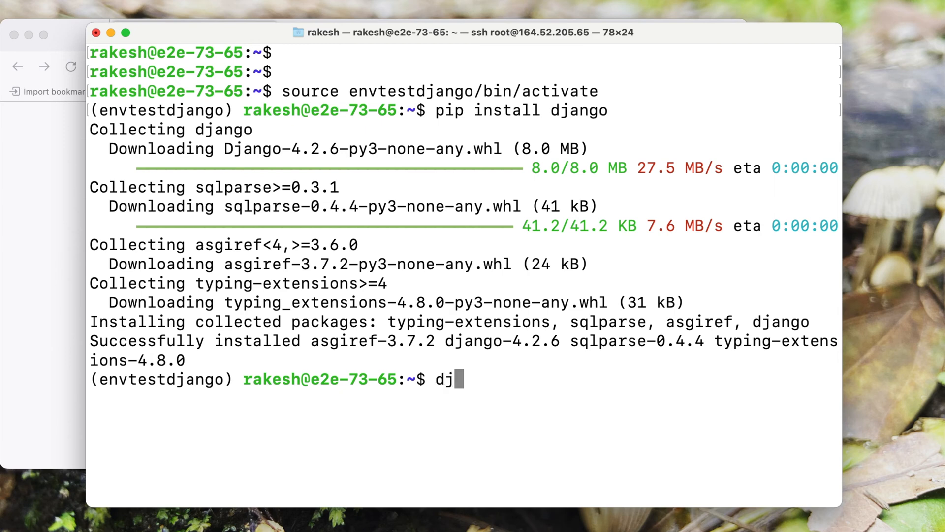
type("ango-admi")
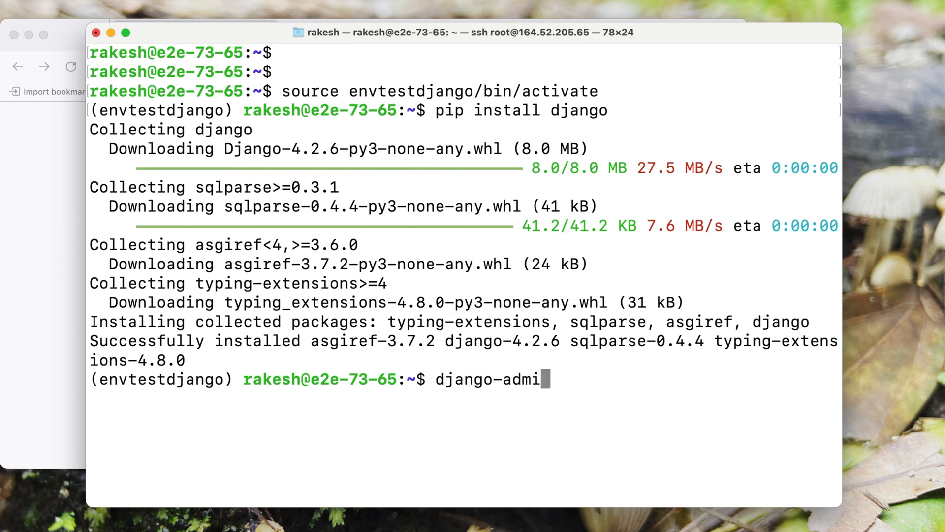
type("startp")
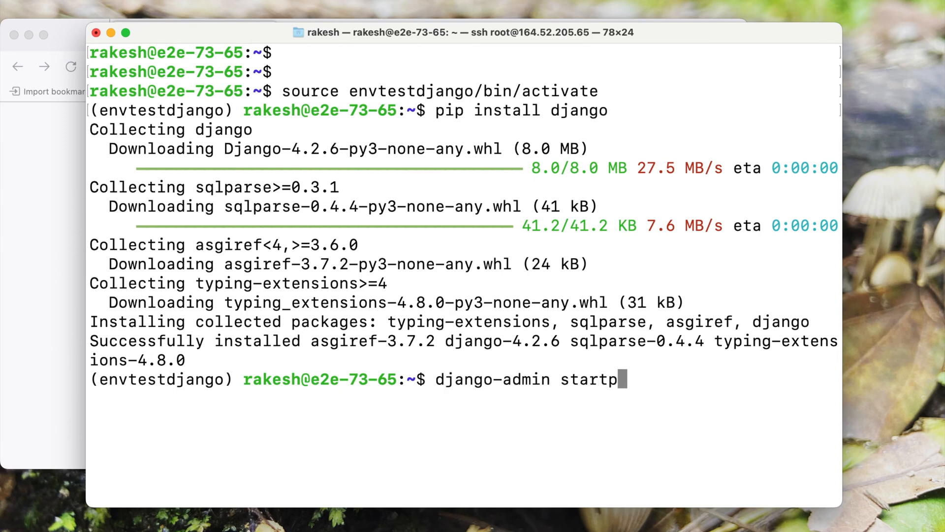
type("roject testdjango")
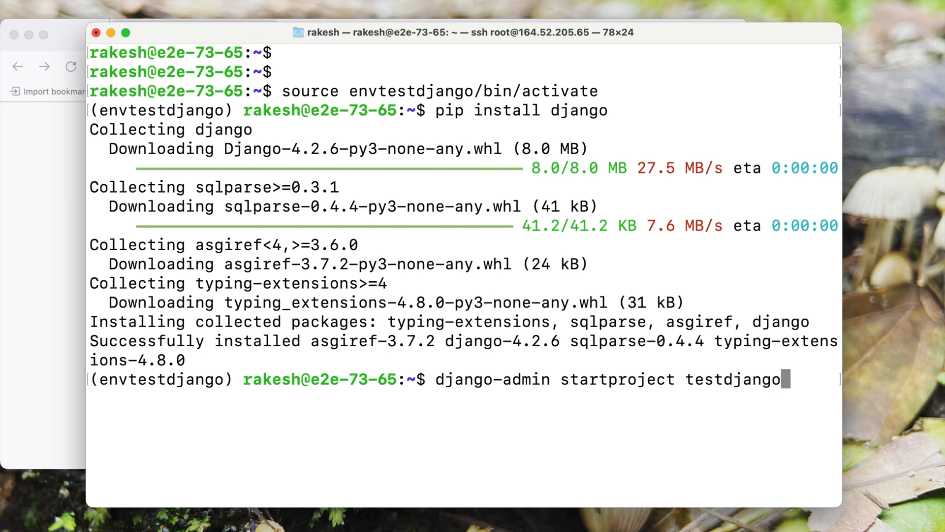
key("Return")
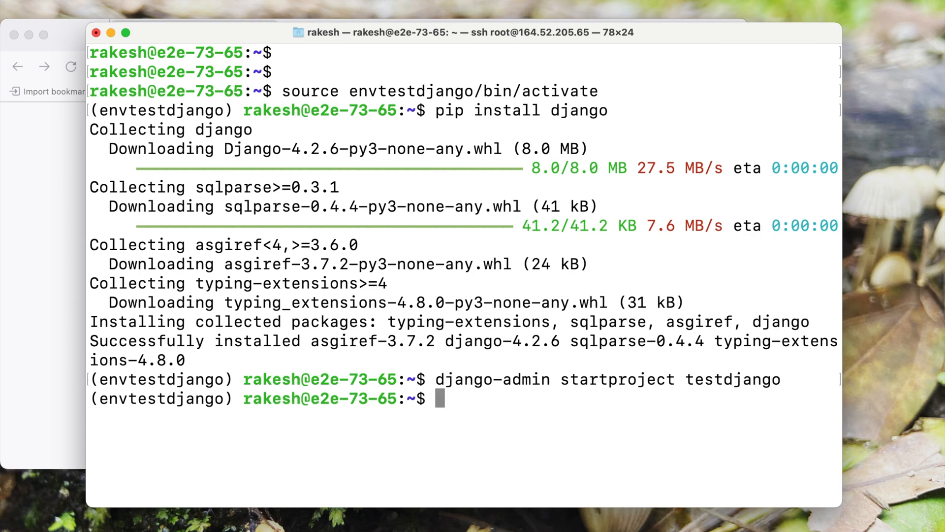
type("ls -la")
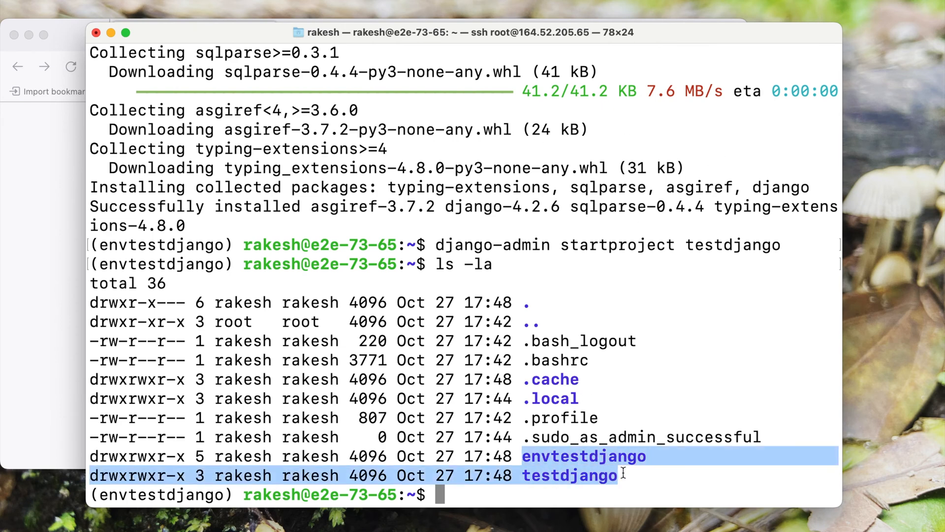
left_click(573, 475)
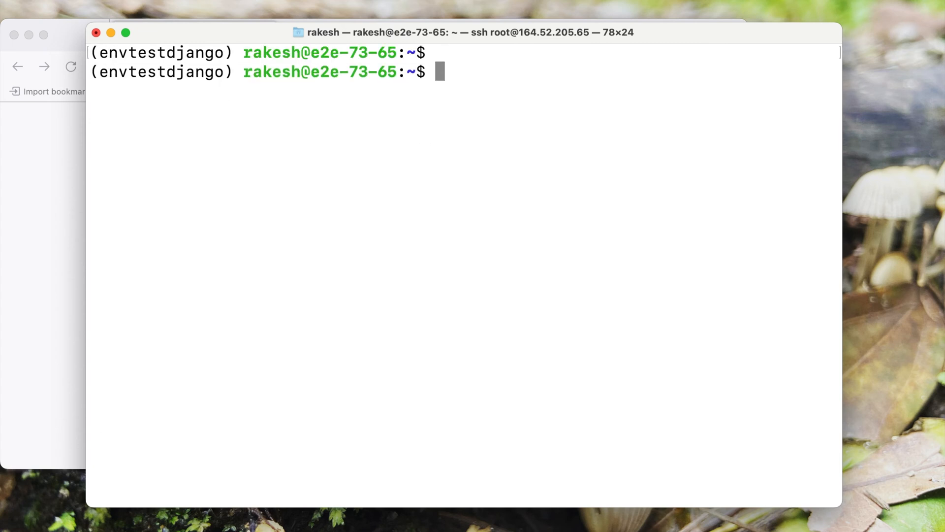
Step: Change into the testdjango project folder
type("cd")
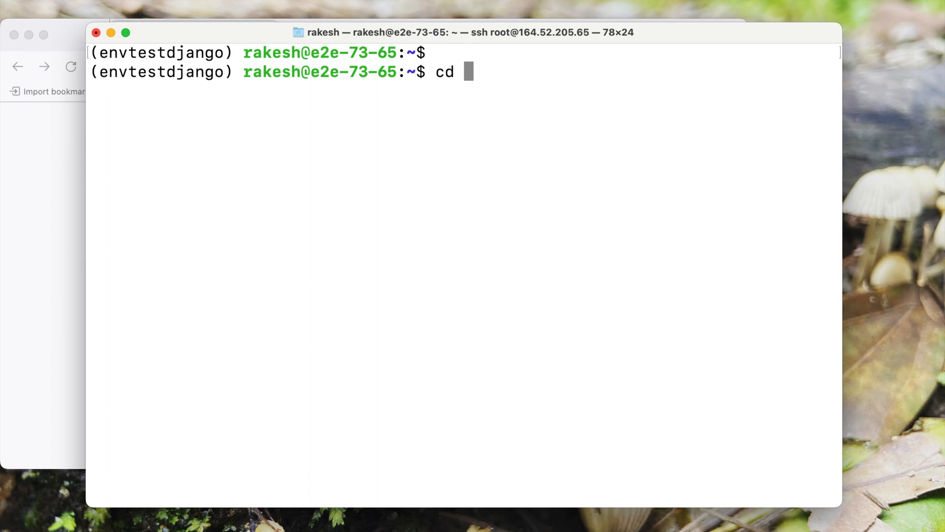
type("testdjango/")
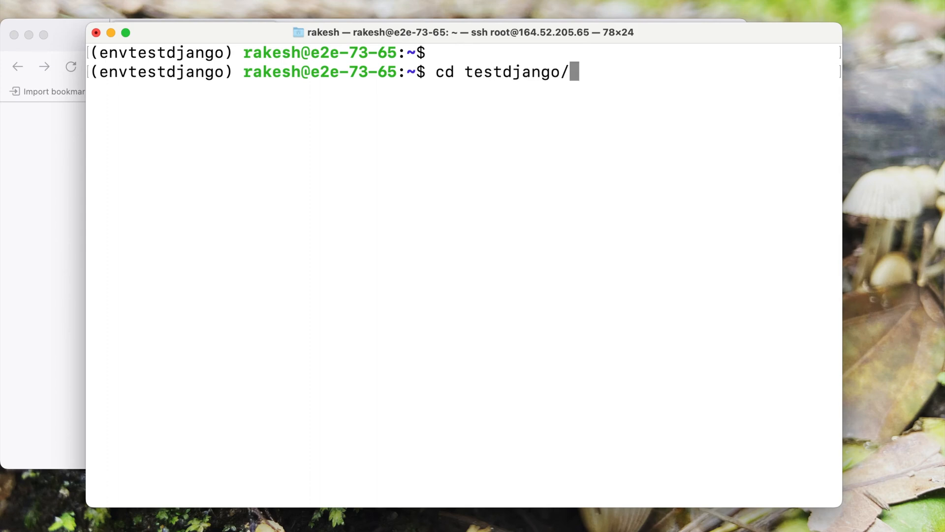
key("Return")
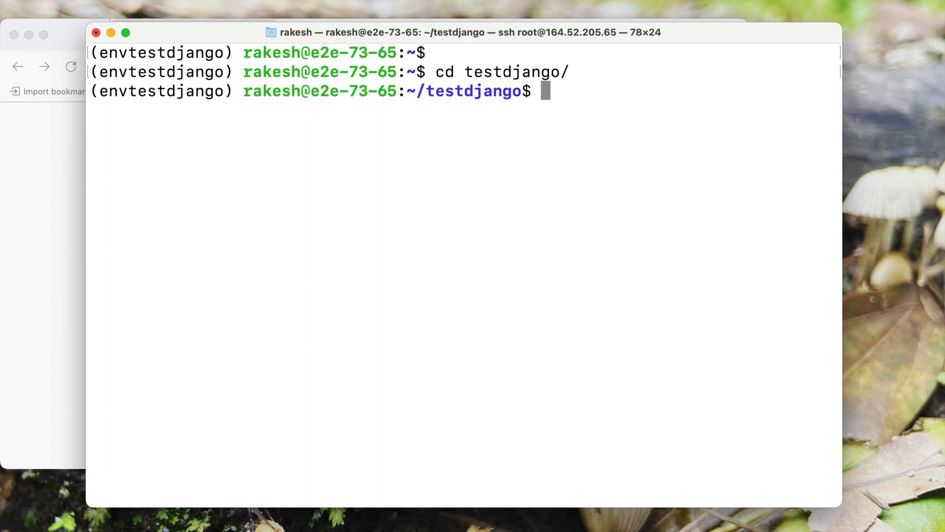
Step: Apply the project's database migrations with python manage.py migrate
type("p")
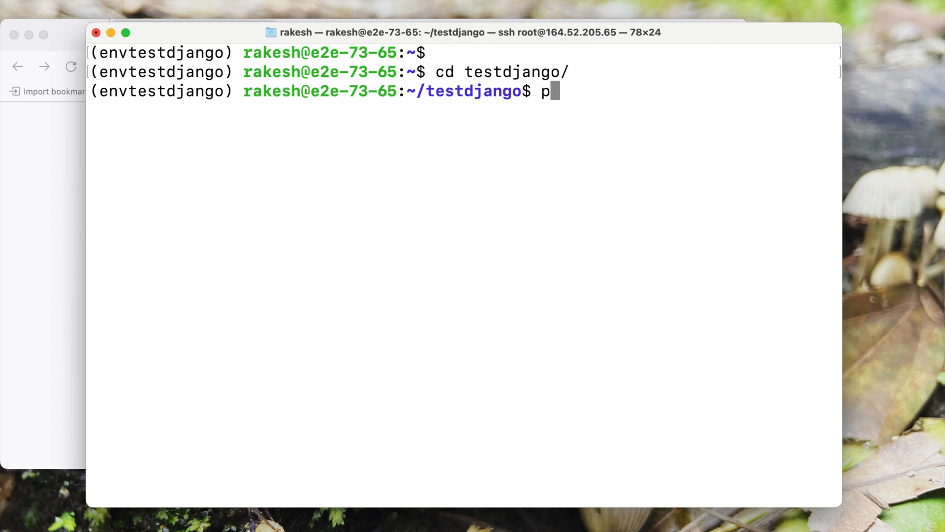
type("ython mana")
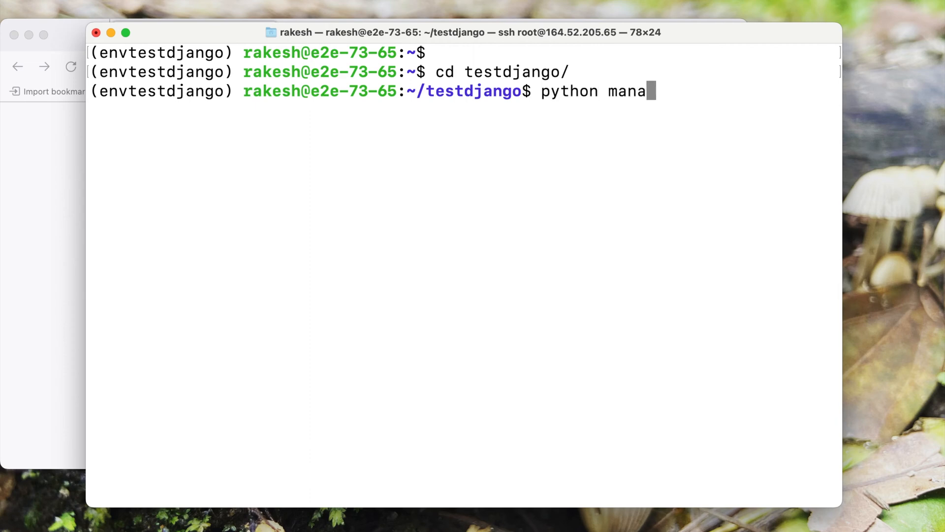
type("ge.py mi")
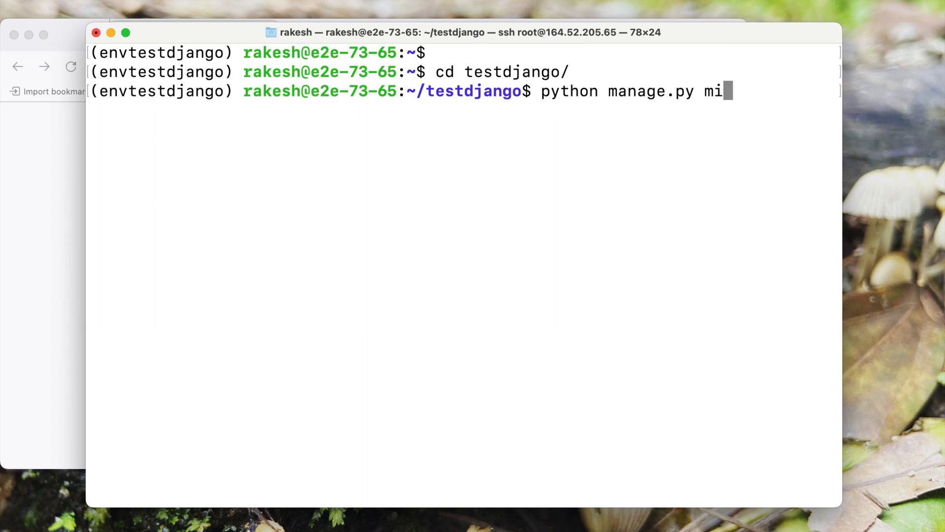
type("grate")
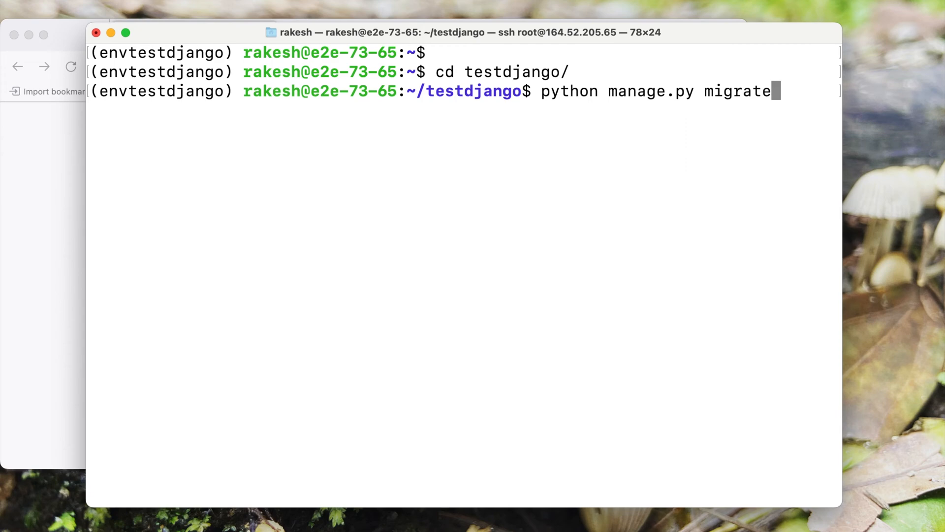
key("Return")
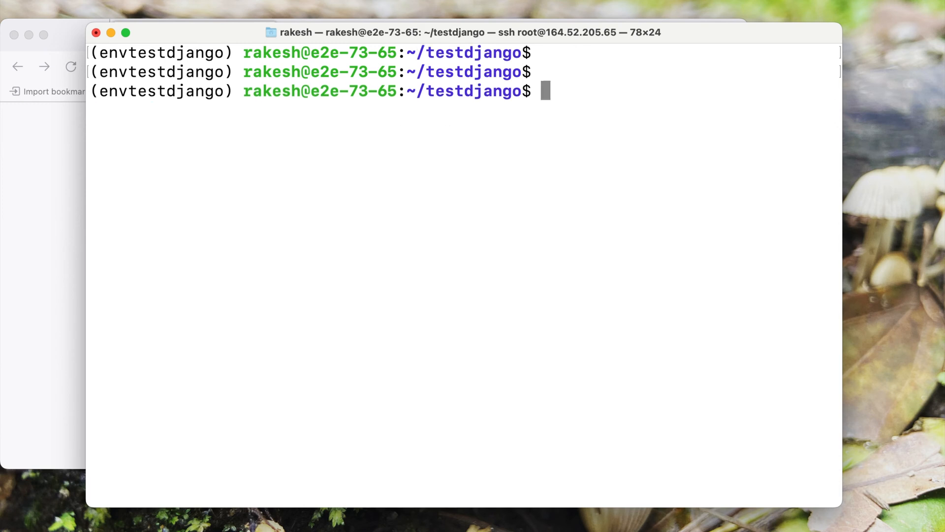
Step: Discard a mistyped command and create the static folder with mkdir
type("python")
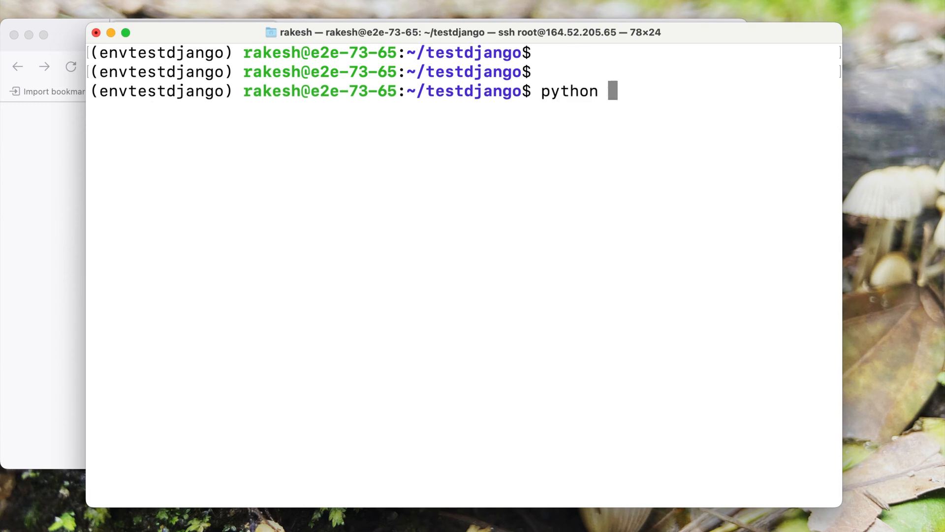
type("mage")
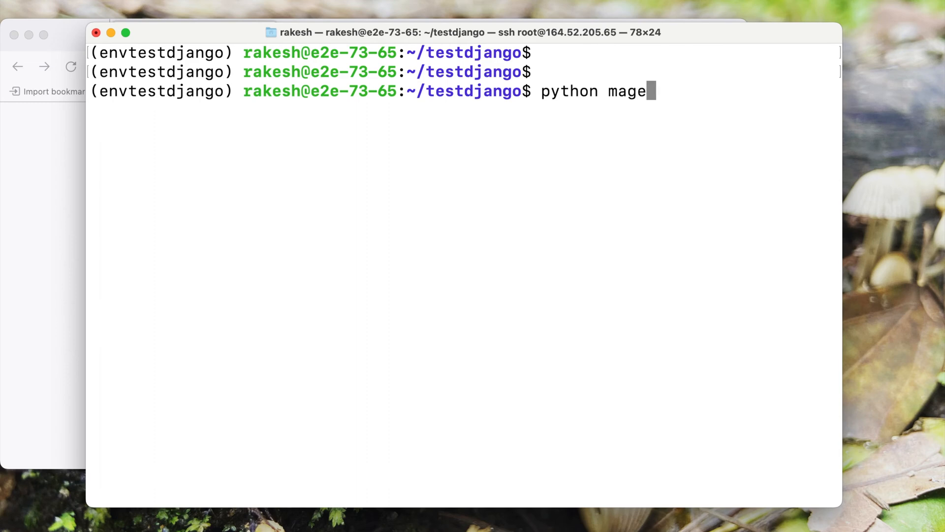
key("BackSpace")
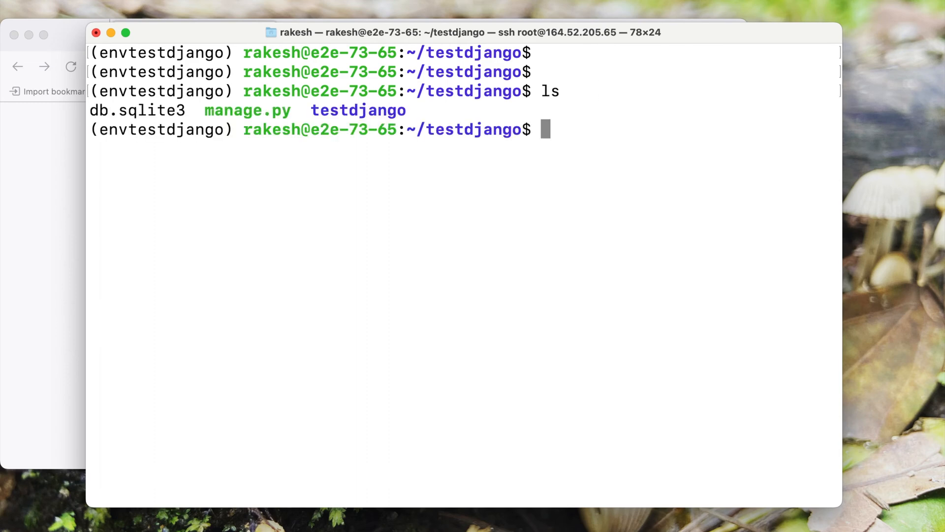
type("mkdir static")
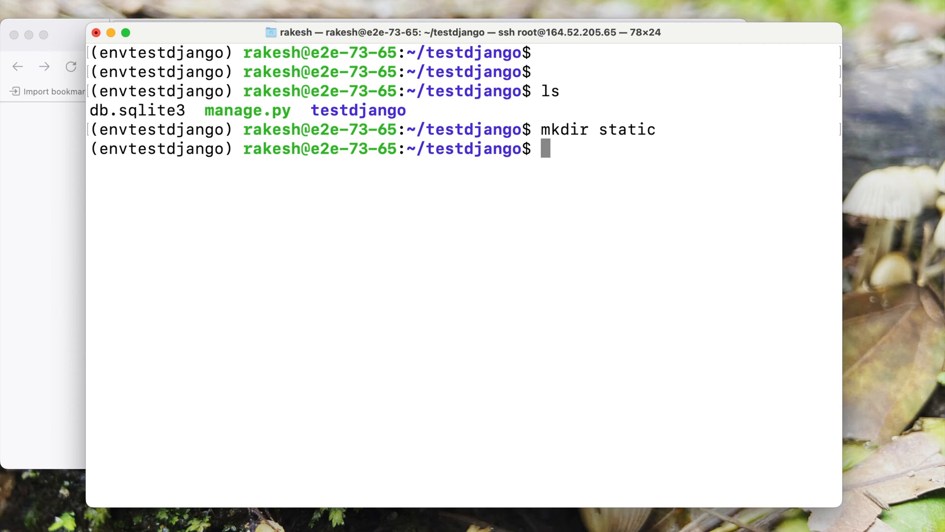
Step: Open testdjango/settings.py in nano for editing
type("nano")
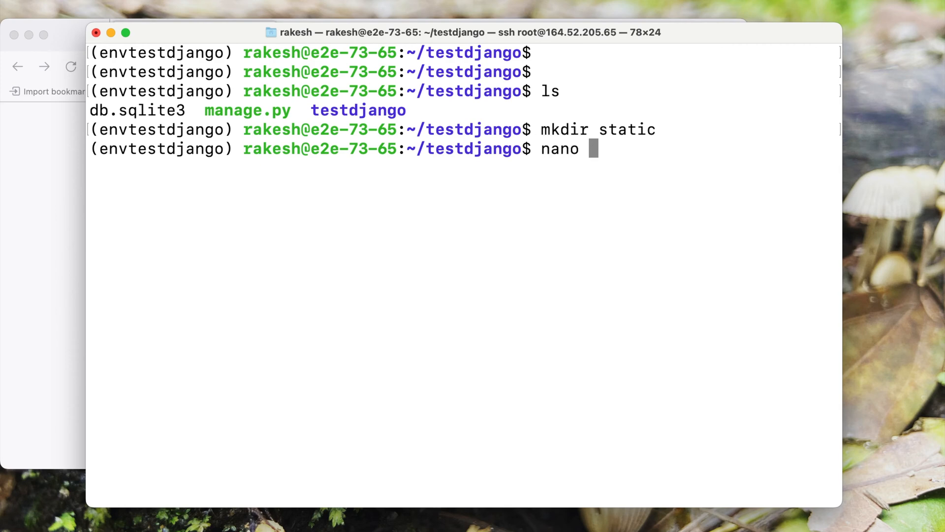
type("testdjango/s")
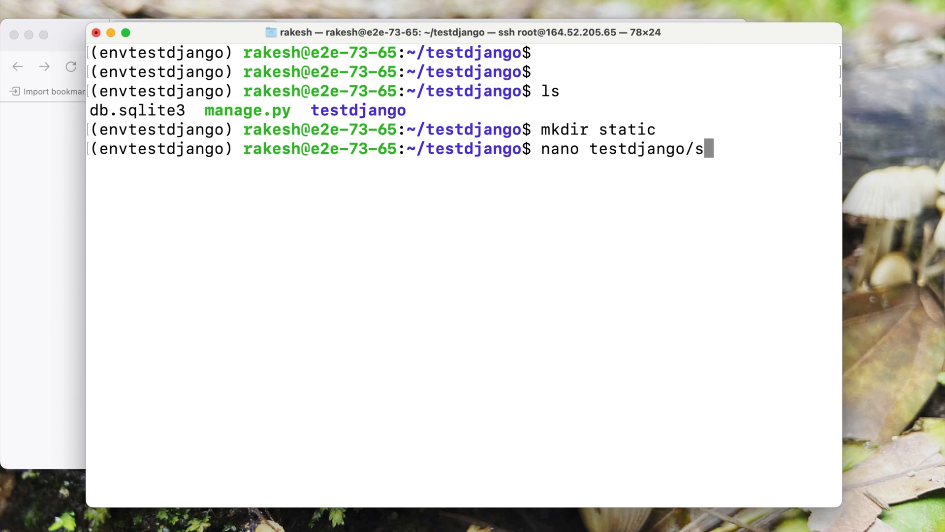
key("Return")
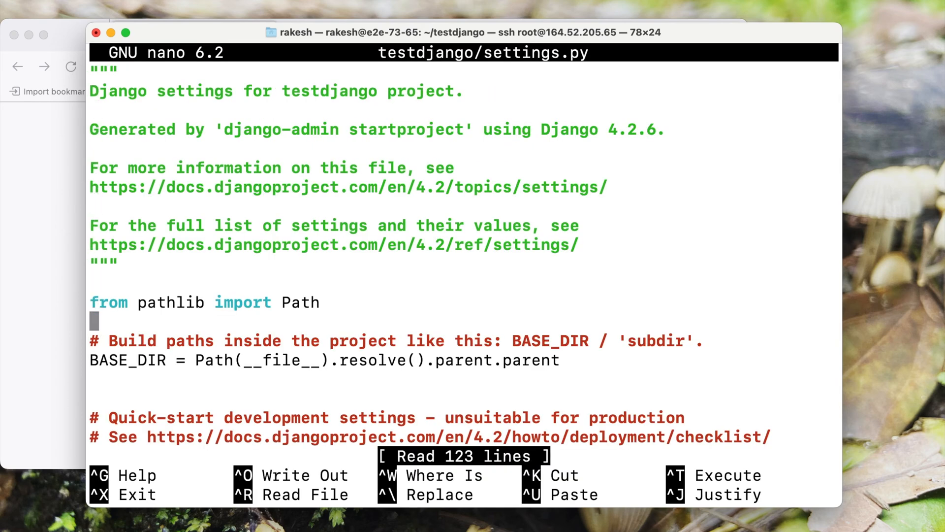
Step: Add import os and STATIC_ROOT = os.path.join(BASE_DIR,'static/') to settings.py and save the file
type("import os")
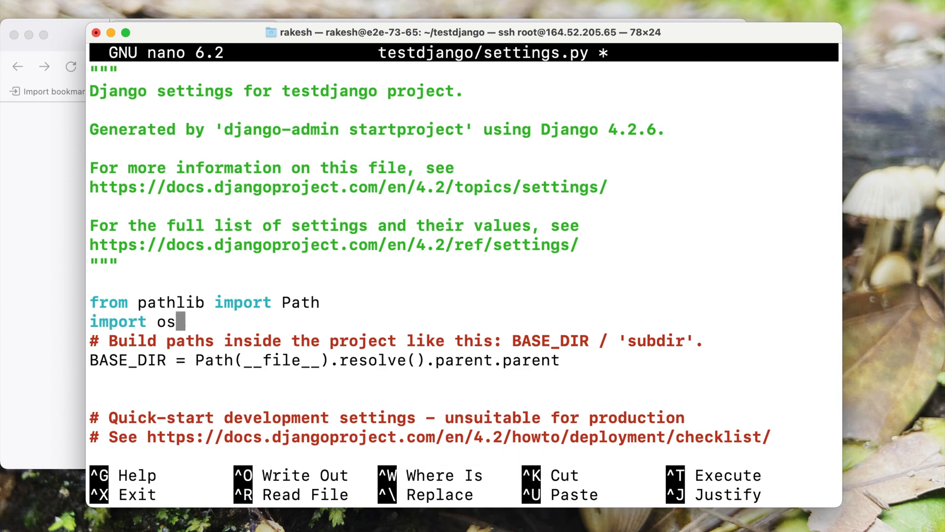
scroll("down", 3)
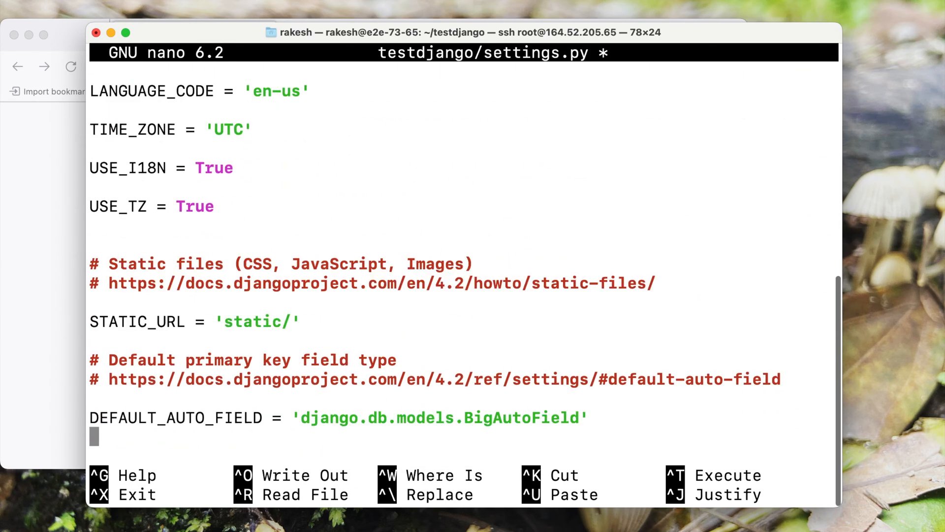
type("STATIC")
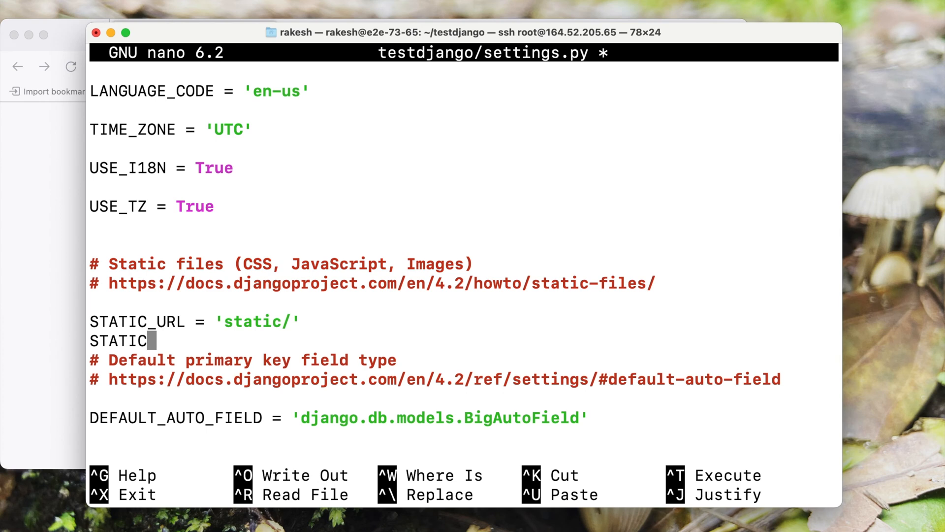
type("_ROOT = os.")
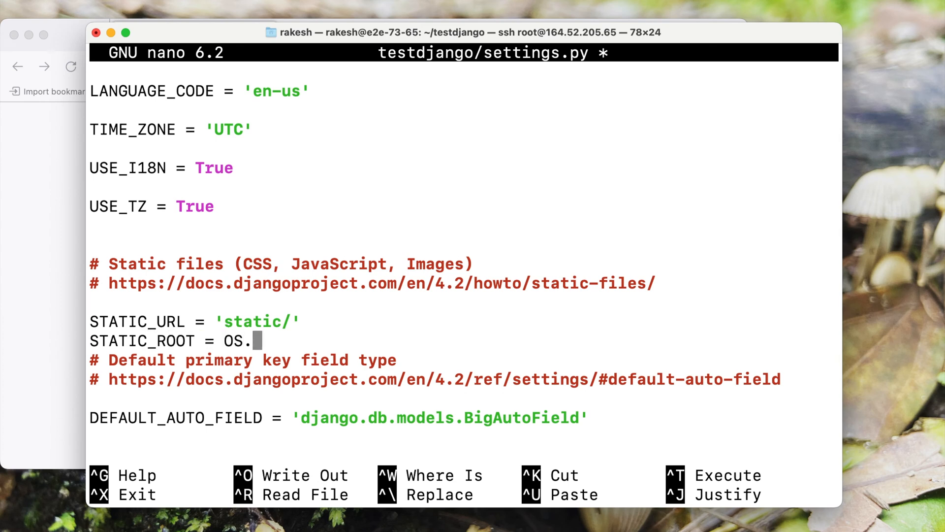
type("p")
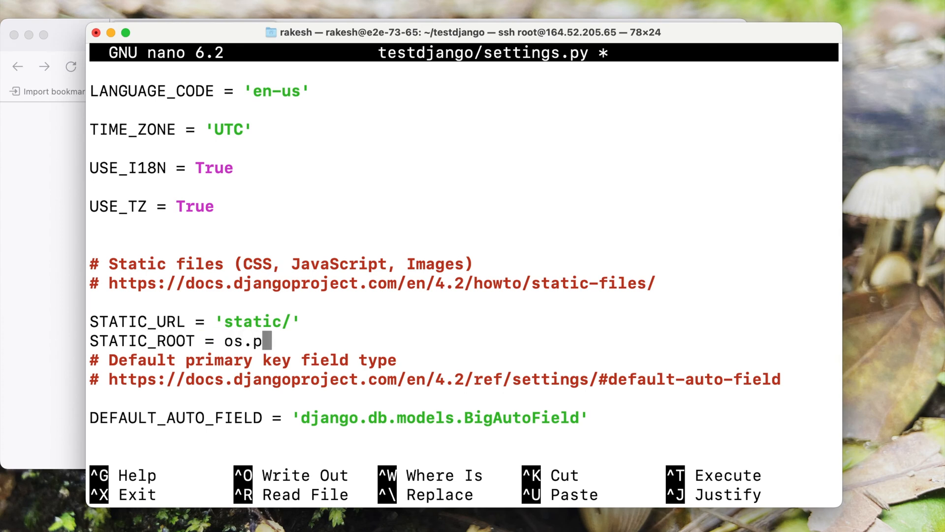
type("ath.join")
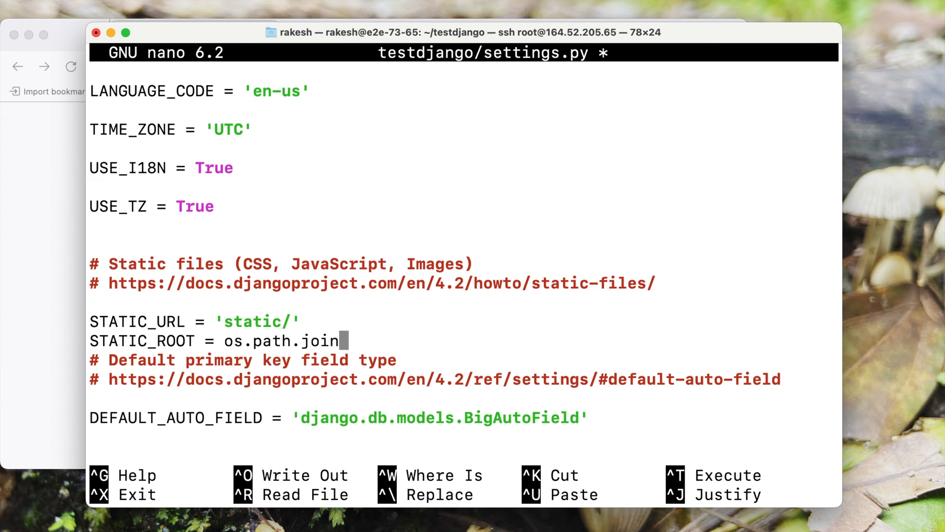
type("(BASE)")
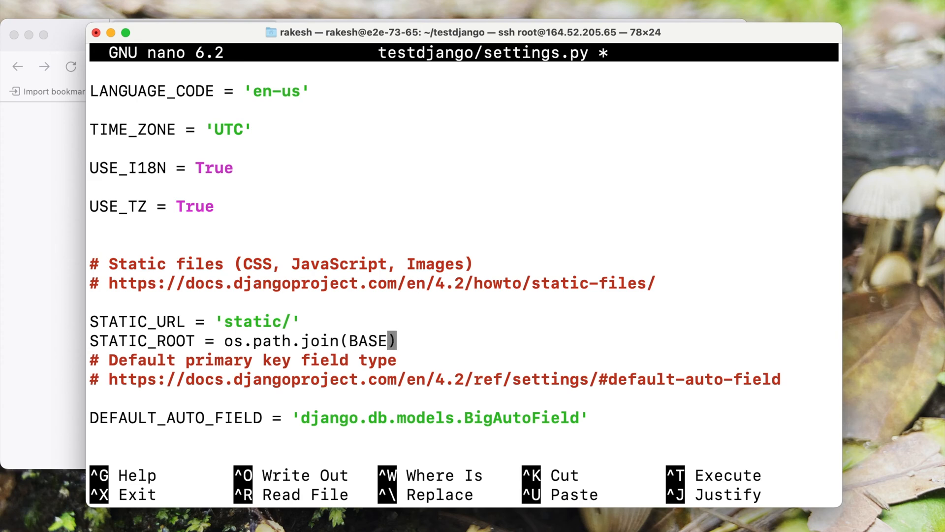
type("_DIR,")
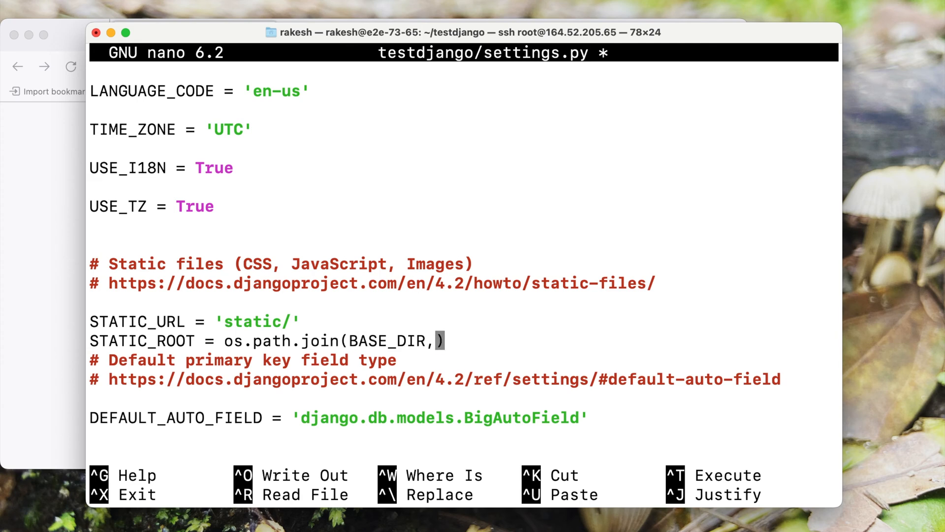
type("'static/")
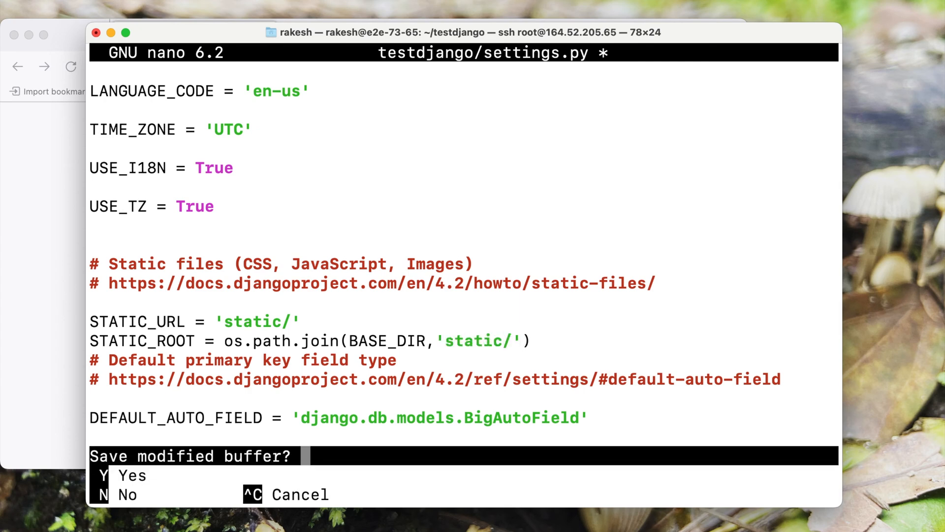
key("y")
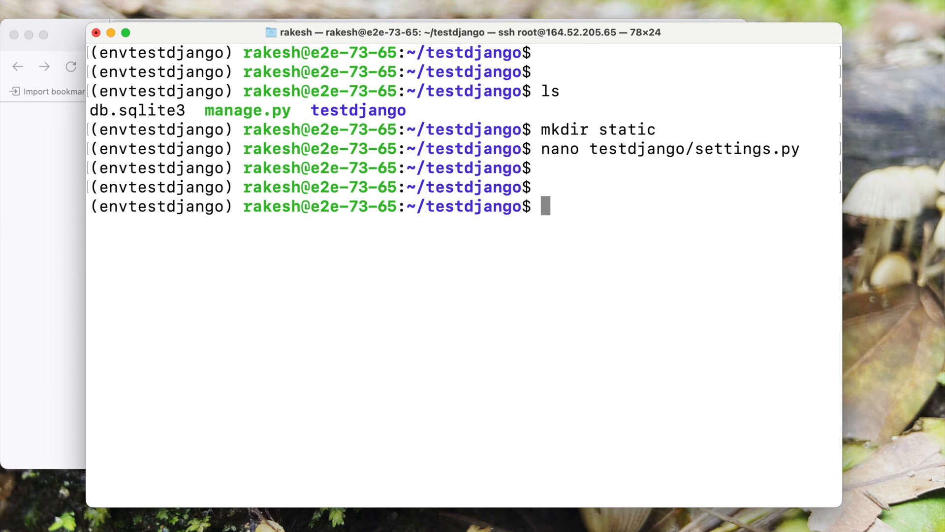
Step: Run python manage.py collectstatic, copying 125 static files into /home/rakesh/testdjango/static
type("python manage.py")
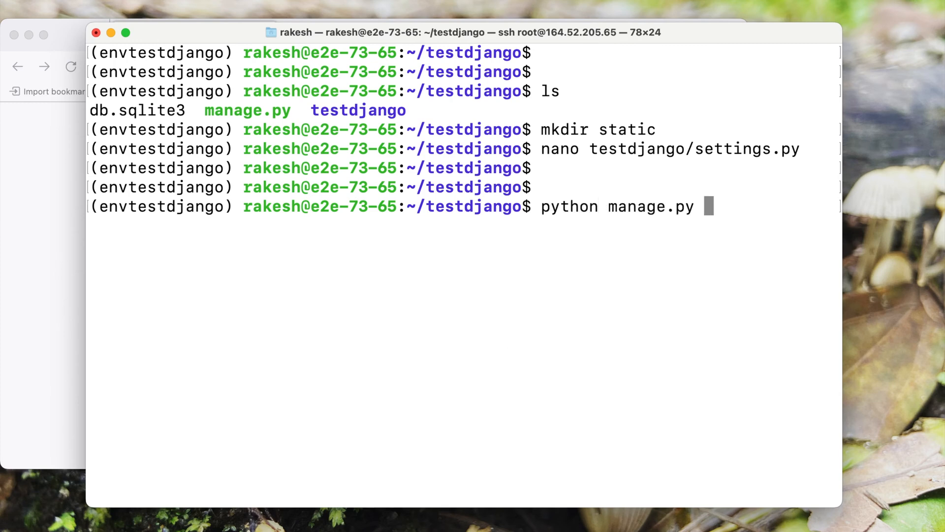
type("collec")
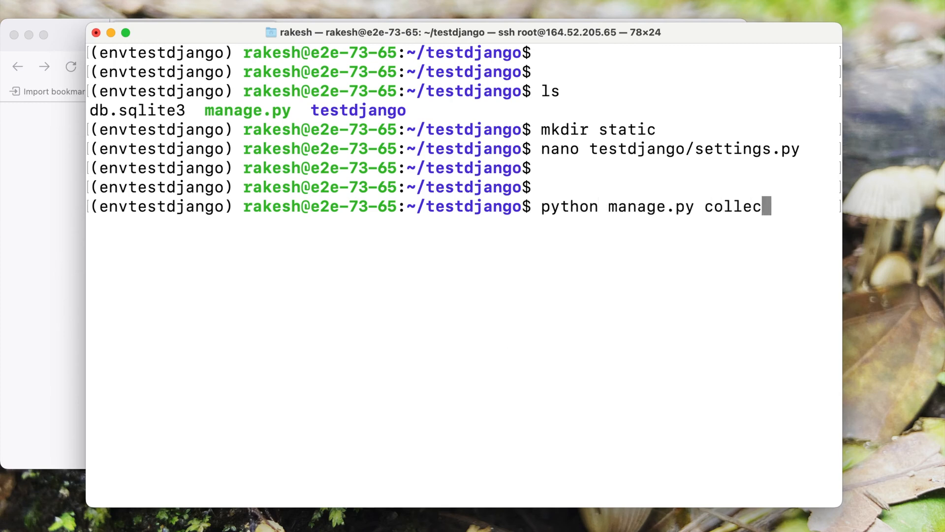
type("tstatic")
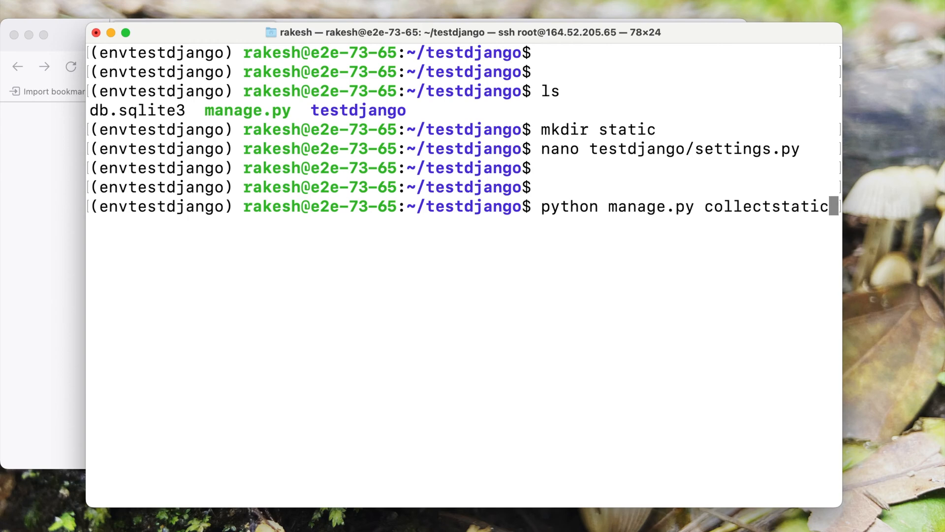
key("Return")
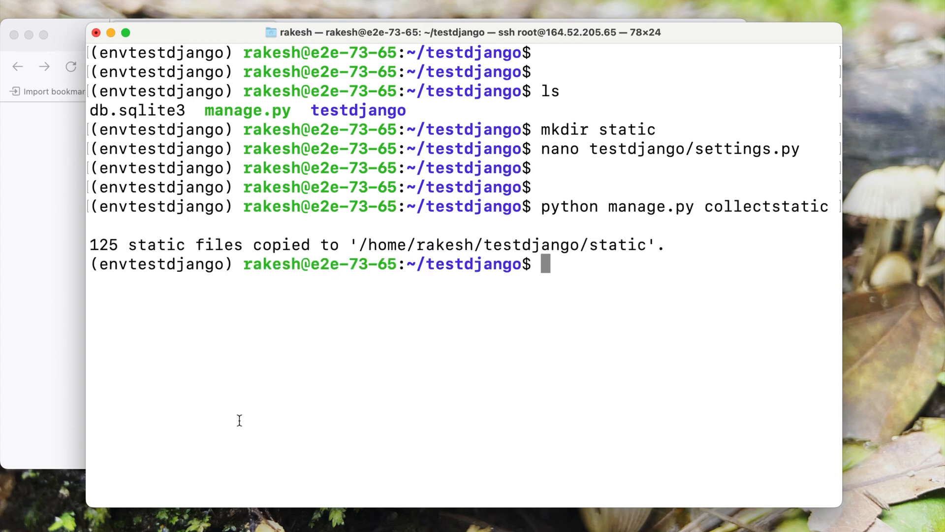
mouse_move(447, 290)
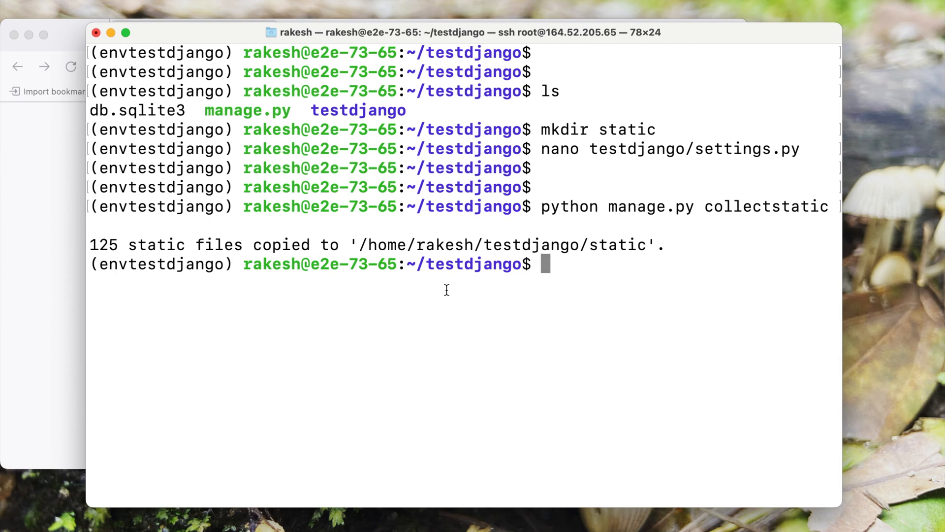
type("python man")
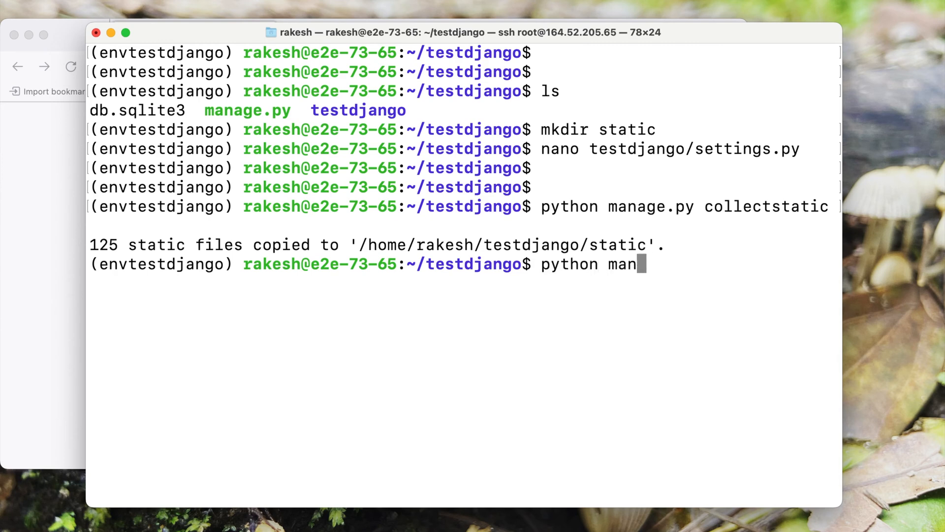
Step: Run the Django development server, try 164.52.205.65:8000, then stop the server
type("age.py runserver")
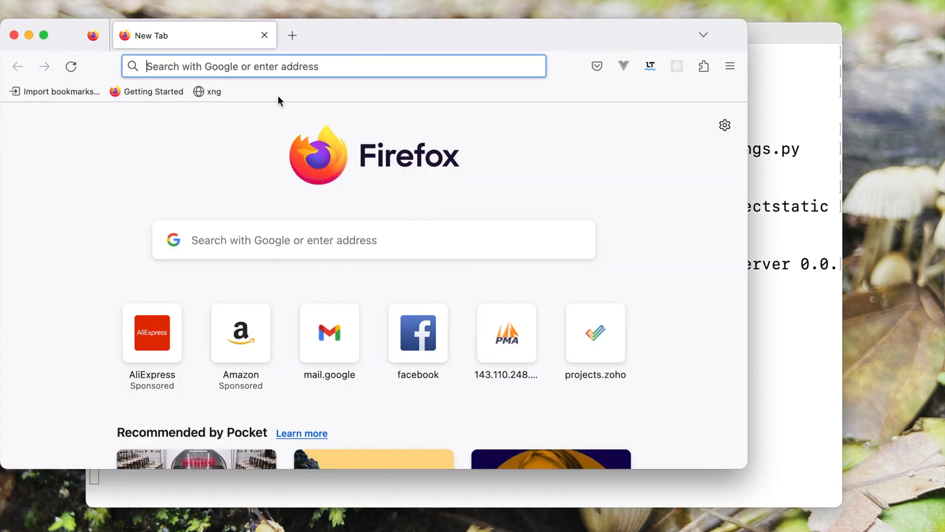
type("164.52.205.65:8000")
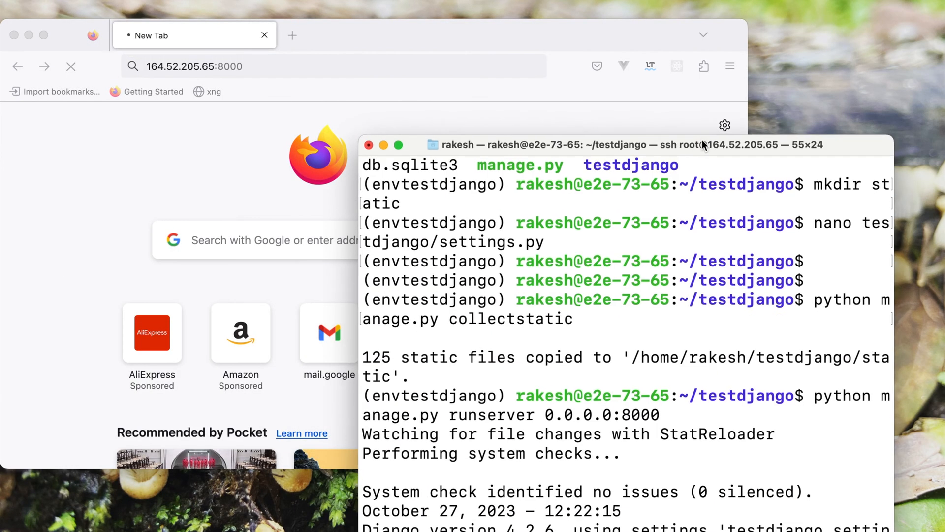
left_click_drag(602, 144, 602, 84)
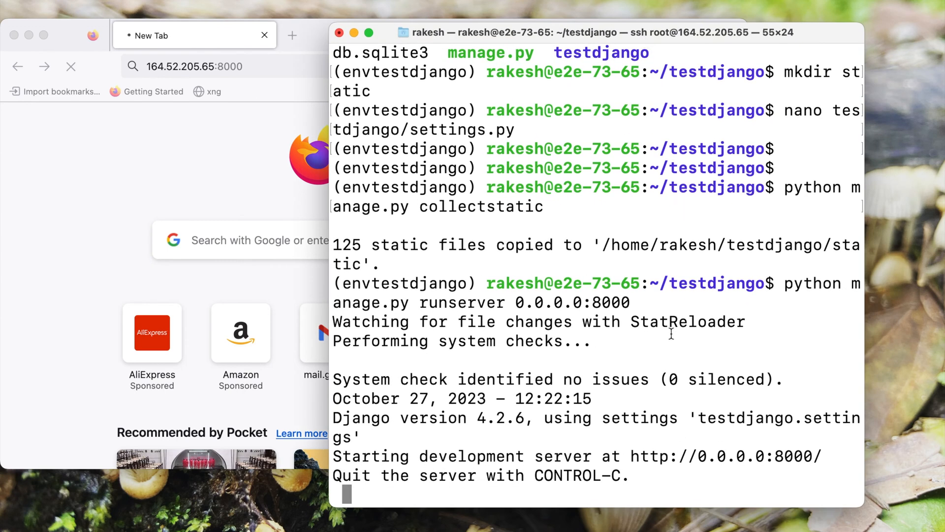
key("ctrl+c")
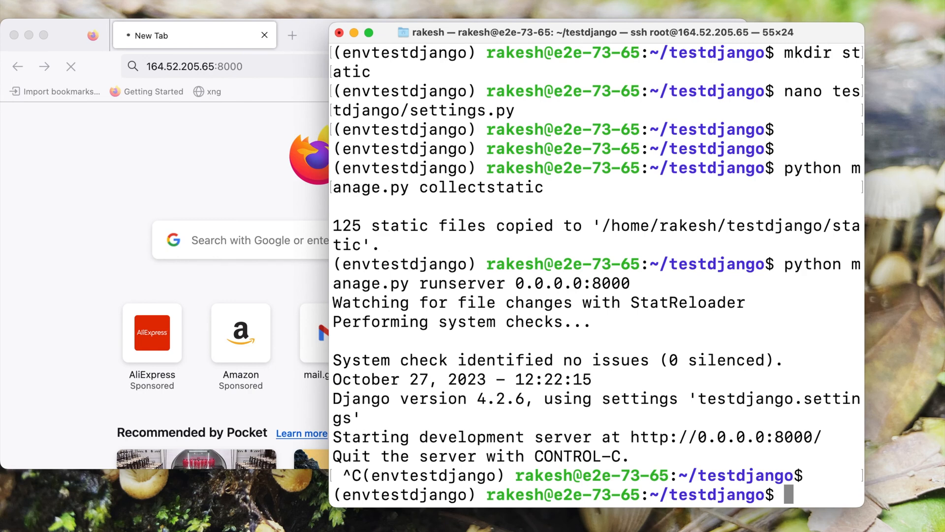
Step: Allow port 8000 through the firewall with sudo ufw allow 8000
type("sudo")
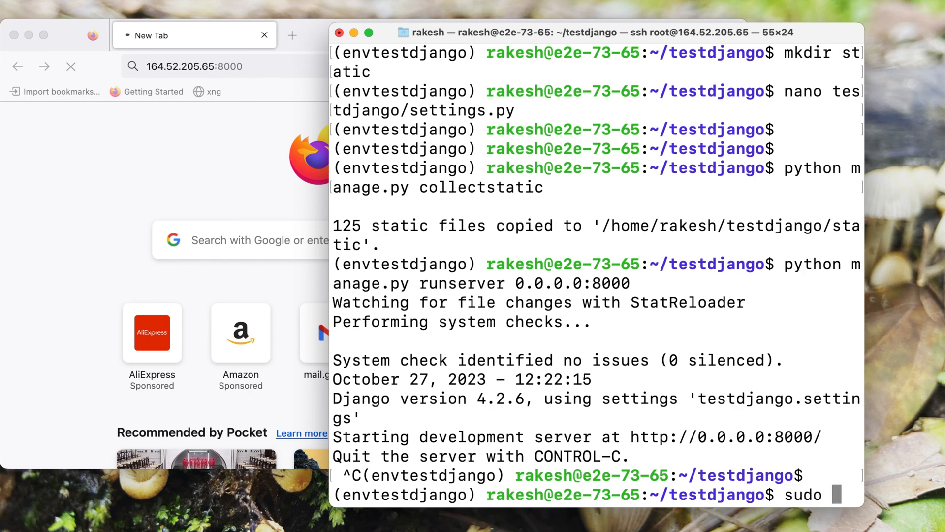
type("ufw")
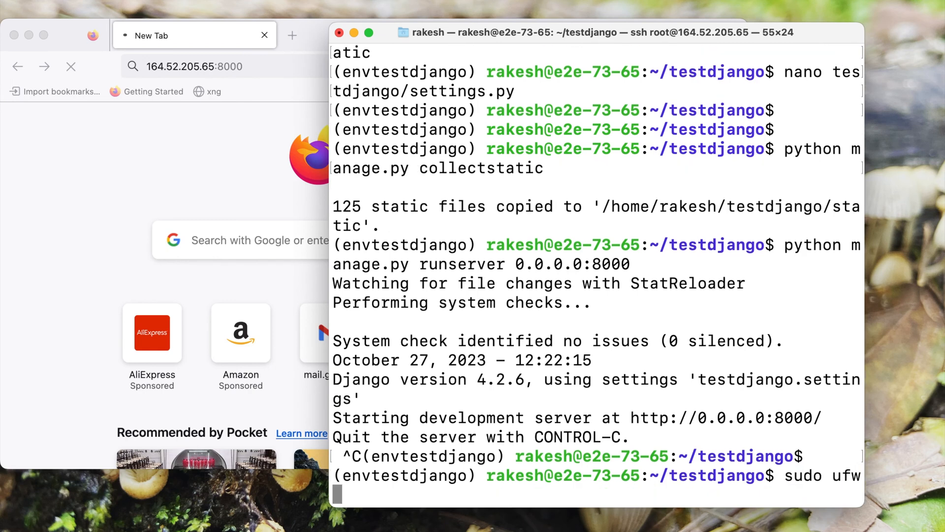
type("allow")
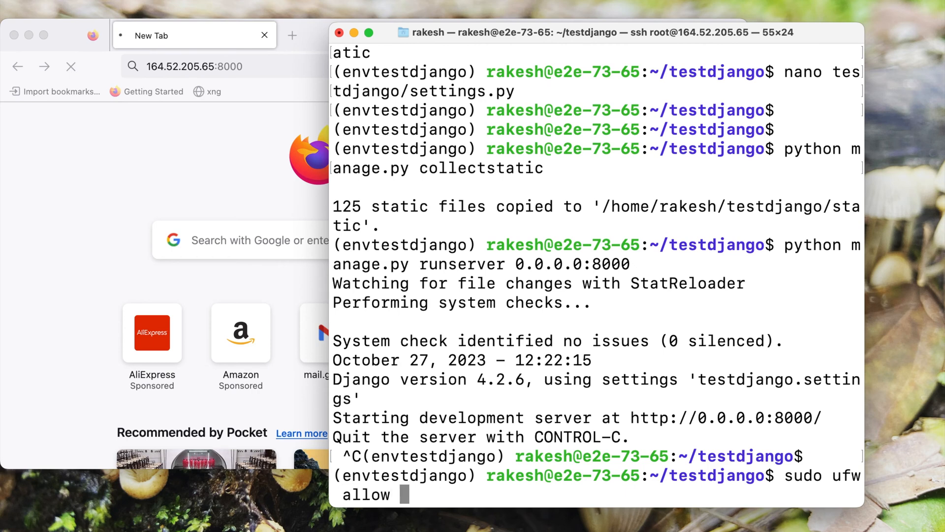
type("8000")
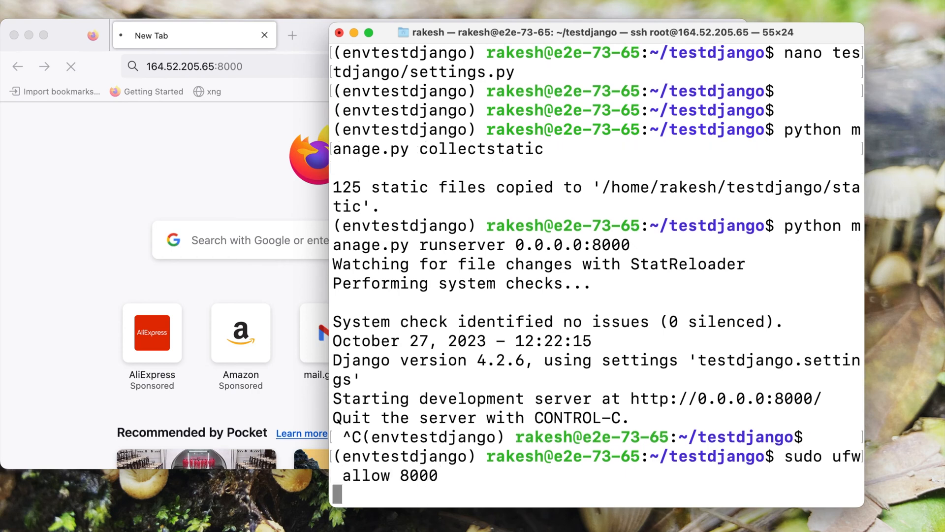
key("Return")
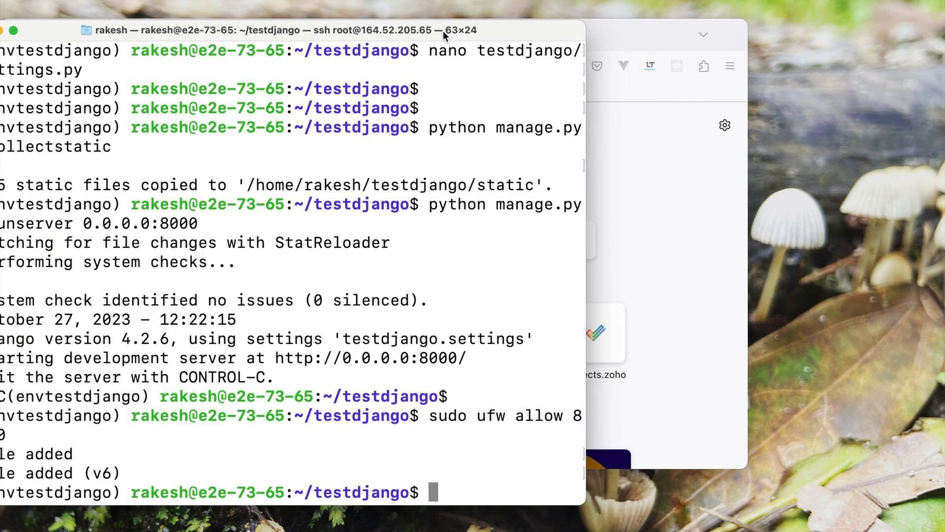
mouse_move(526, 39)
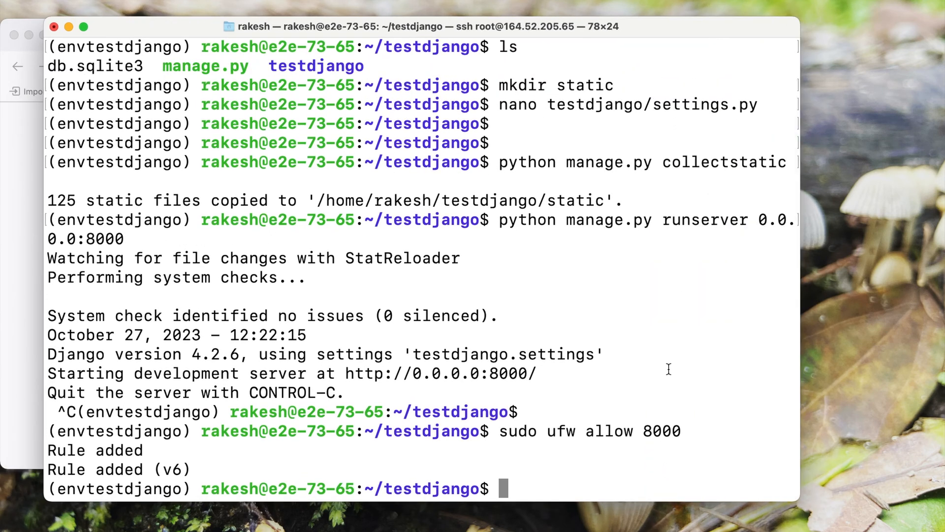
Step: Restart runserver on 0.0.0.0:8000, load 164.52.205.65:8000 in Firefox showing DisallowedHost, then stop it
type("python manage.py runserver 0.0.0.0:8000")
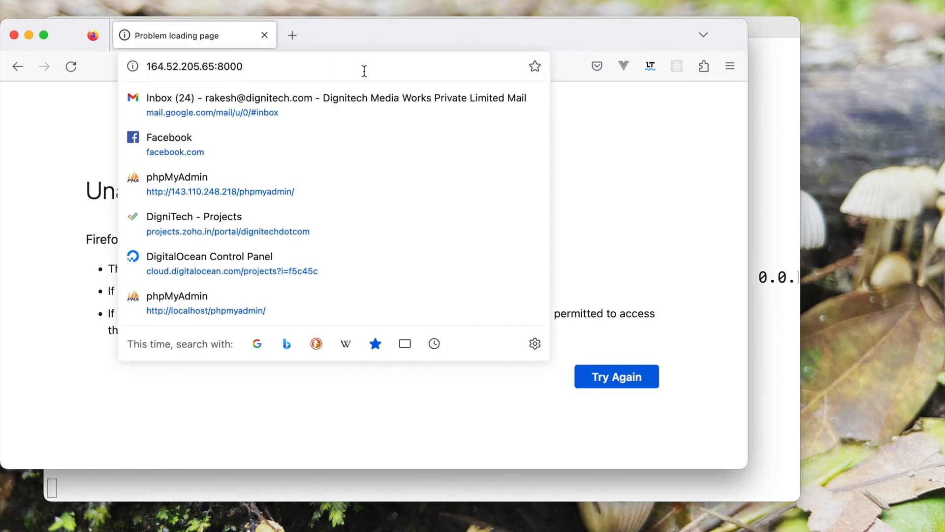
key("Return")
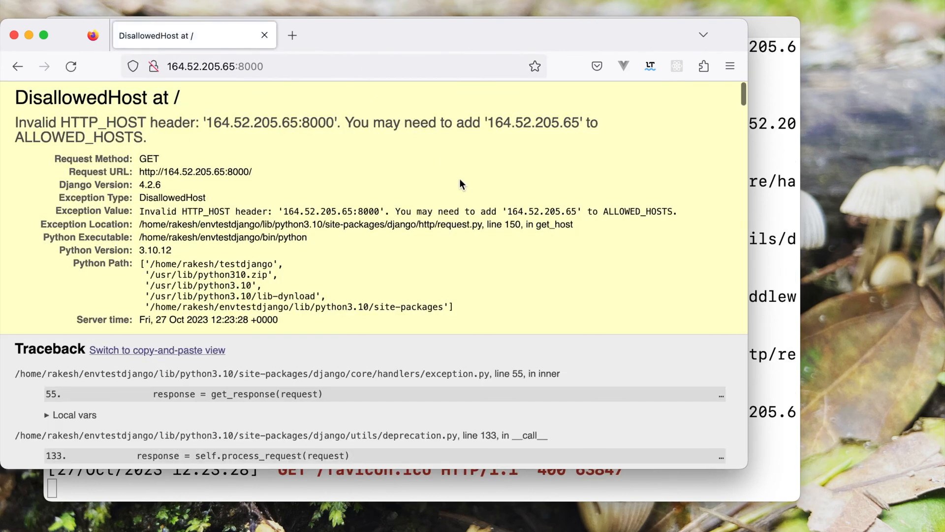
mouse_move(96, 130)
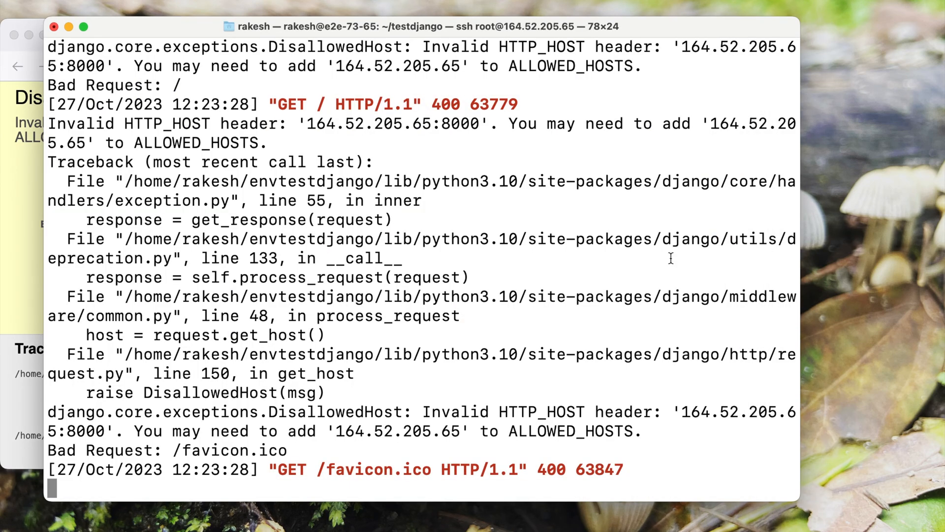
key("ctrl+c")
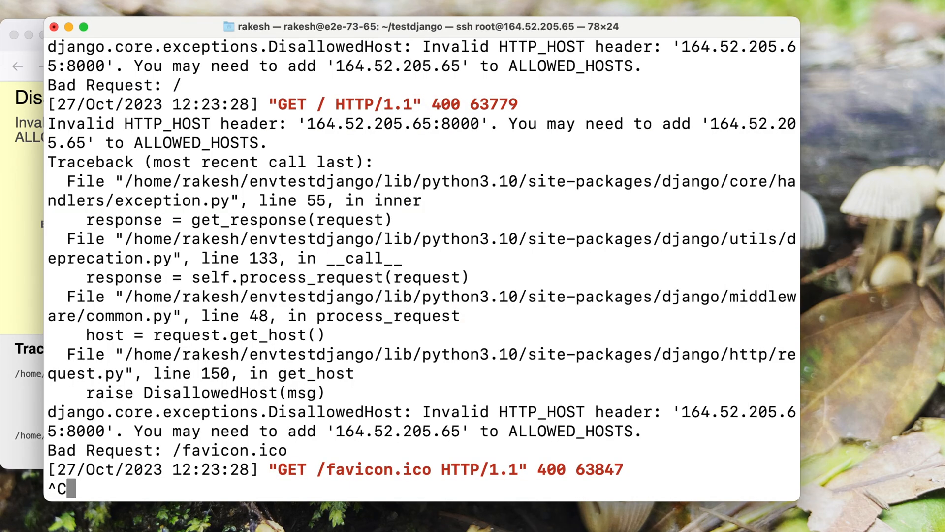
Step: Return to the shell and open testdjango/settings.py in nano
key("ctrl+c")
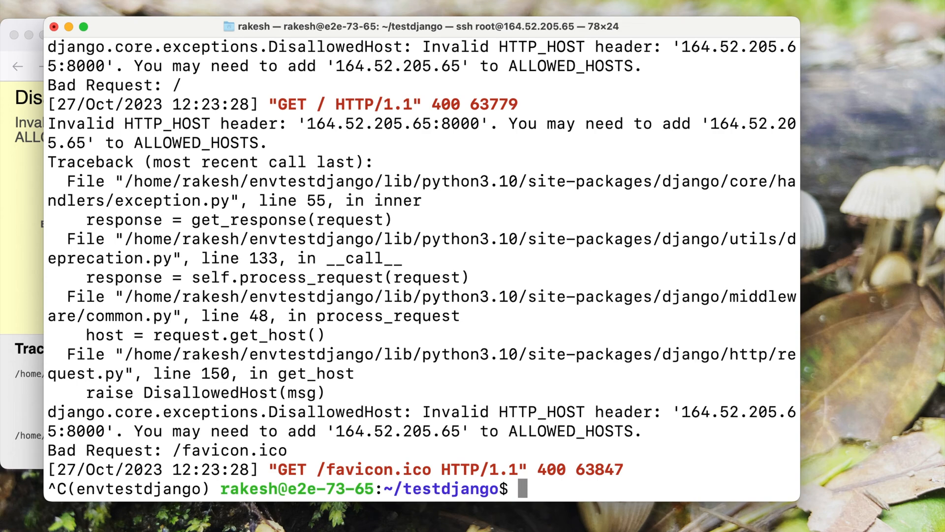
type("python manage.py runserver 0.0.0.0:8000")
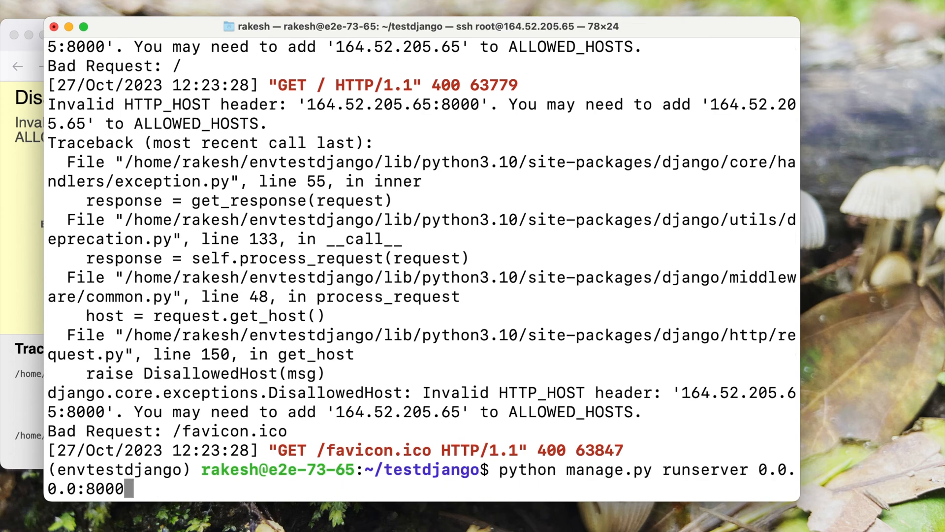
type("nano testdjango/settings.py")
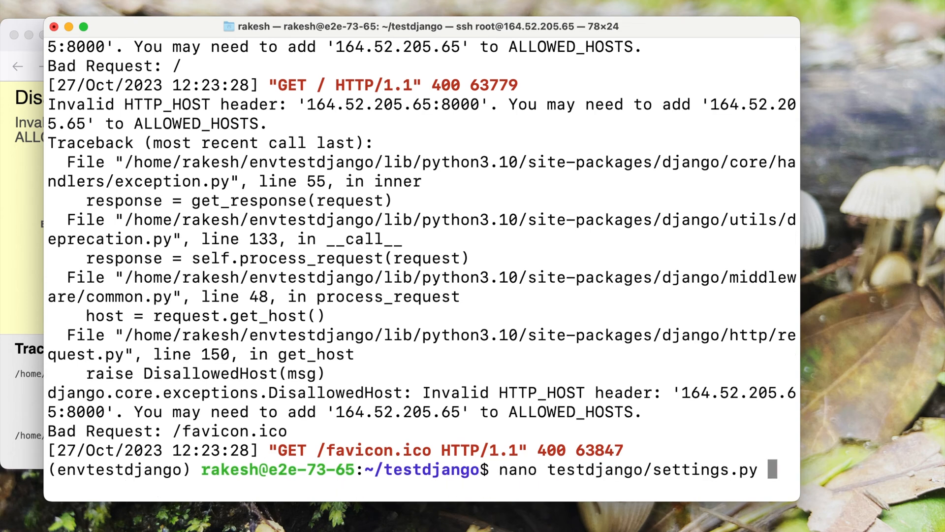
key("Return")
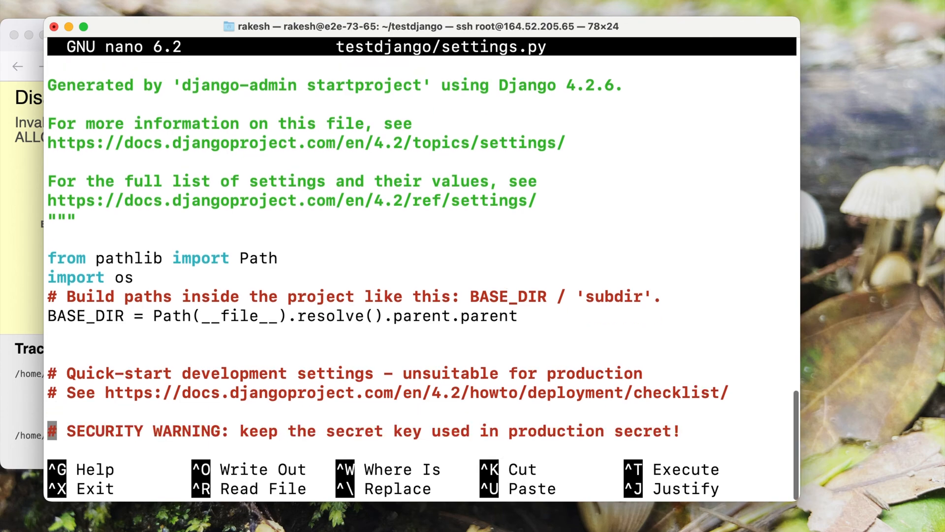
Step: Set ALLOWED_HOSTS to ['*'] in the settings file and save it
scroll("down", 3)
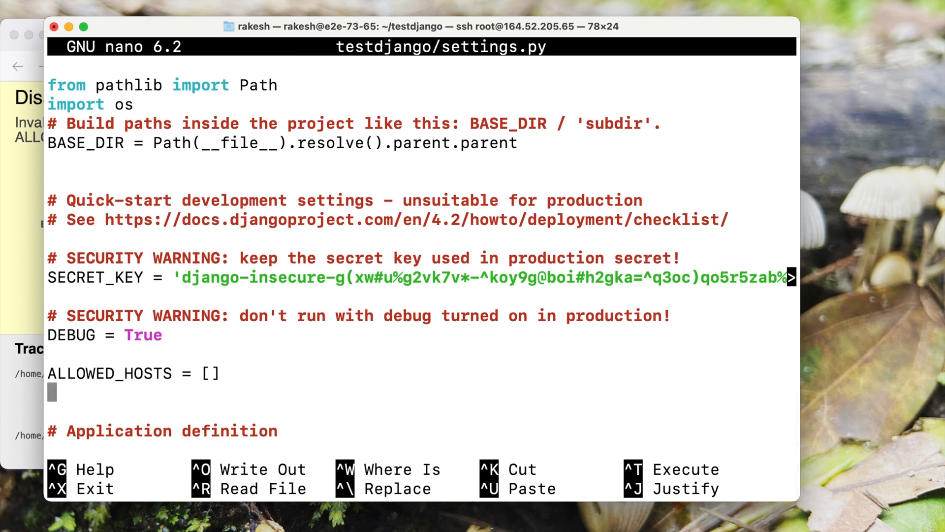
type("'")
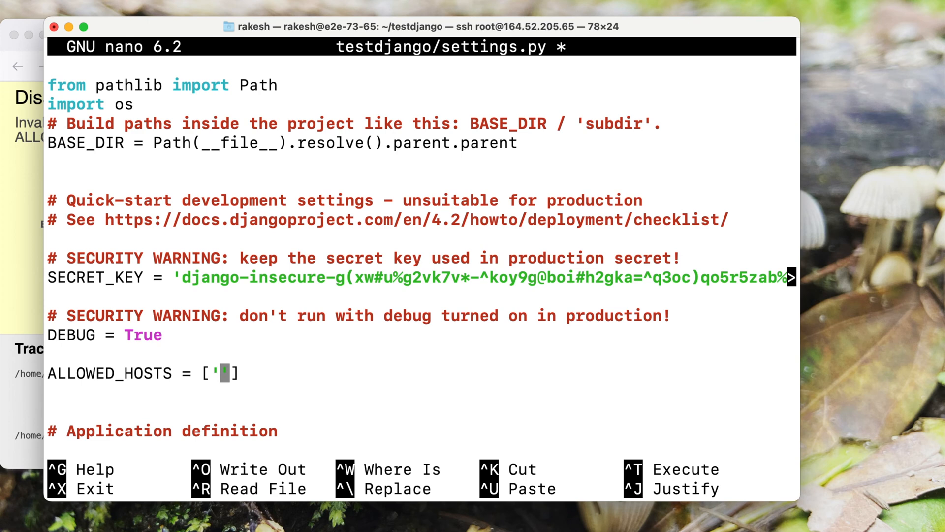
type("*")
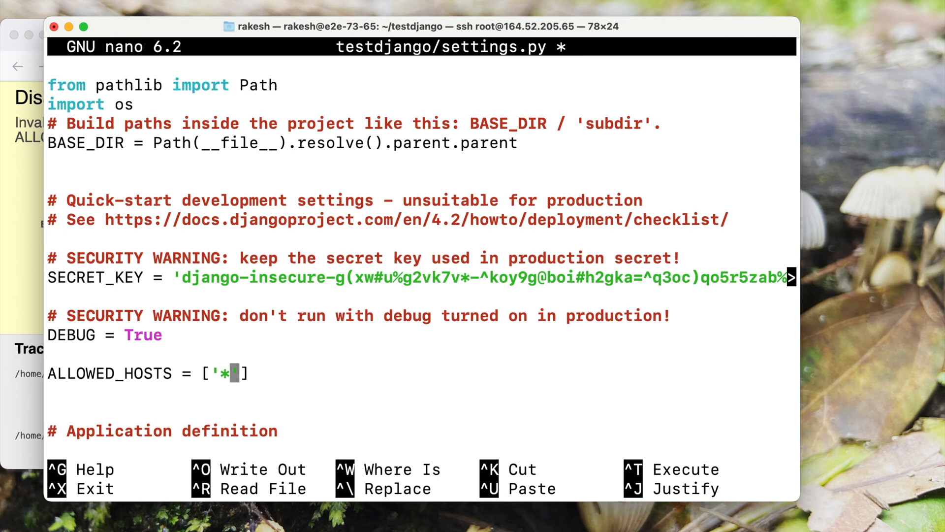
key("ctrl+x")
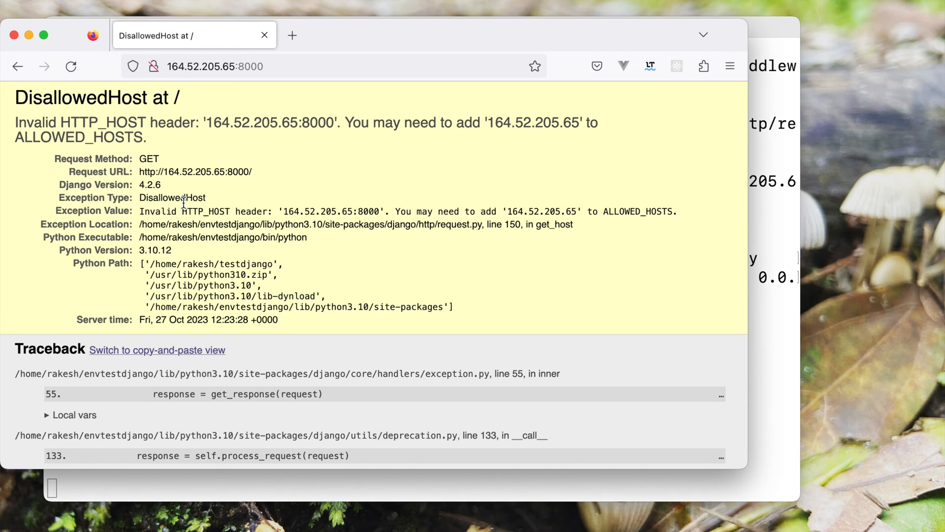
Step: Reload 164.52.205.65:8000 to show Django's install-success page, then stop the development server
left_click(70, 66)
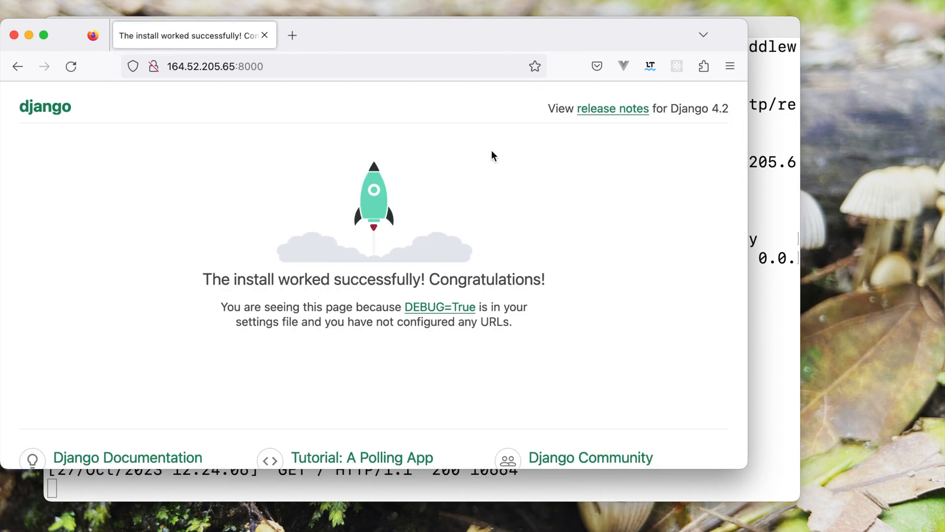
mouse_move(718, 220)
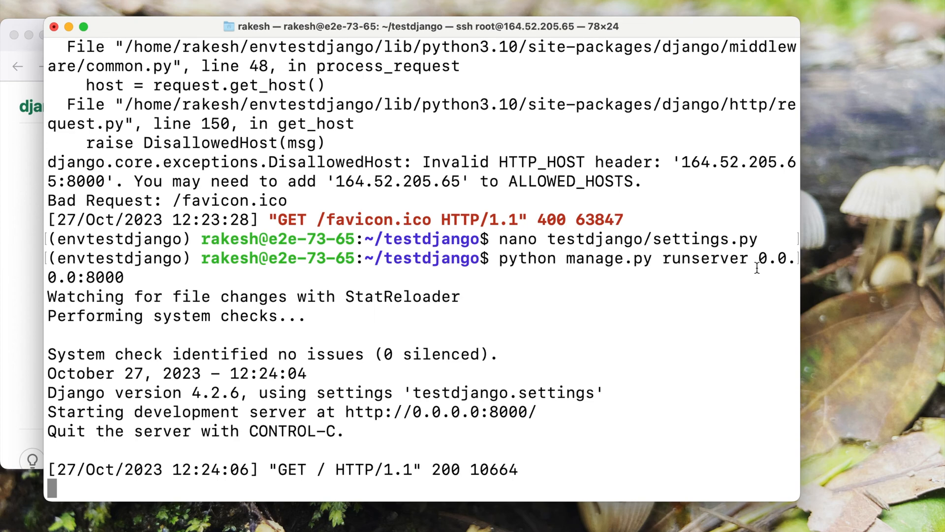
key("ctrl+c")
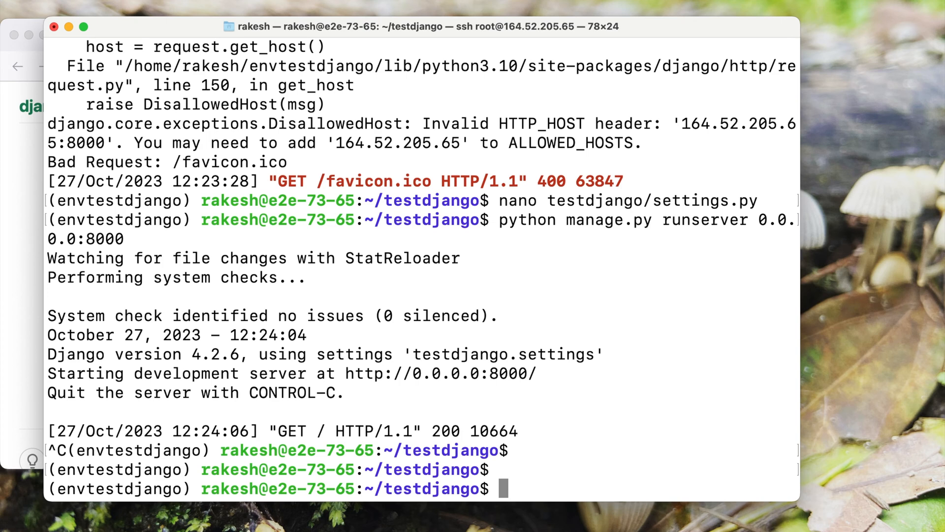
Step: Install gunicorn with pip
type("pip")
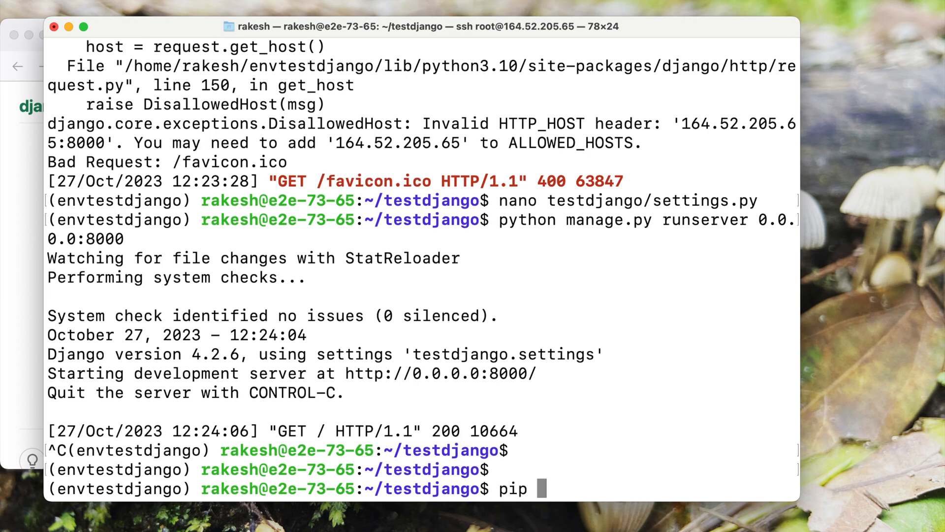
type("install gunicorn")
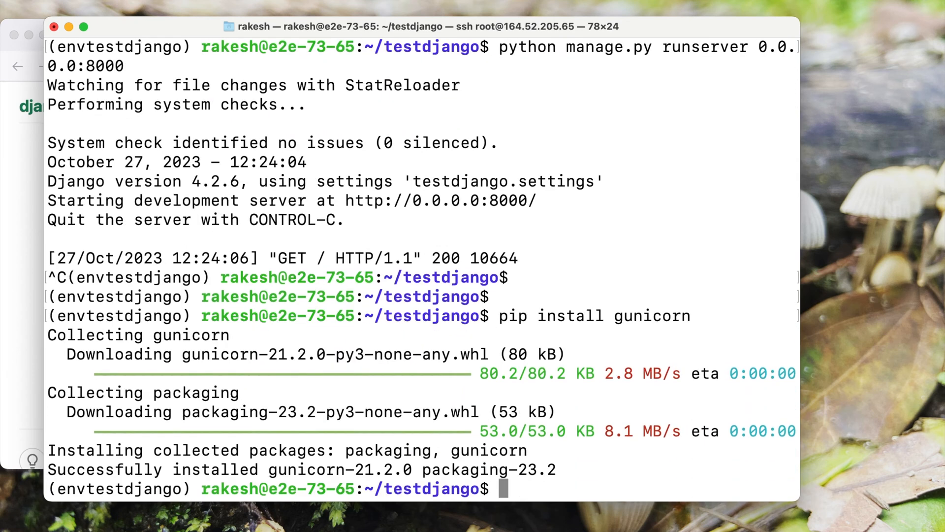
Step: Run gunicorn --bind 0.0.0.0:8000 testdjango.wsgi, confirm it starts, then stop it
type("gu")
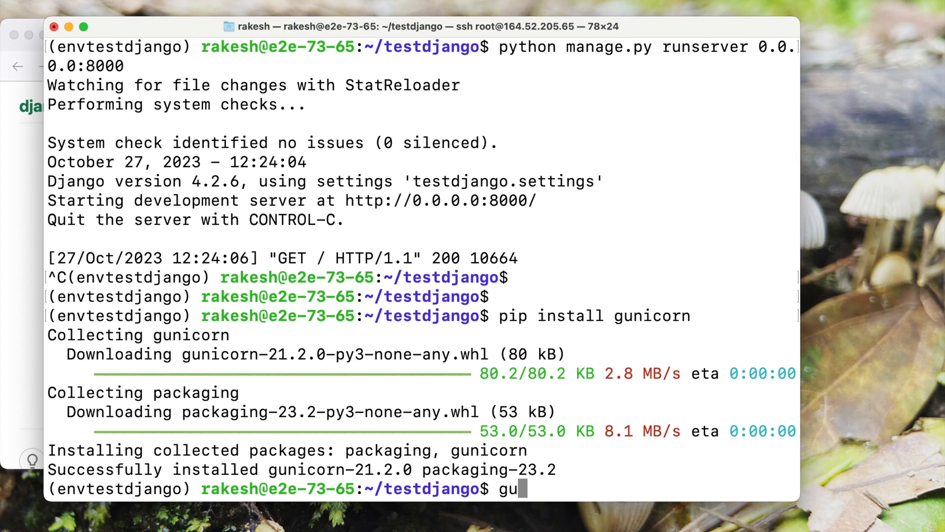
type("nicorn")
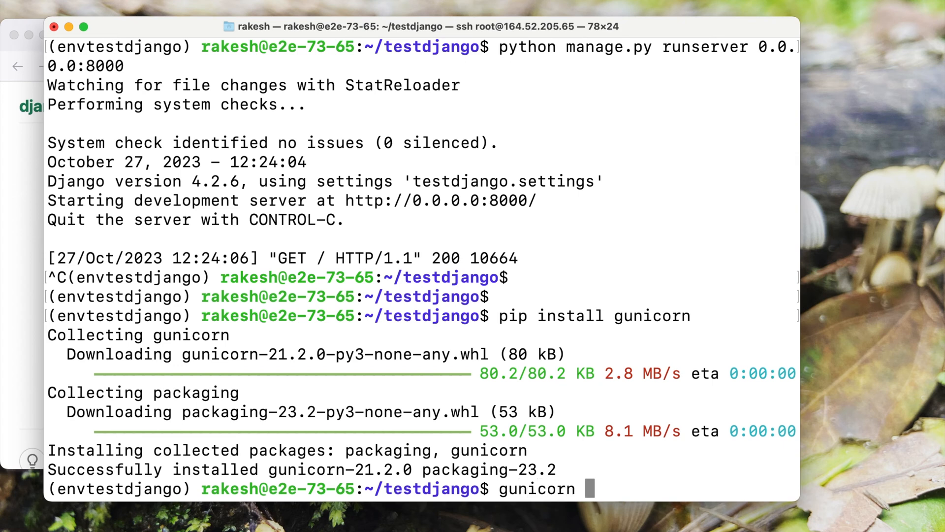
type("--bi")
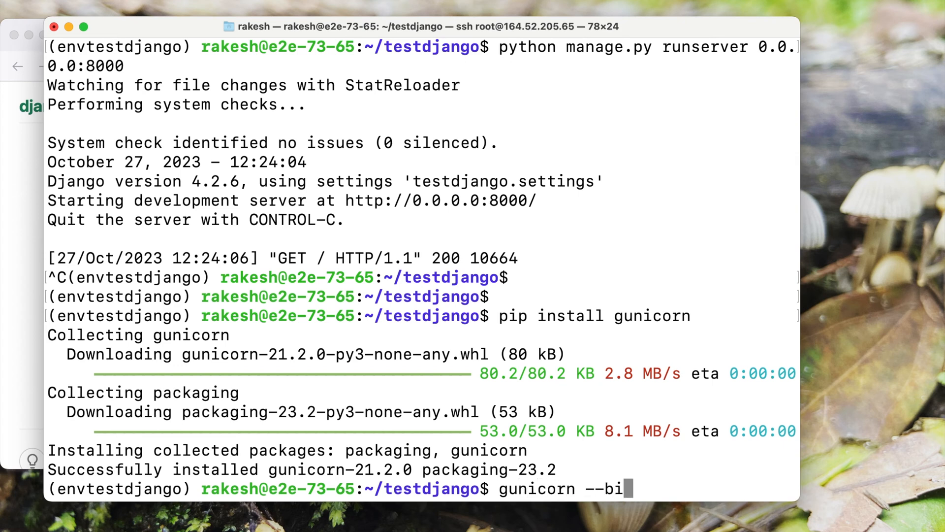
type("nd")
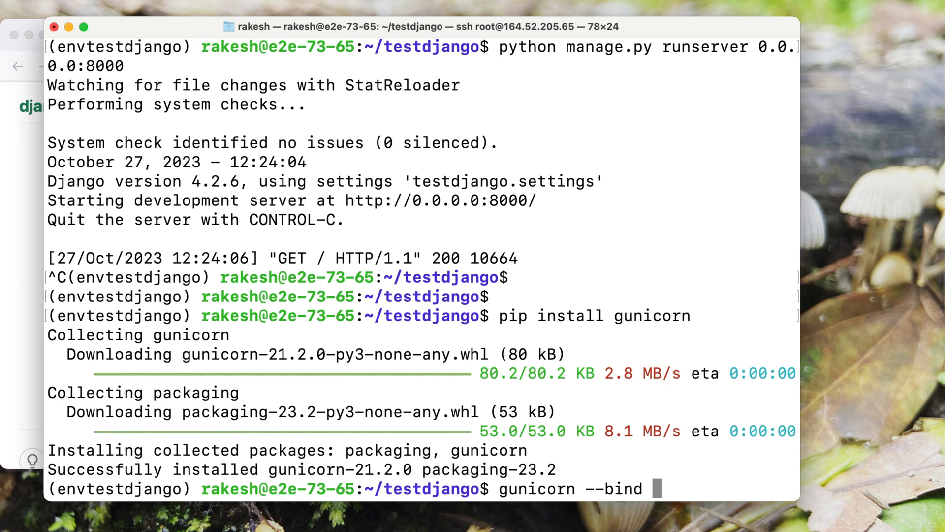
type("0.0.0.0:8000")
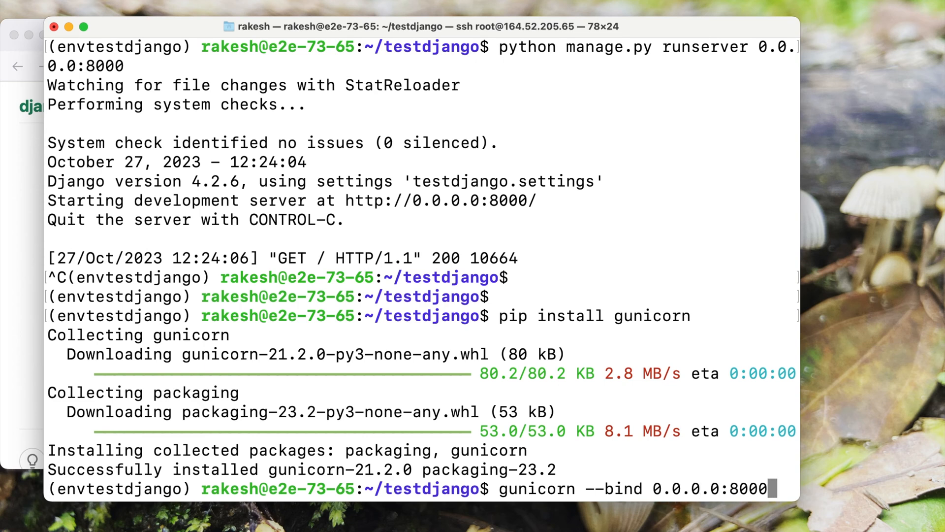
type("test")
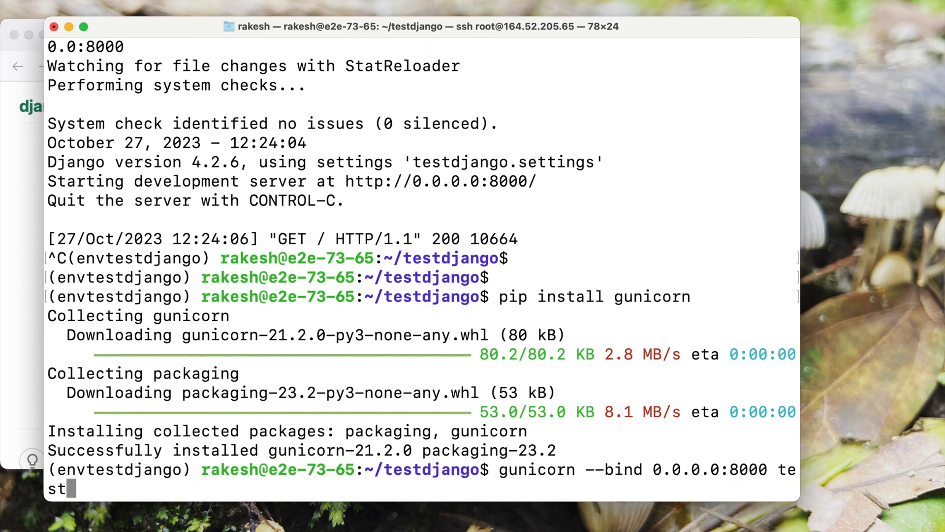
type("django")
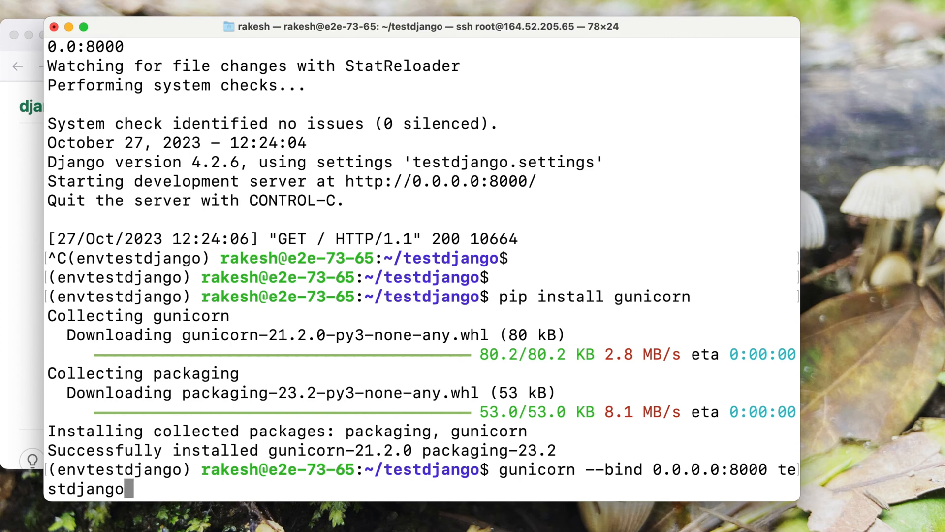
type(".wsgi")
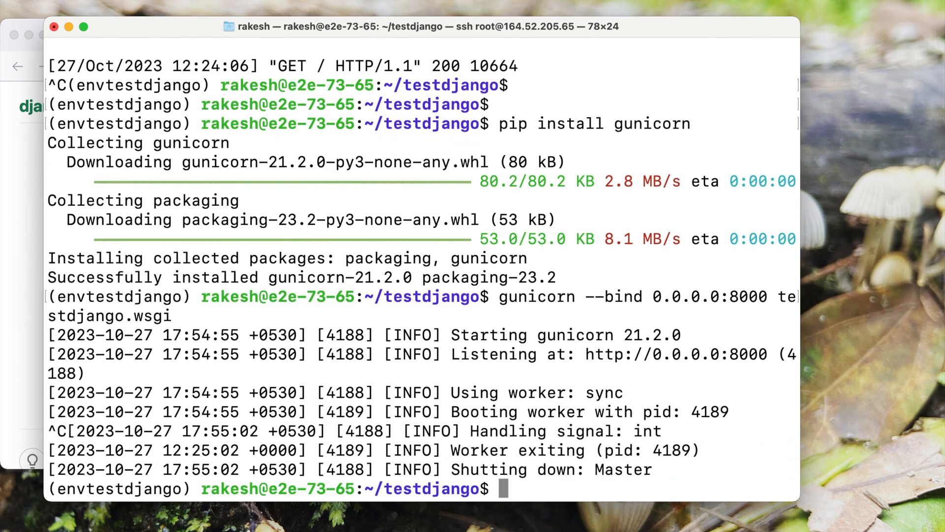
type("cle")
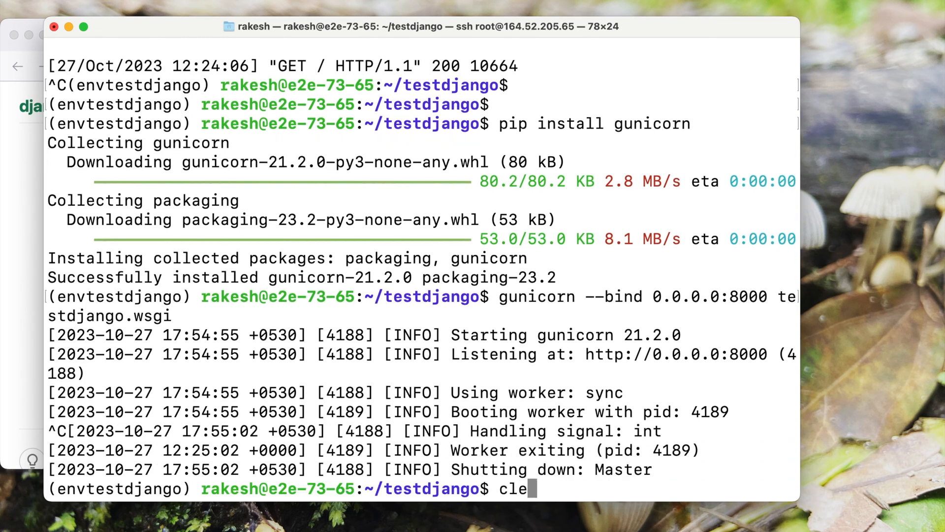
Step: Clear the screen and begin sudo nano /etc/systemd/system/gunicorn.socket
key("Return")
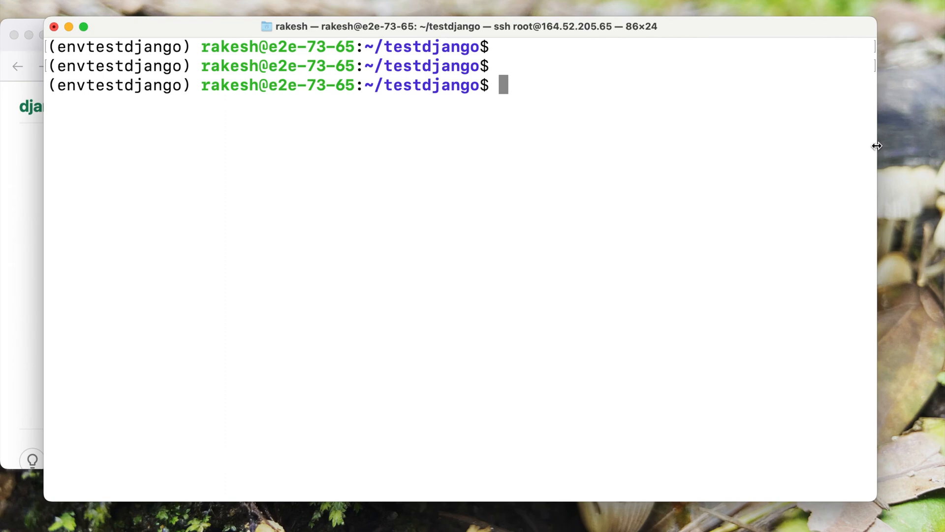
type("su")
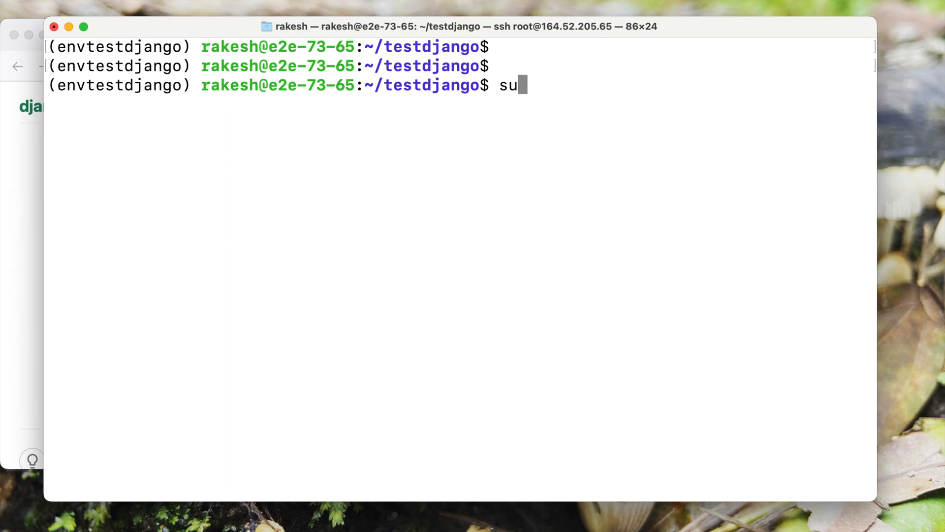
type("do nano /etc/")
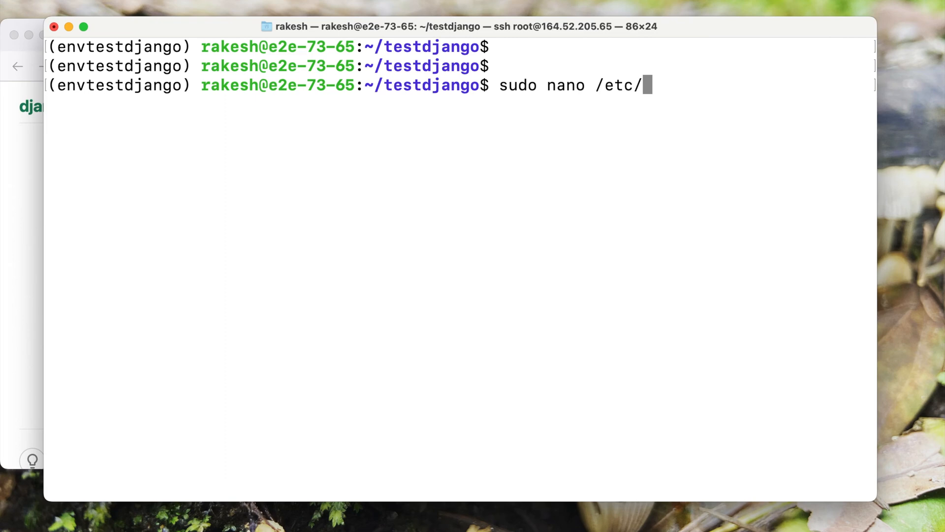
type("systemd/")
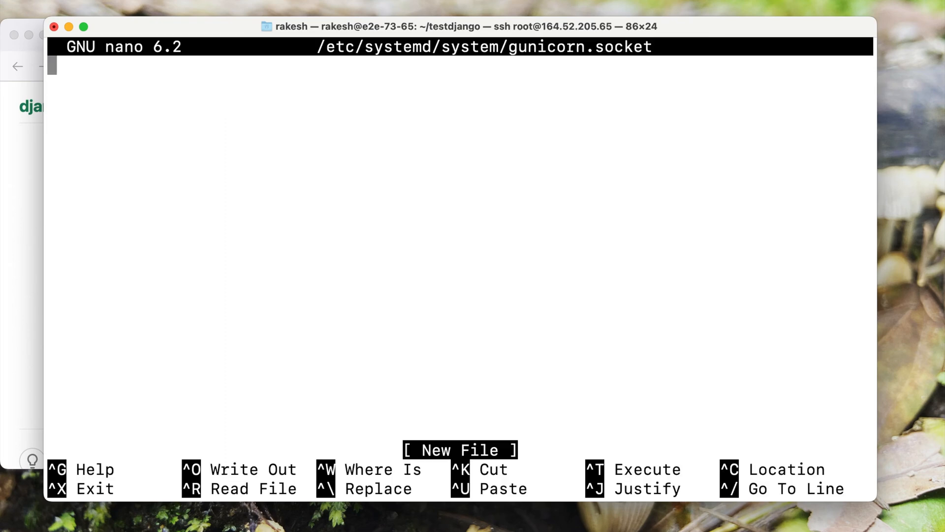
Step: Write gunicorn.socket with Description, ListenStream=/run/gunicorn.sock and WantedBy=sockets.target, then save
type("[Unit]")
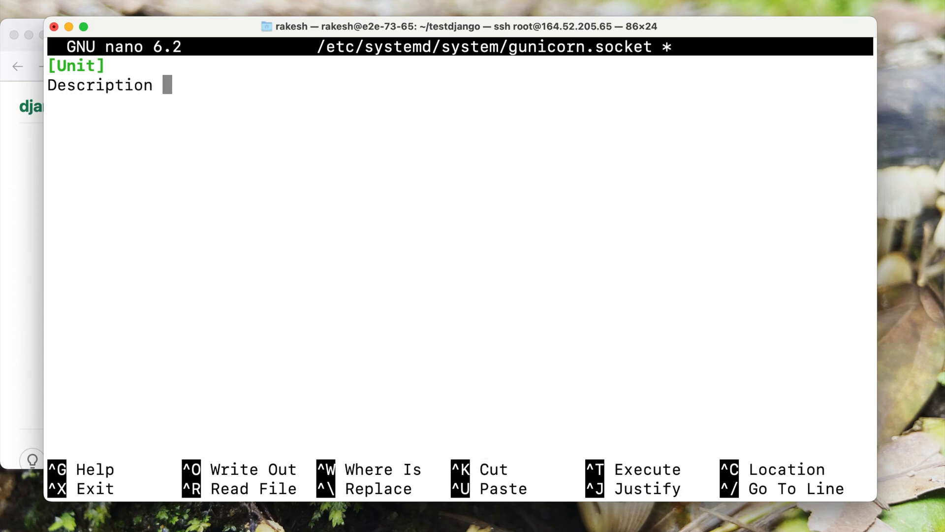
type("=test django")
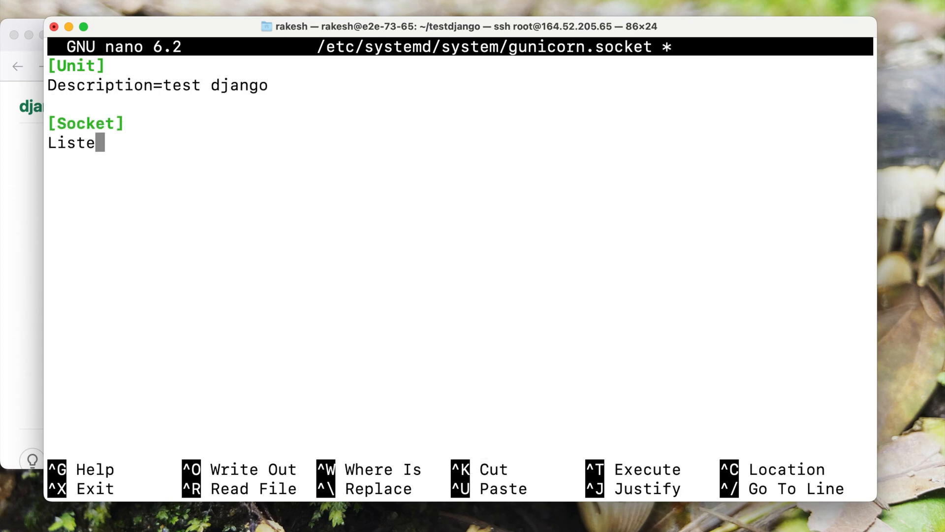
type("nStream=/run/gun")
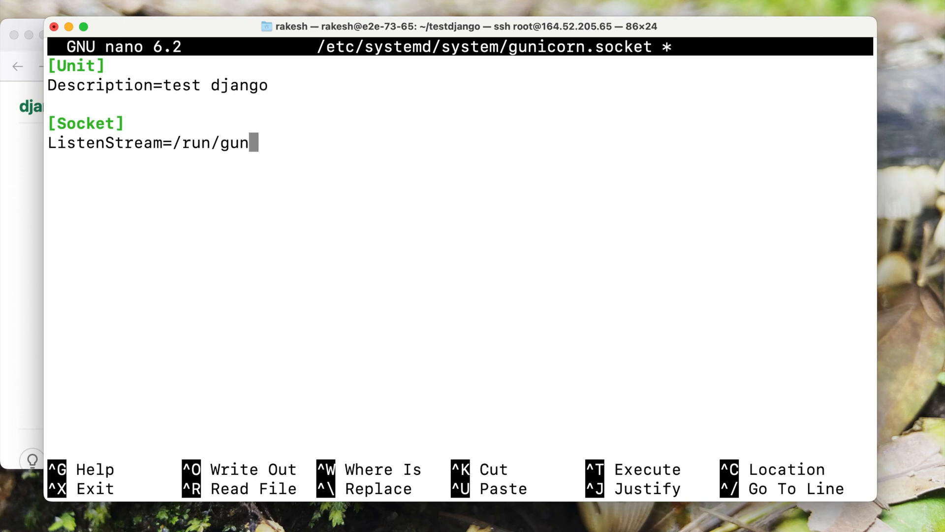
type("icorn.sock")
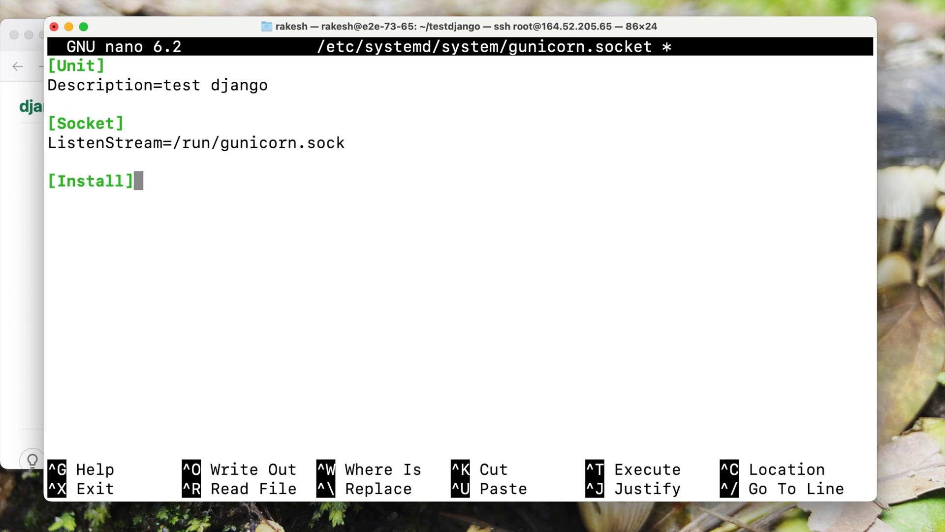
type("WantedBy=sockets.")
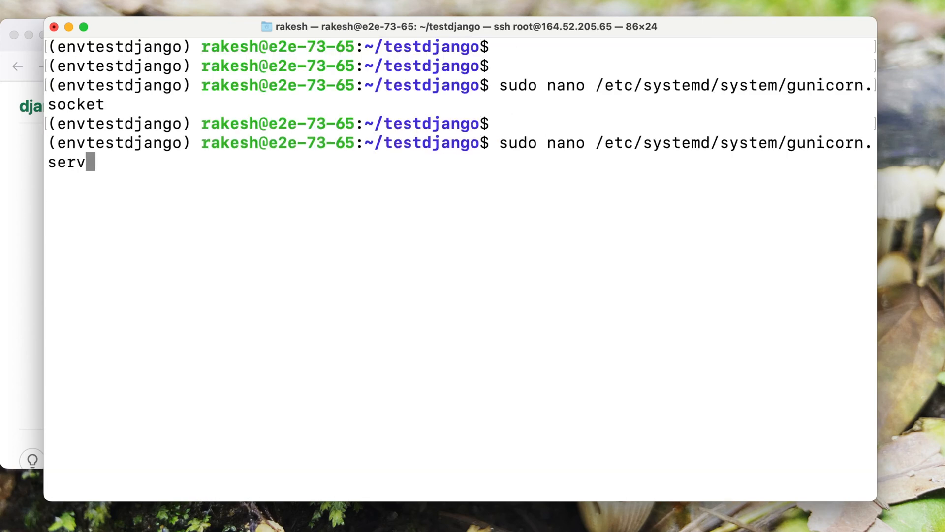
Step: Write gunicorn.service with Description=gunicorn daemon, User rakesh, ExecStart binding unix:/run/gunicorn.sock, and save
key("Return")
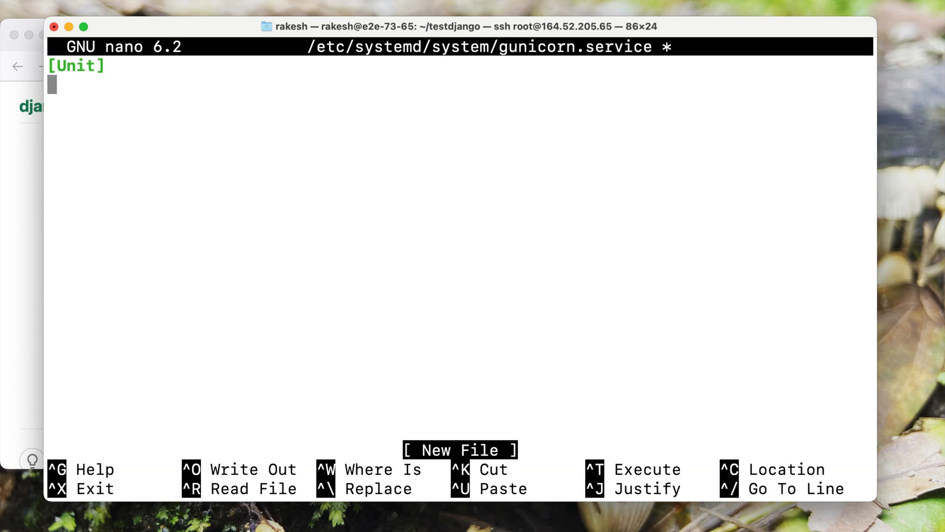
type("Description=gunicorn d")
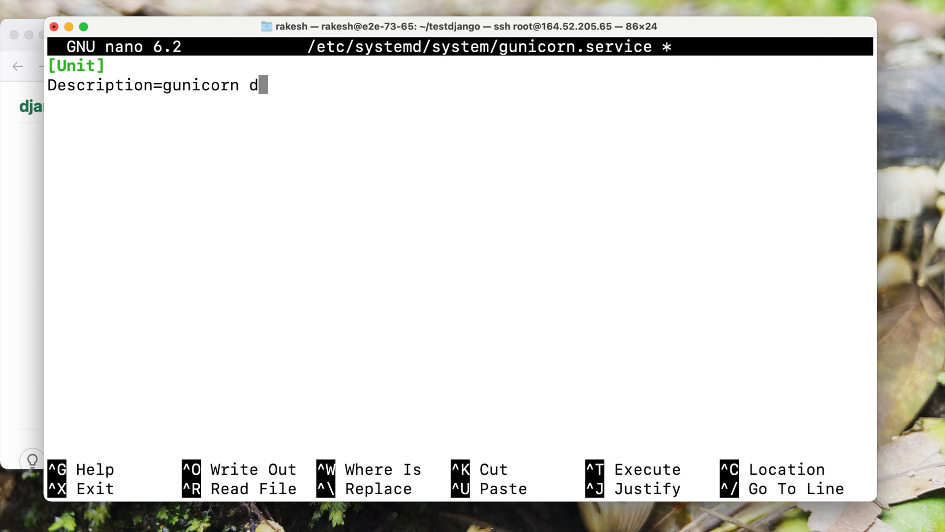
type("aemon")
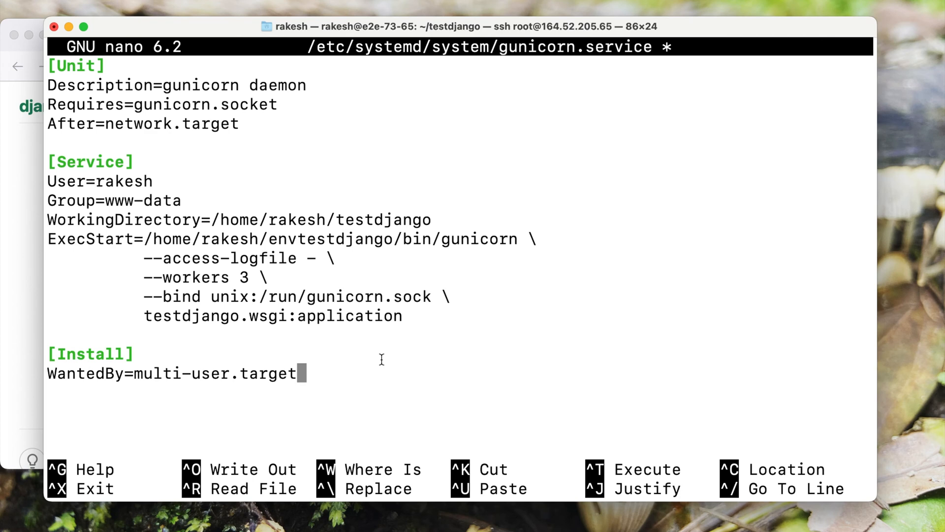
key("ctrl+o")
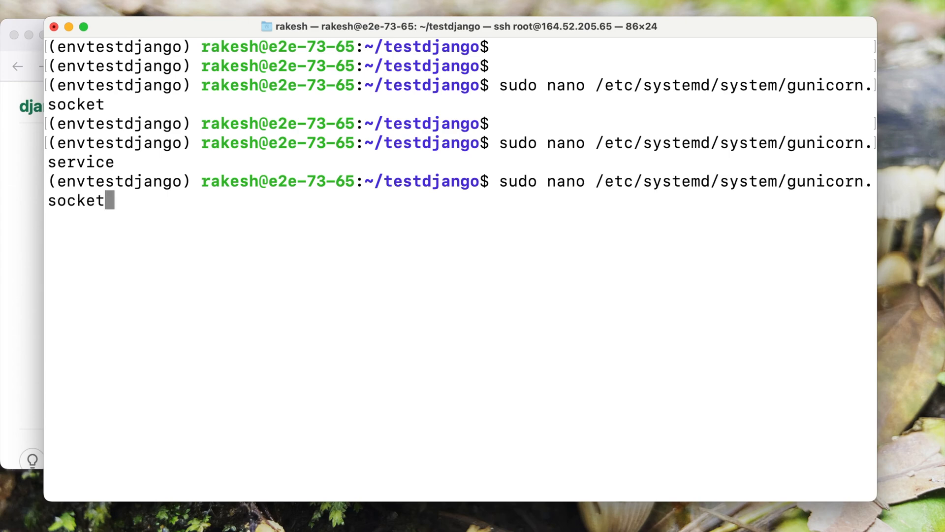
key("Return")
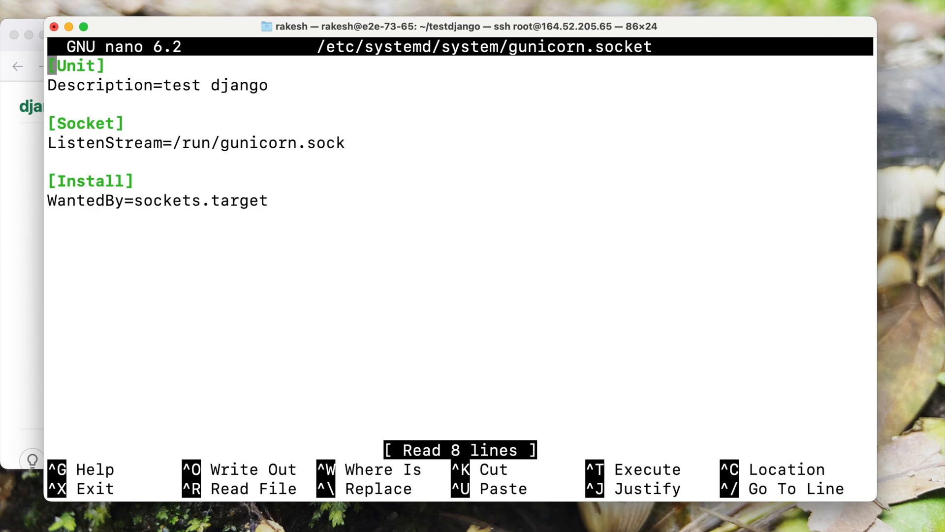
key("ctrl+x")
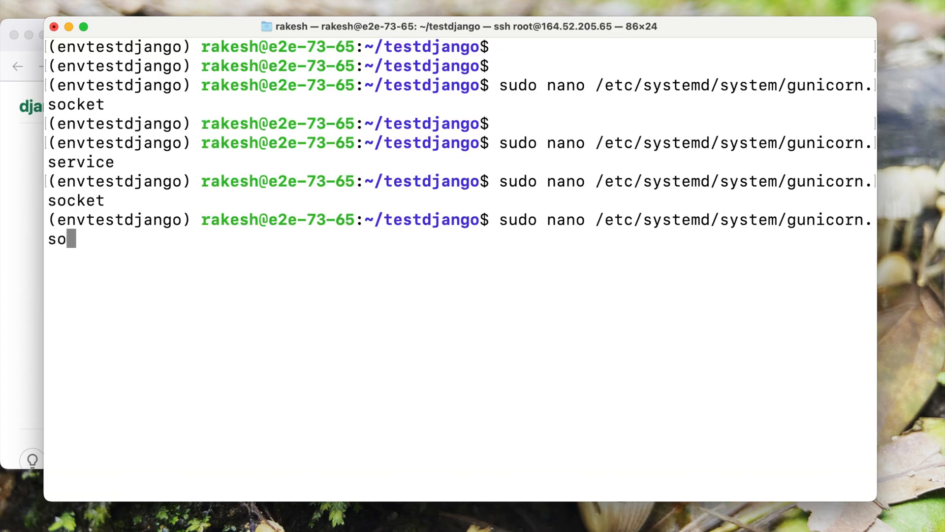
key("Return")
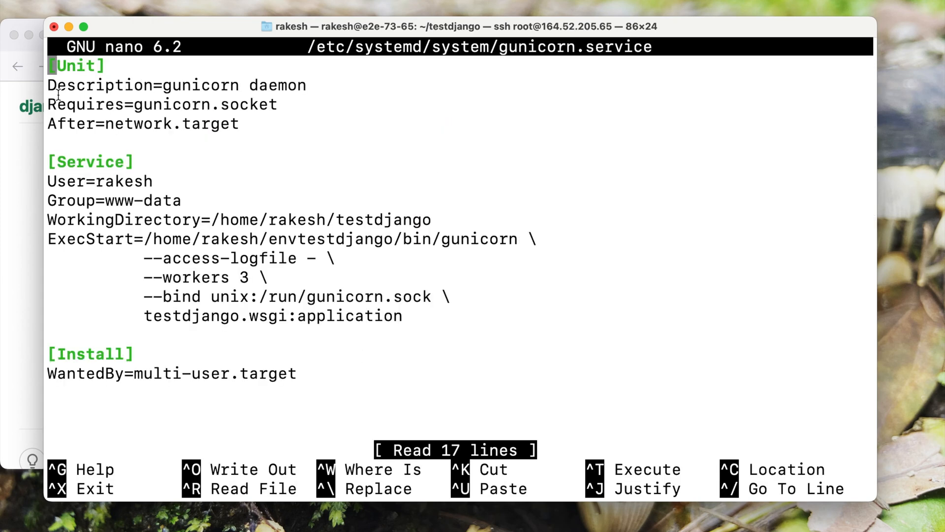
mouse_move(64, 181)
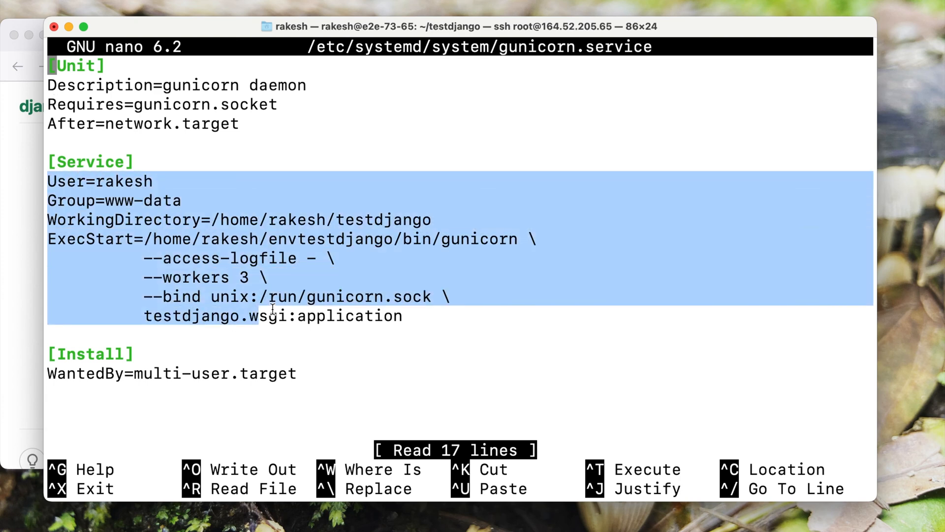
left_click(157, 230)
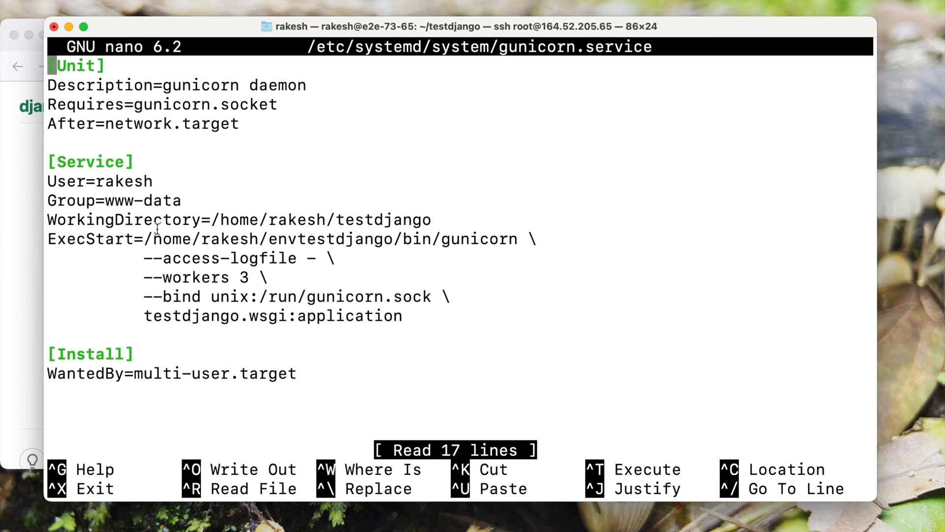
left_click(50, 181)
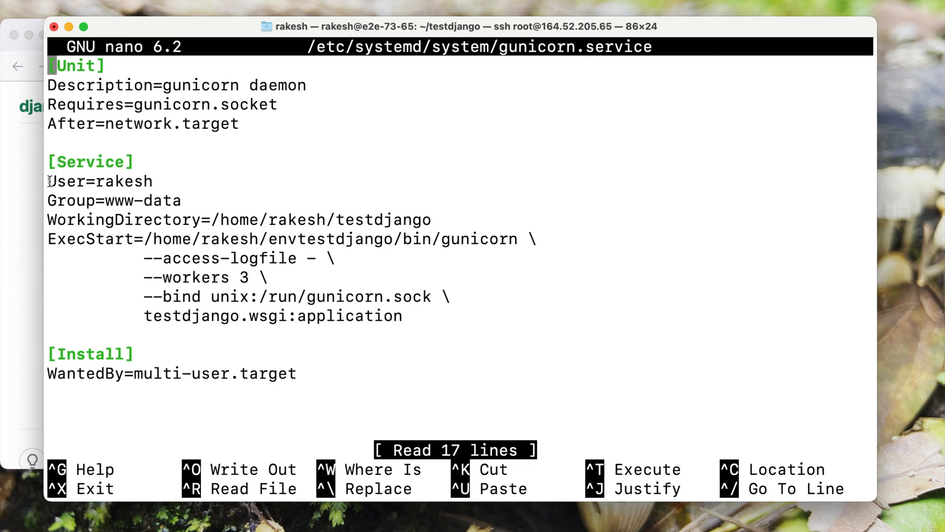
double_click(99, 181)
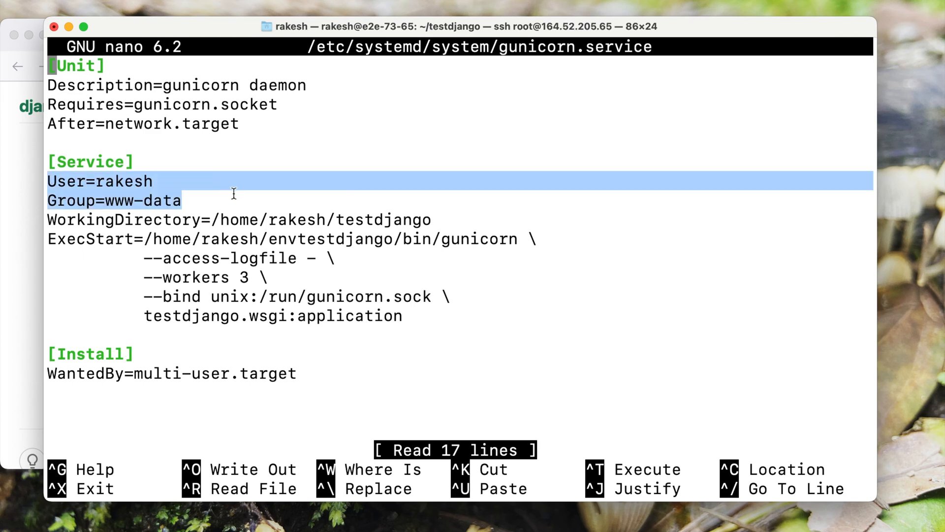
left_click(153, 181)
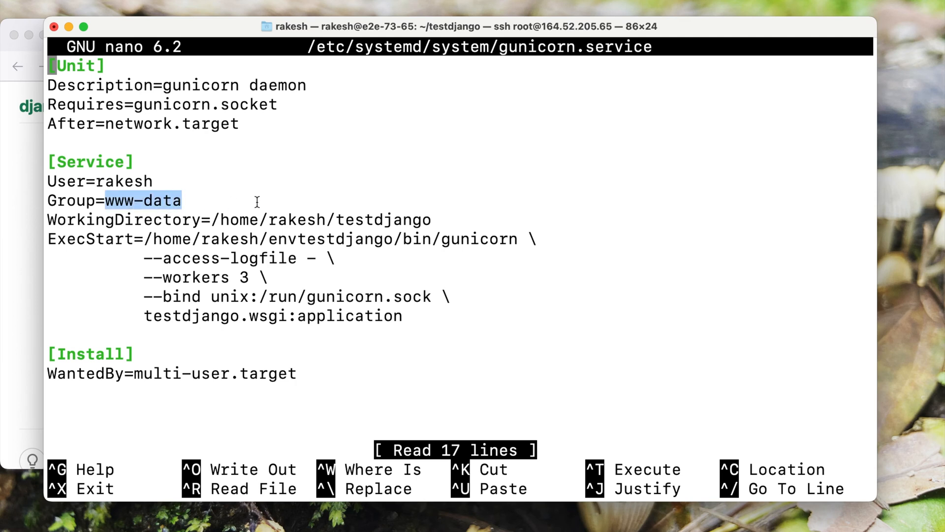
mouse_move(89, 221)
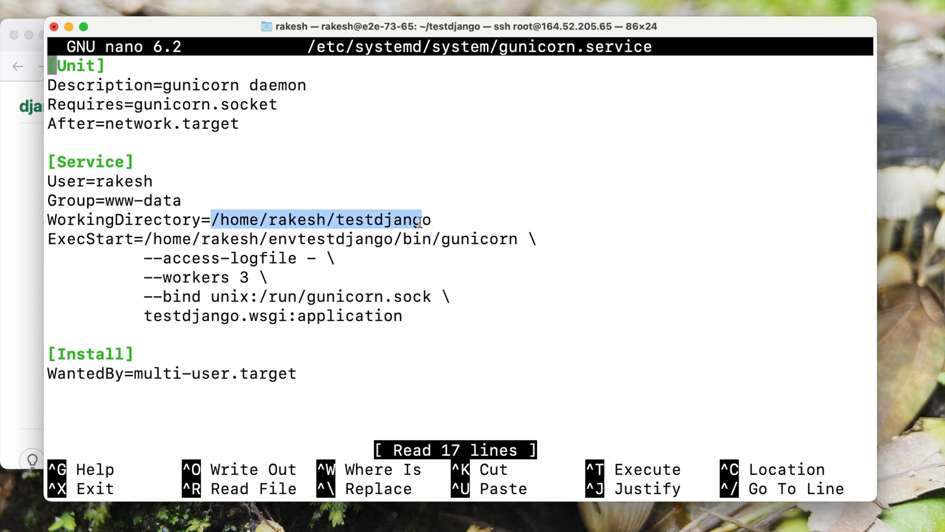
left_click(119, 241)
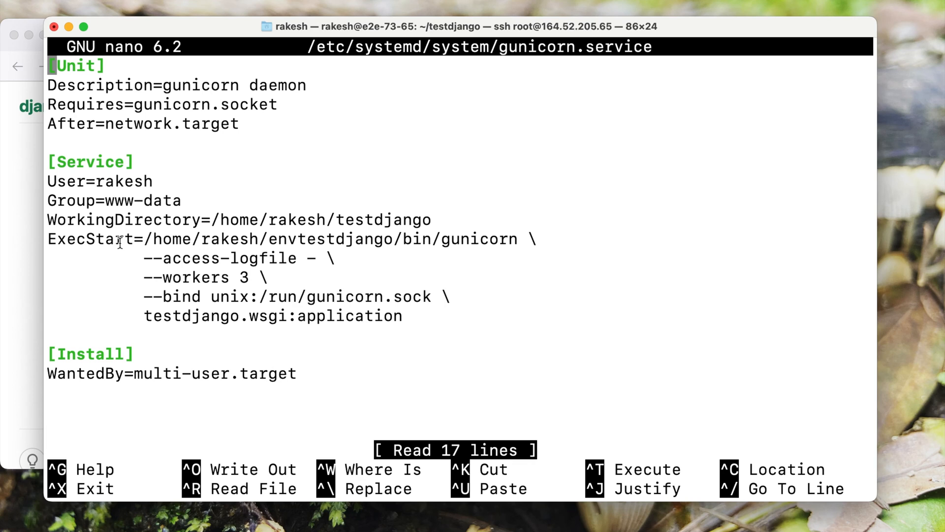
mouse_move(225, 245)
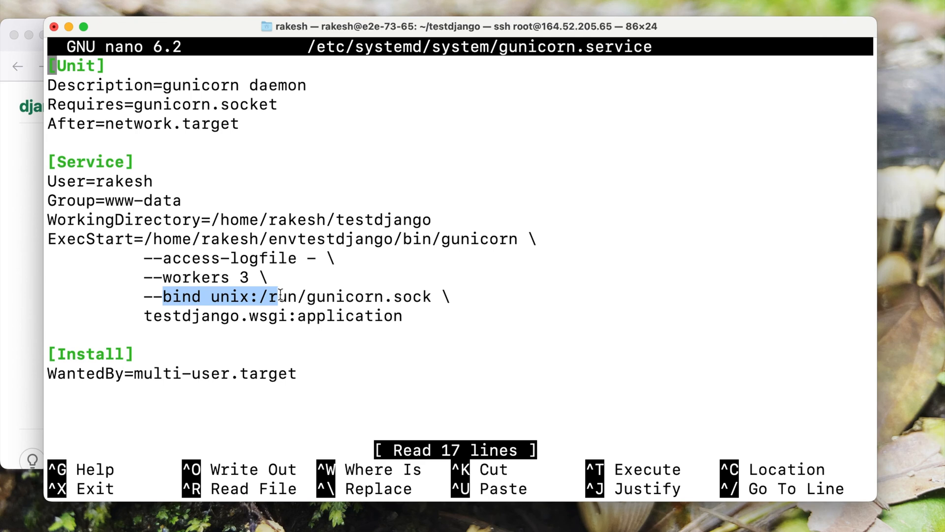
mouse_move(165, 278)
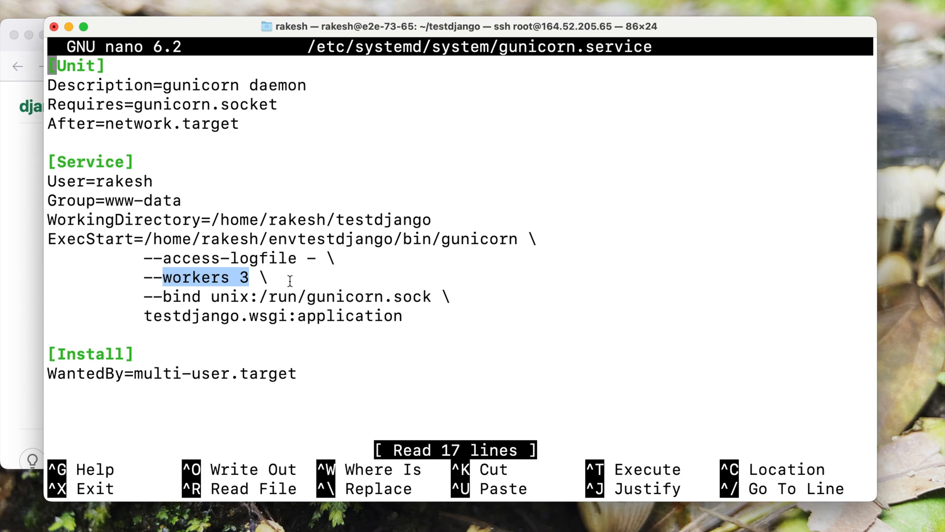
key("ctrl+x")
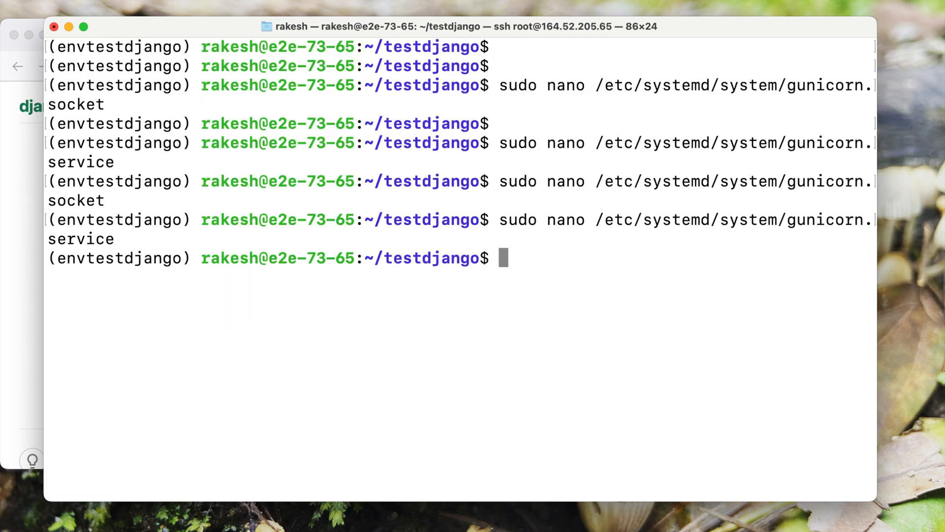
Step: Start gunicorn.socket with systemctl and enable it to start at boot
type("sudo")
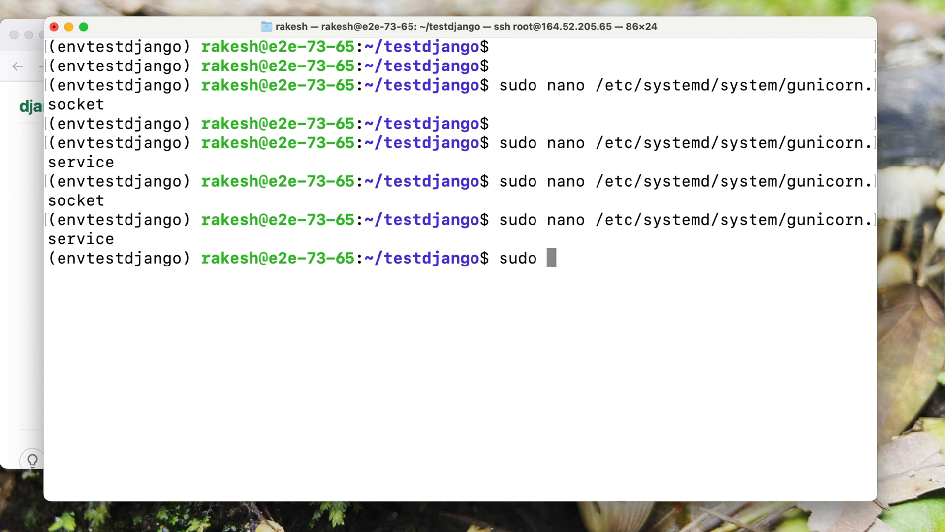
type("systemctl s")
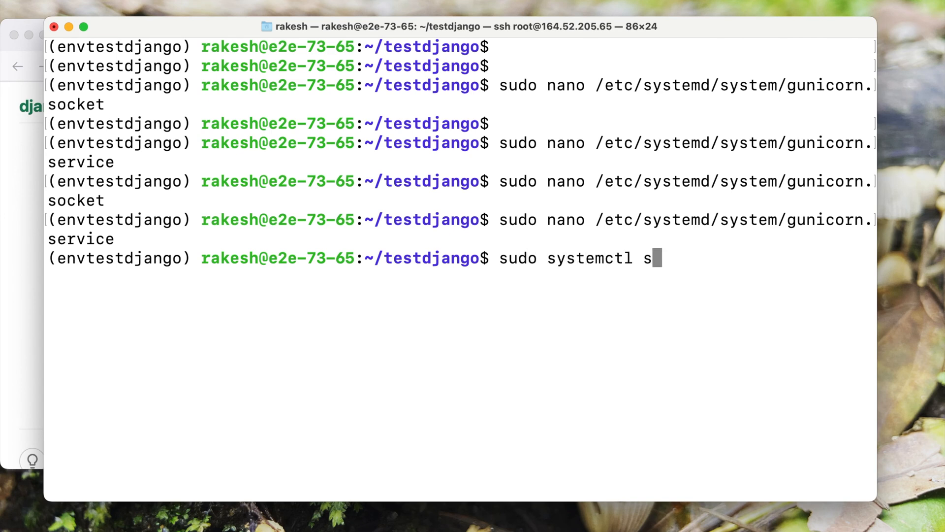
type("tart gunicorn.socket")
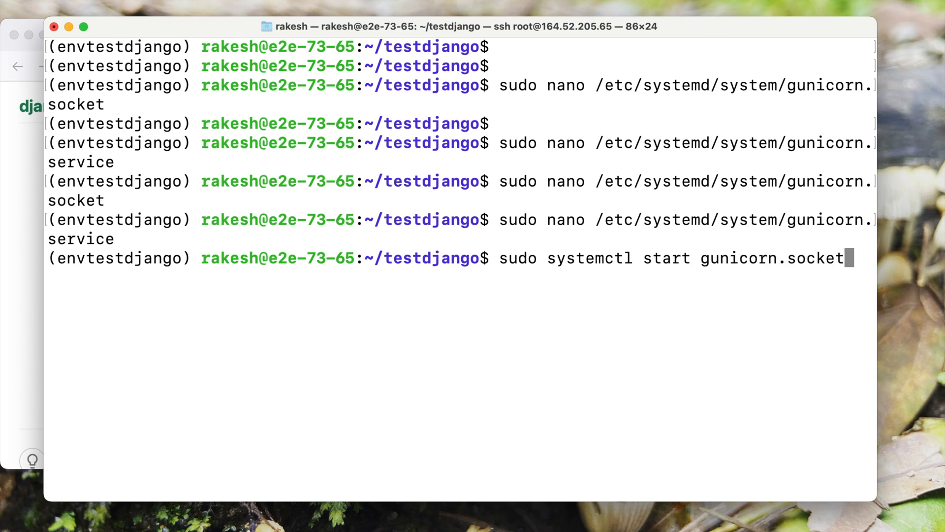
key("Return")
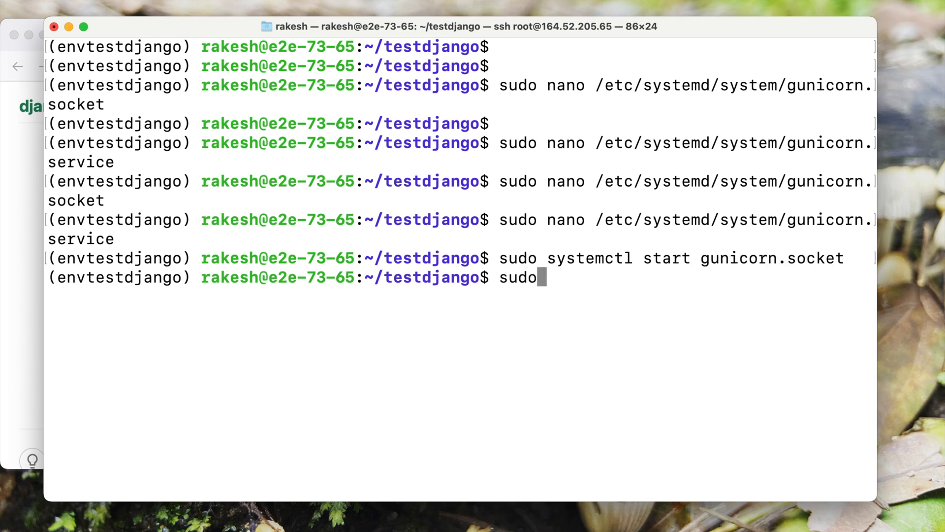
type("systemctl")
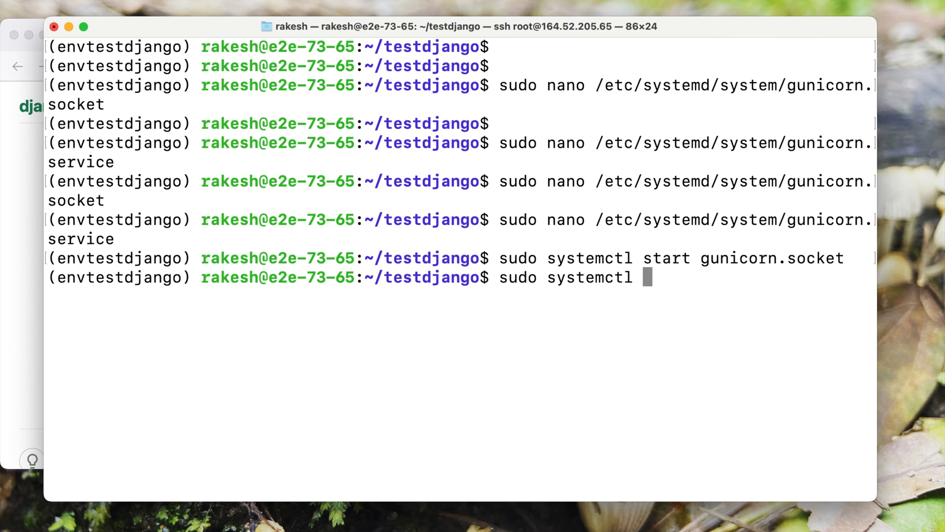
key("Return")
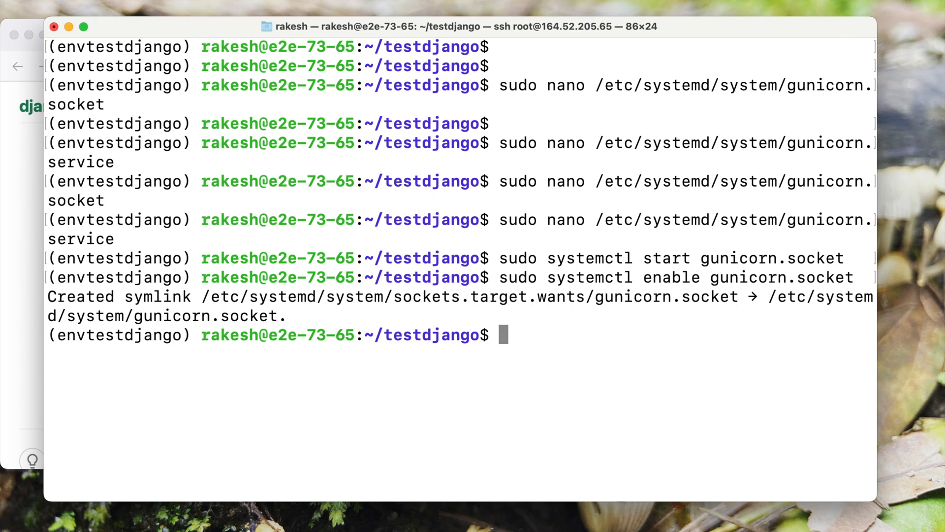
Step: Confirm with file that /run/gunicorn.sock exists as a socket
type("file")
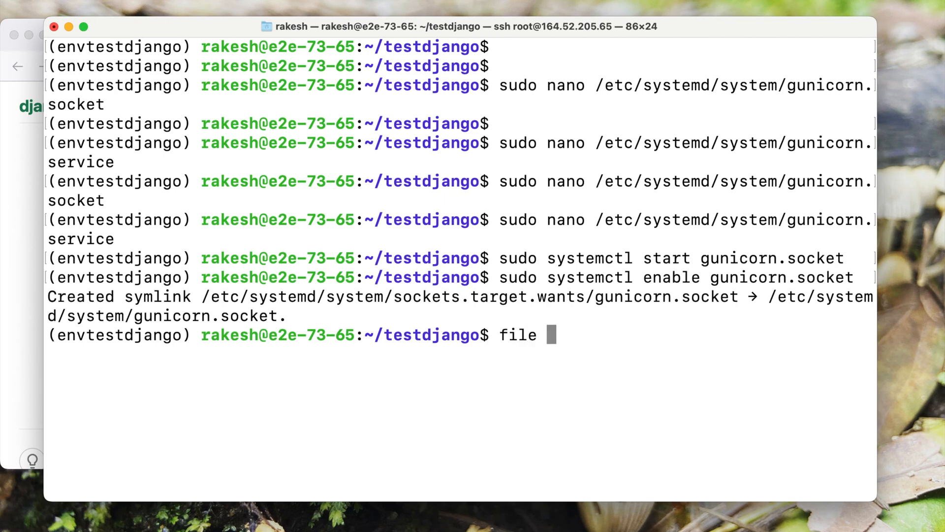
type("/run")
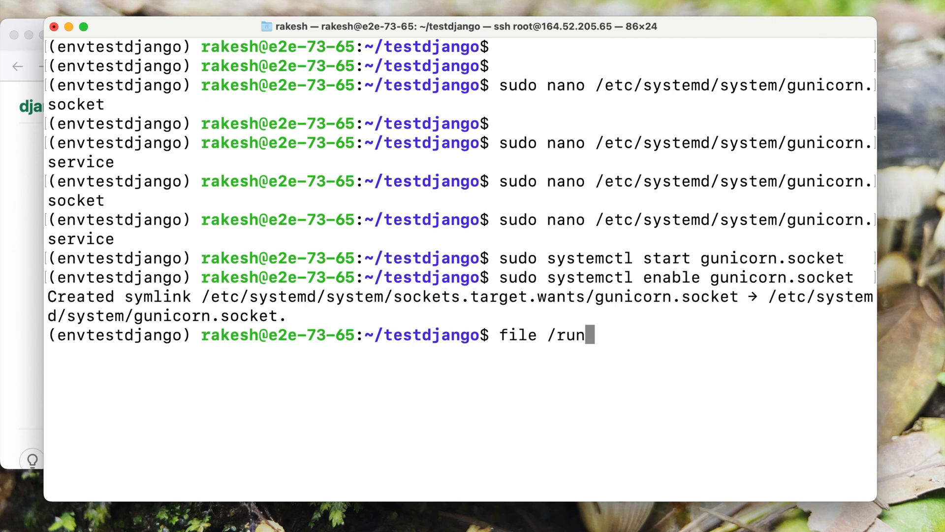
key("Return")
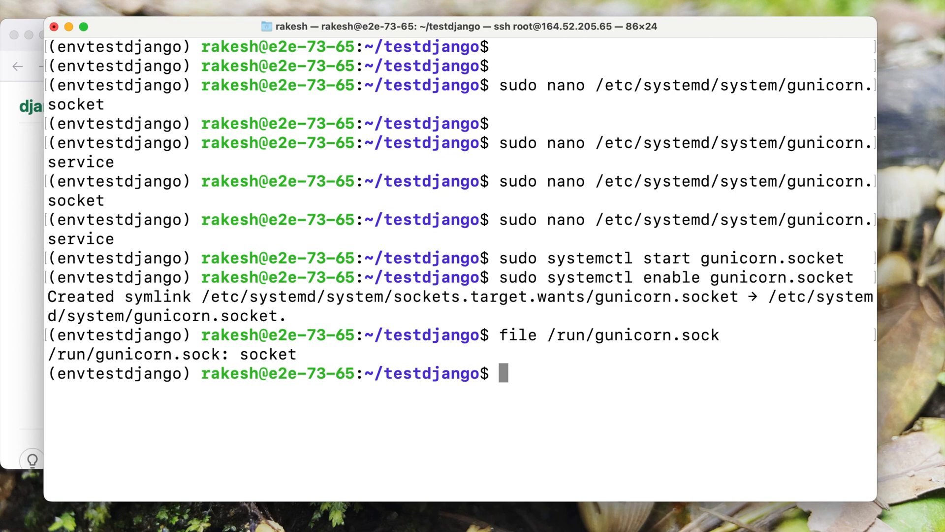
Step: Show gunicorn.service status: loaded, inactive (dead), triggered by gunicorn.socket
type("sudo")
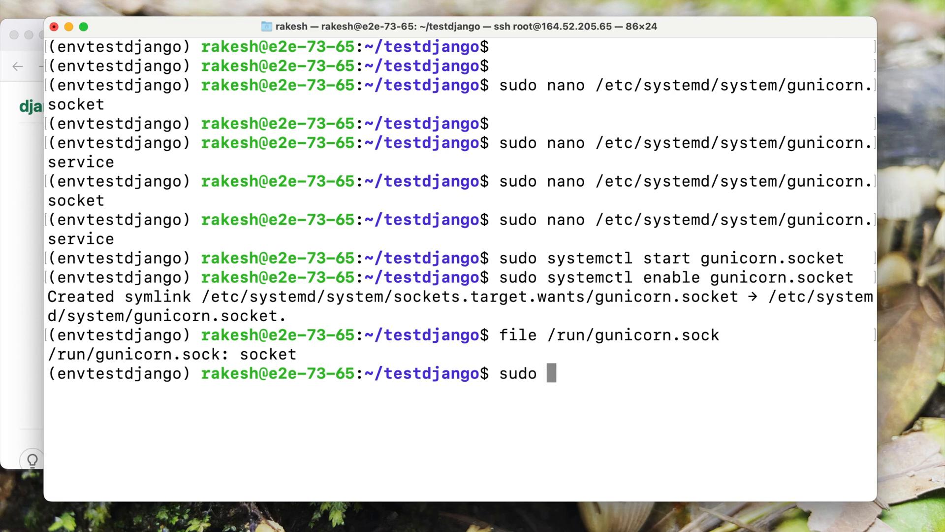
type("s")
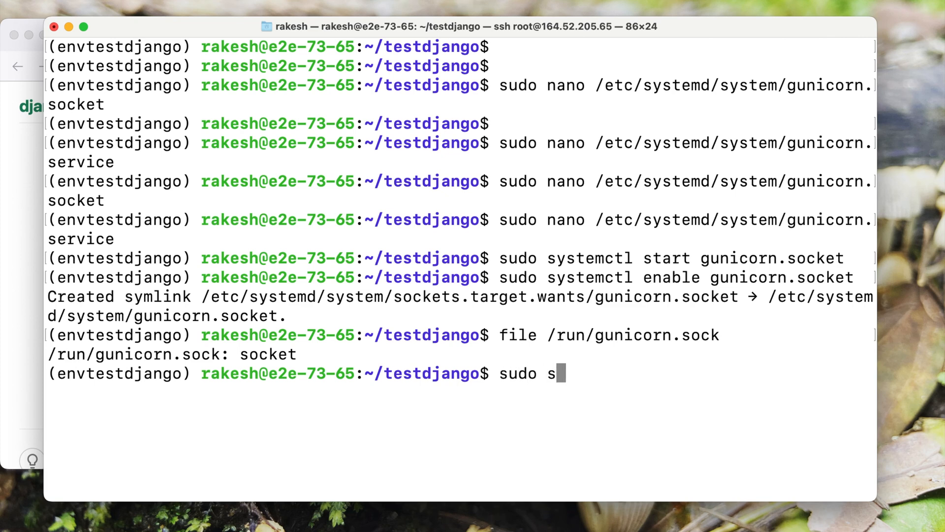
type("yste")
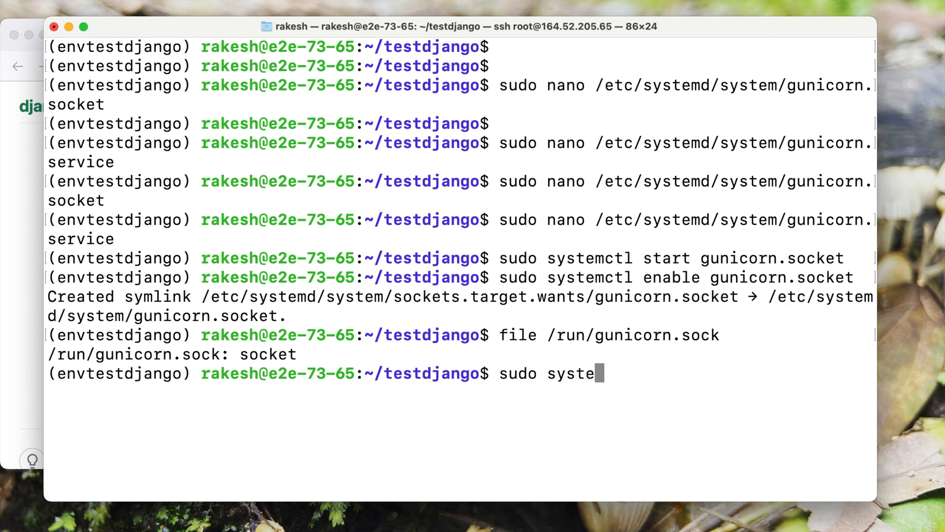
type("mctl")
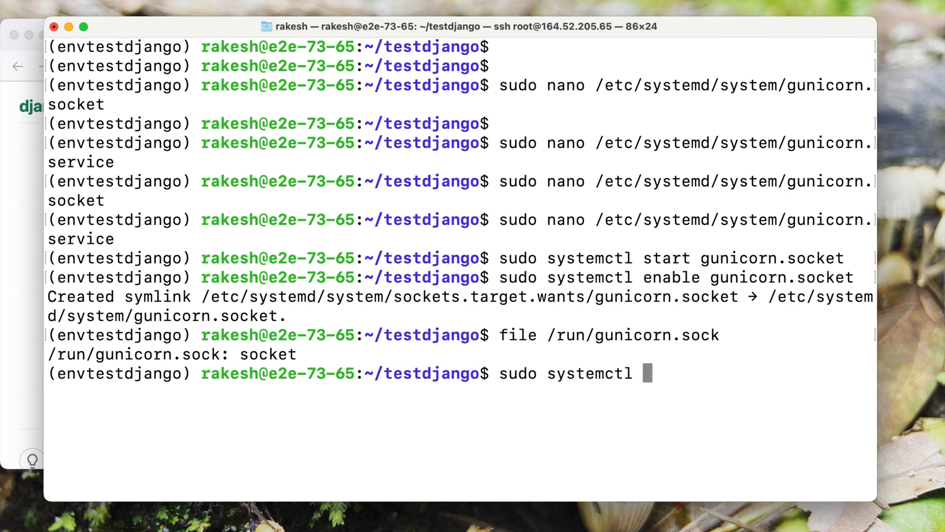
type("status guni")
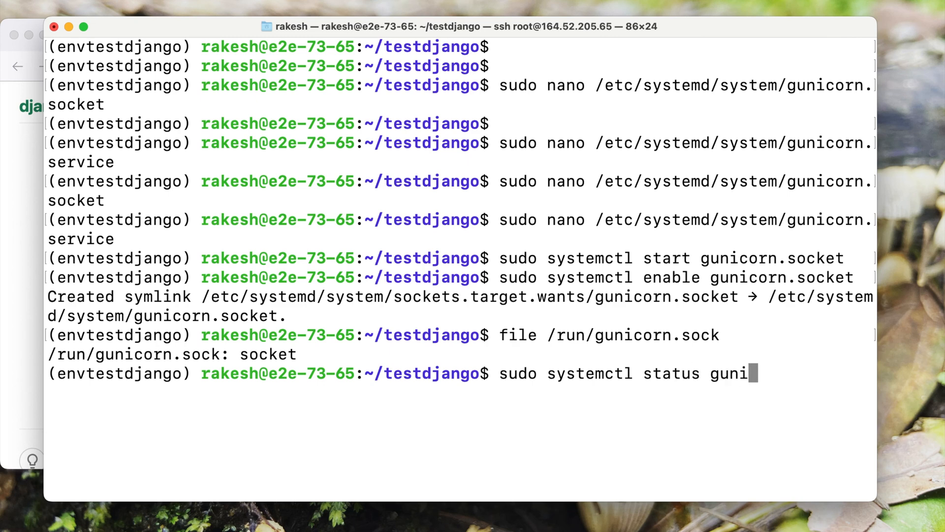
type("corn.service")
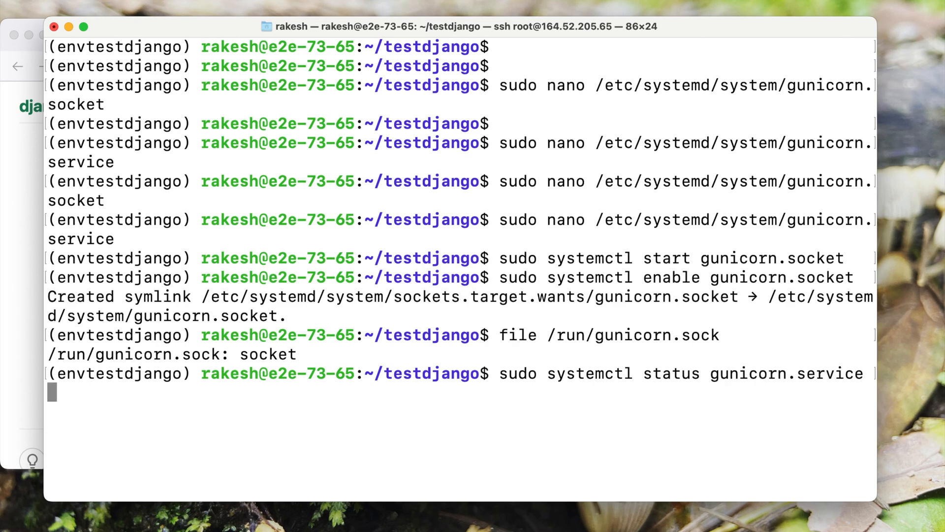
key("Return")
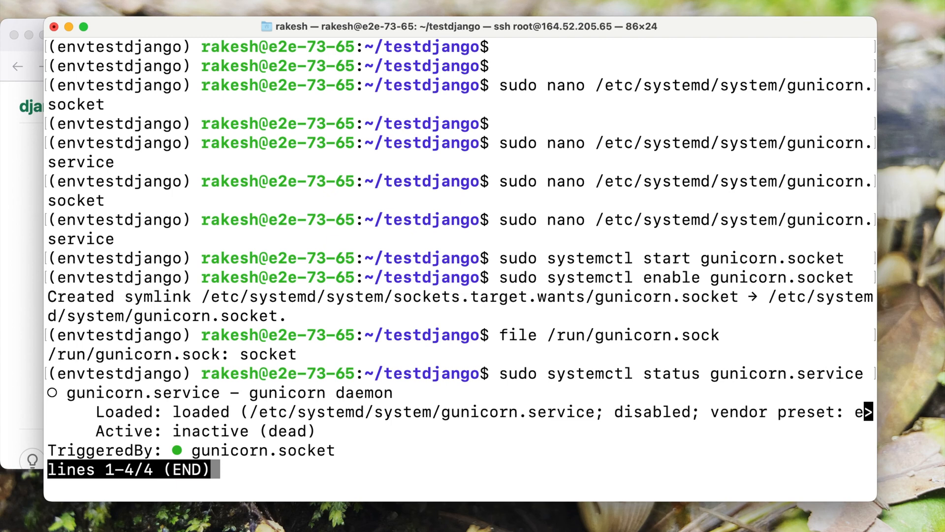
mouse_move(443, 399)
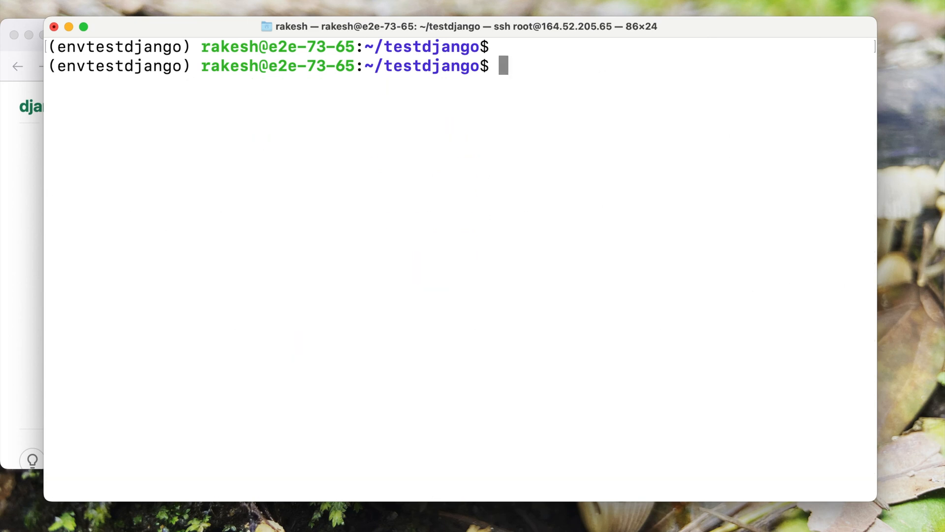
mouse_move(559, 249)
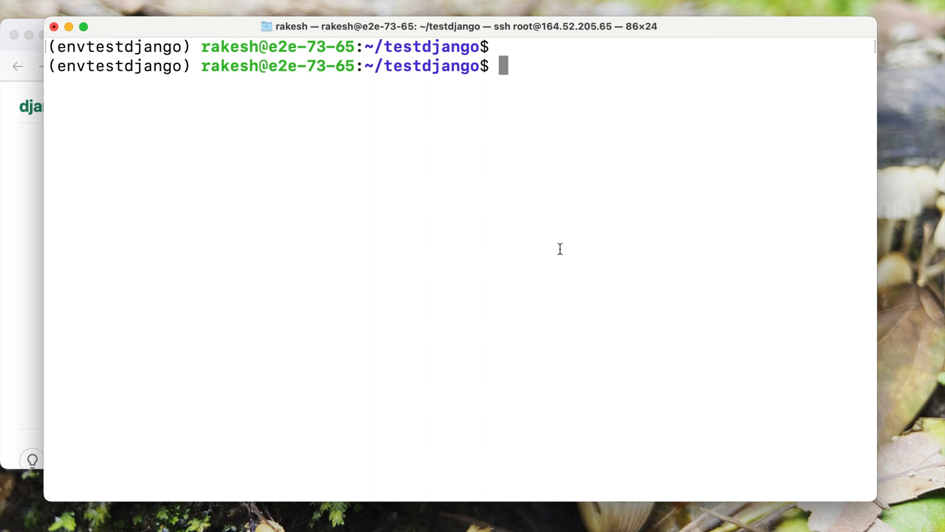
Step: Request localhost via curl --unix-socket /run/gunicorn.sock and get the Django welcome HTML
type("curl")
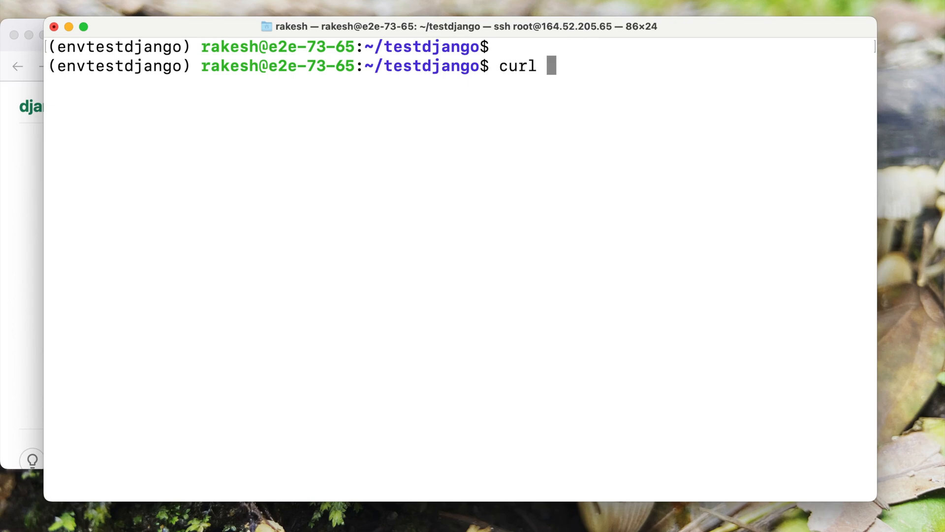
type("--unix")
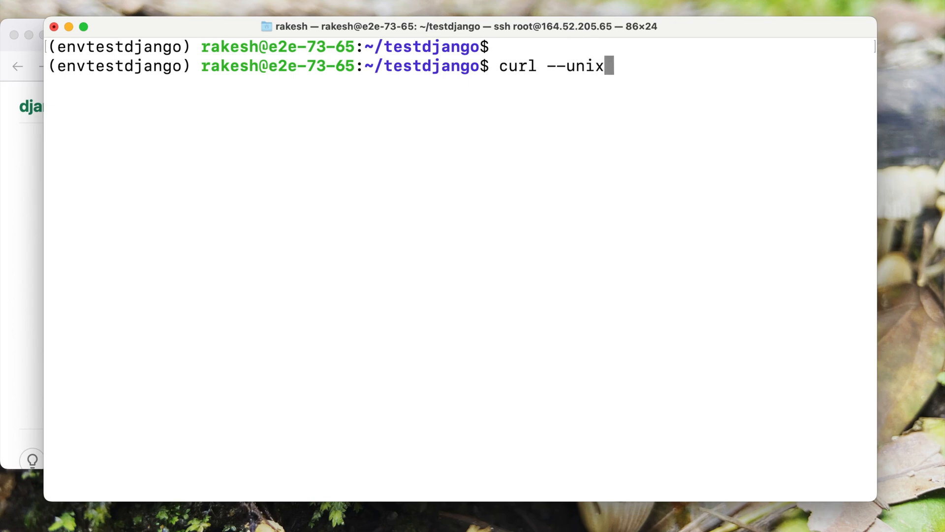
type("-socket")
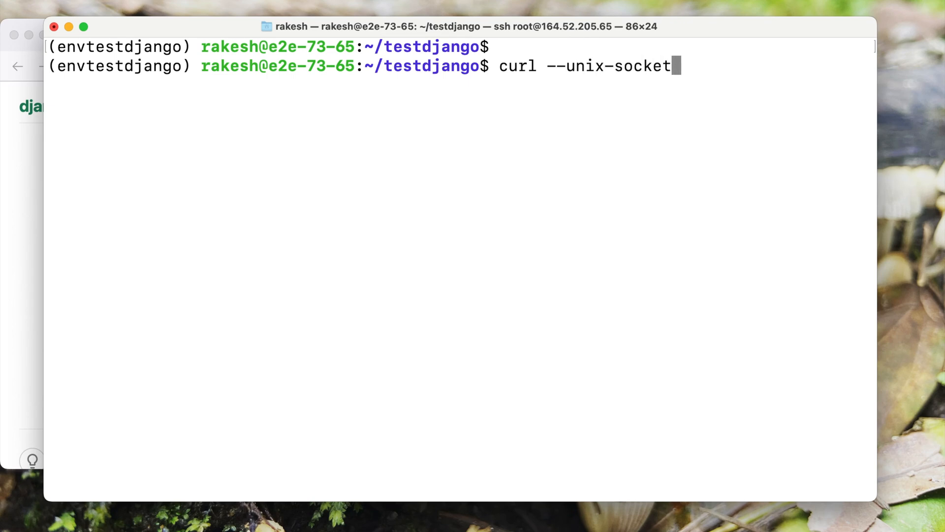
type("/run")
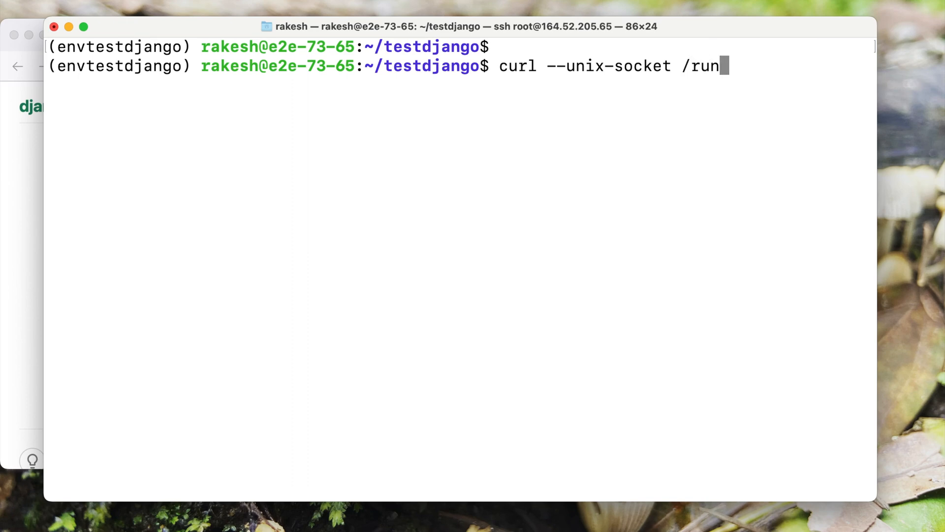
type("/gunicorn")
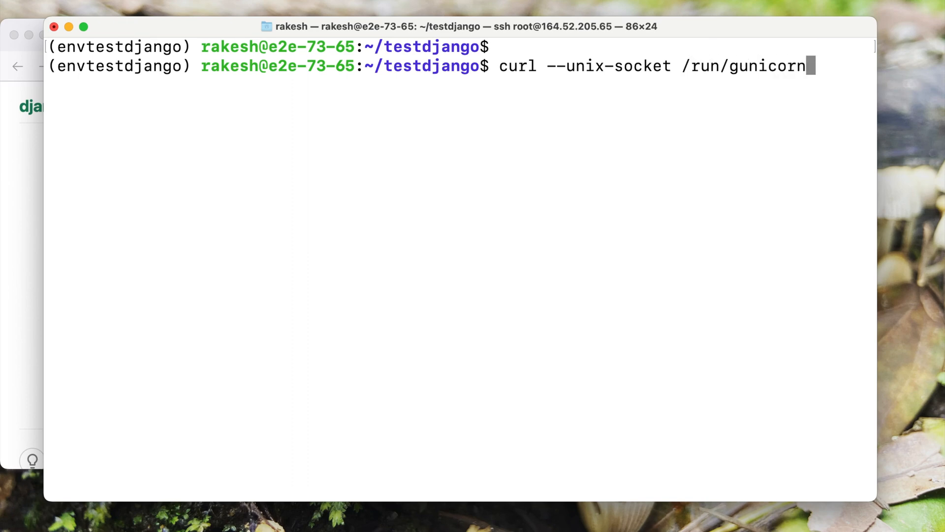
type(".sock local")
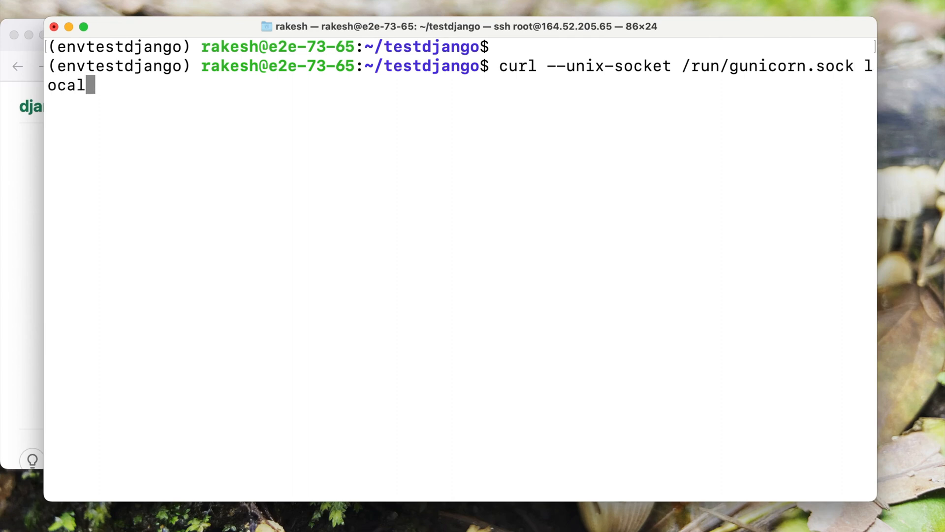
key("Return")
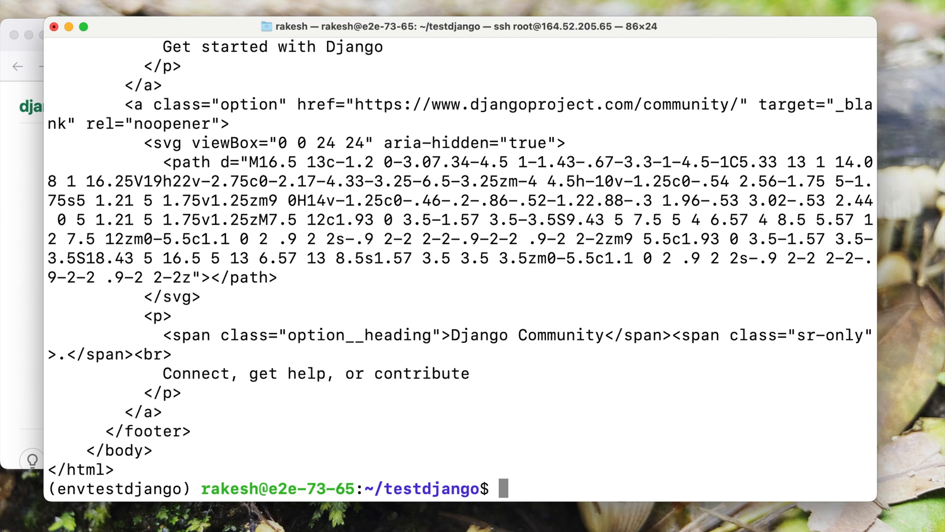
mouse_move(53, 124)
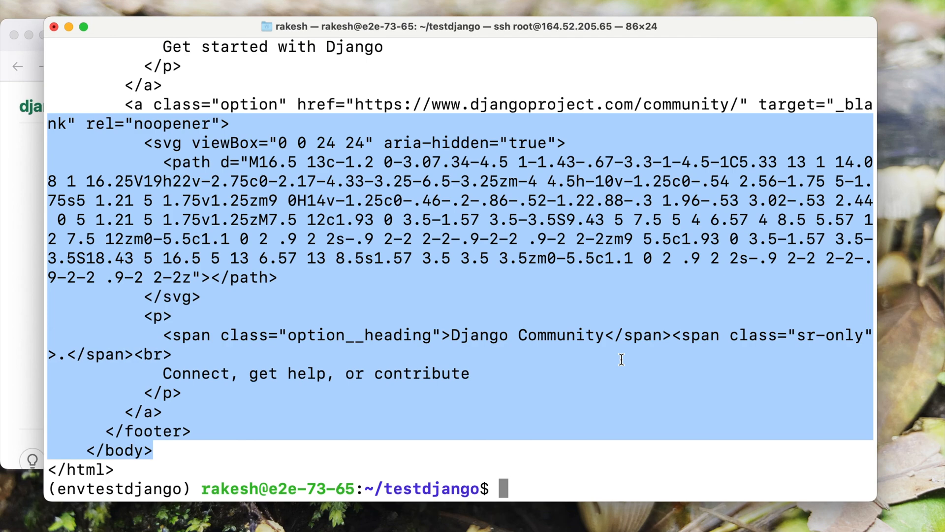
Step: Show gunicorn.service status again, now active (running) with four workers, then leave the output
type("curl --unix-socket /run/gunicorn.sock localhost")
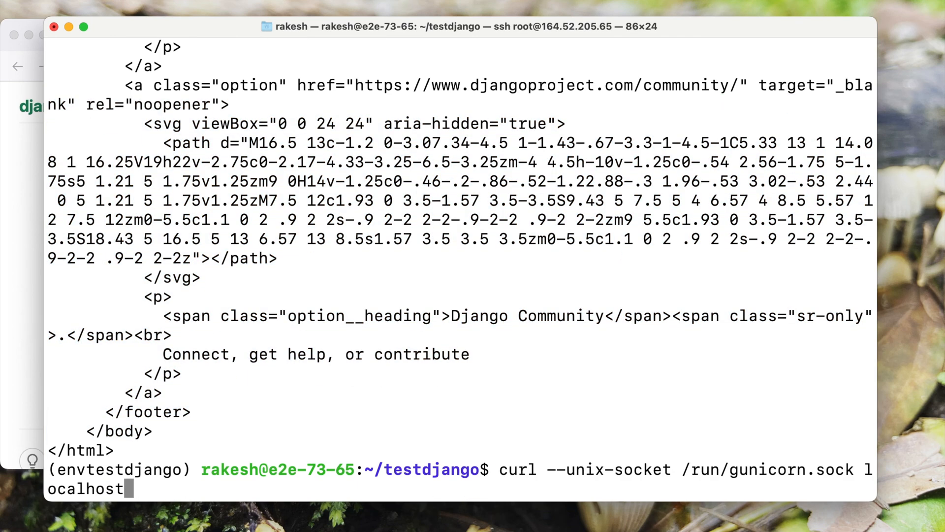
type("sudo systemctl status gunicorn.service")
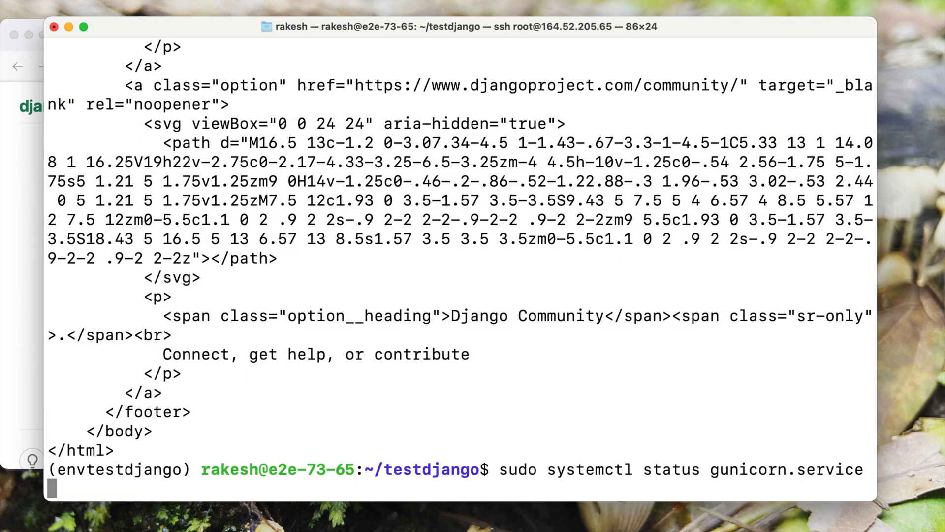
key("Return")
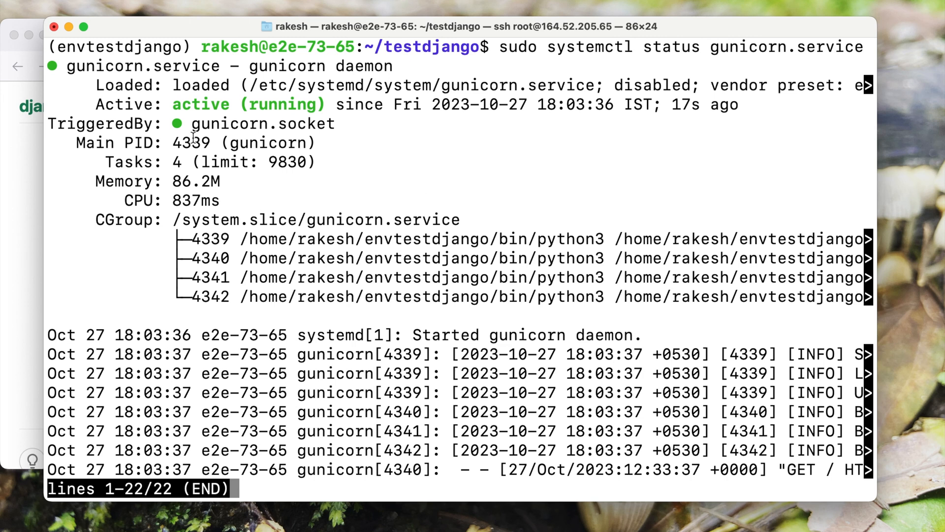
mouse_move(373, 252)
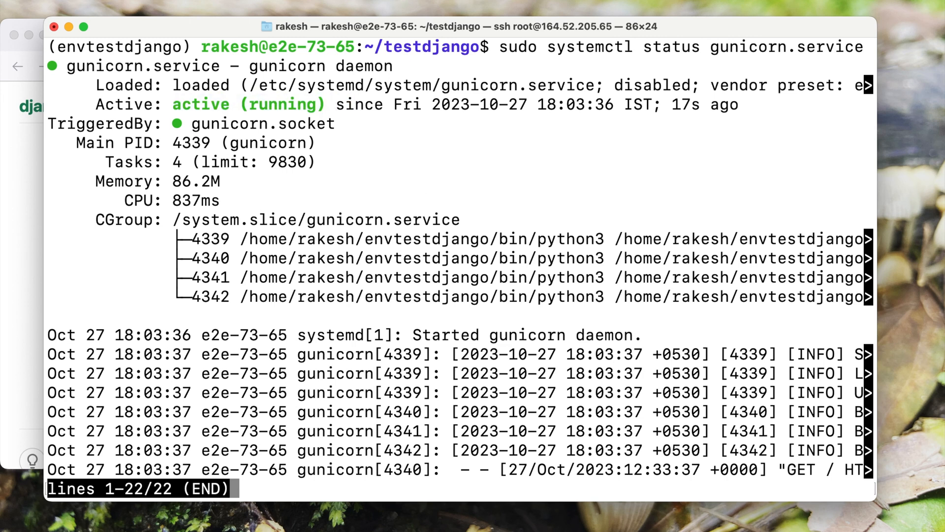
key("q")
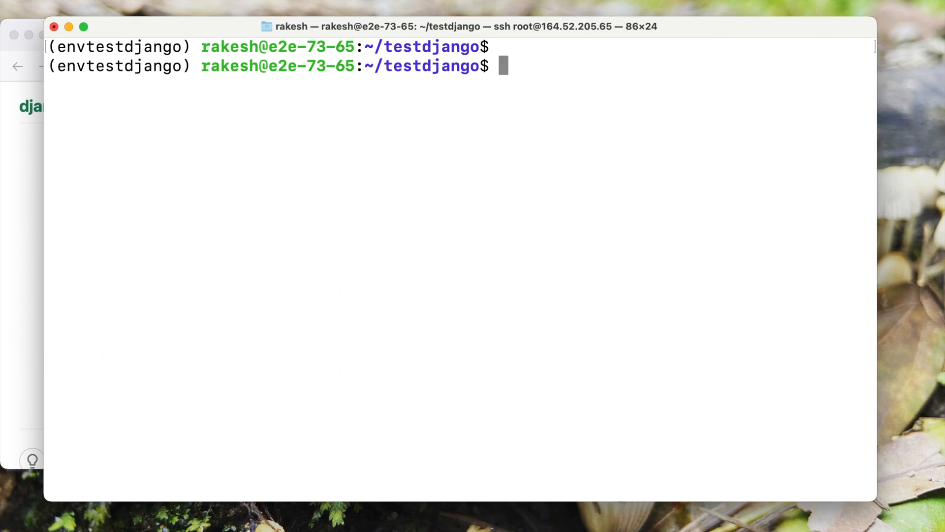
Step: Open /etc/nginx/sites-available/testdjango in nano with sudo for editing
type("sudo nano")
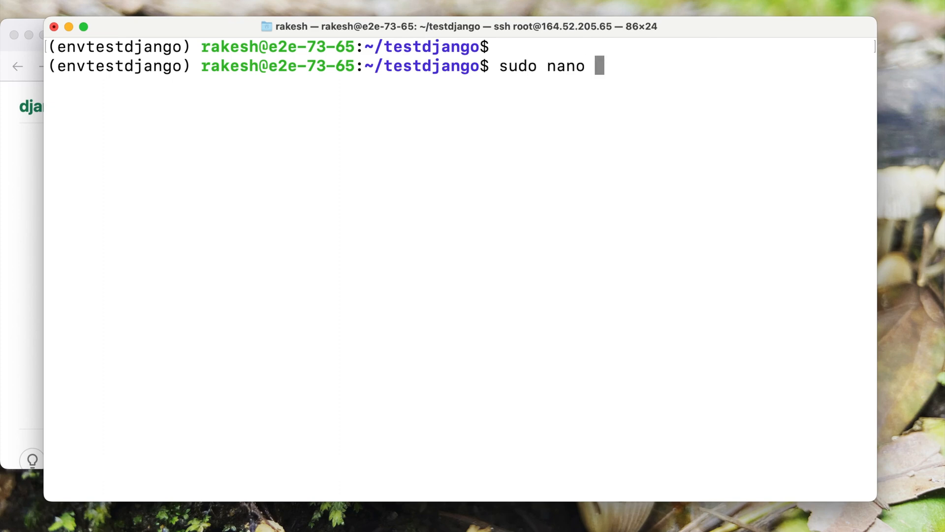
type("/etc/")
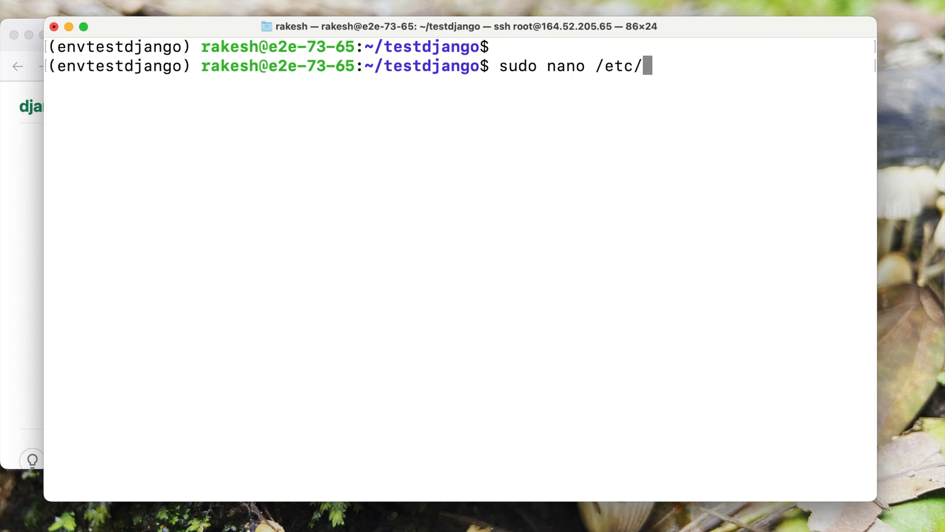
type("nginx/sites-available/")
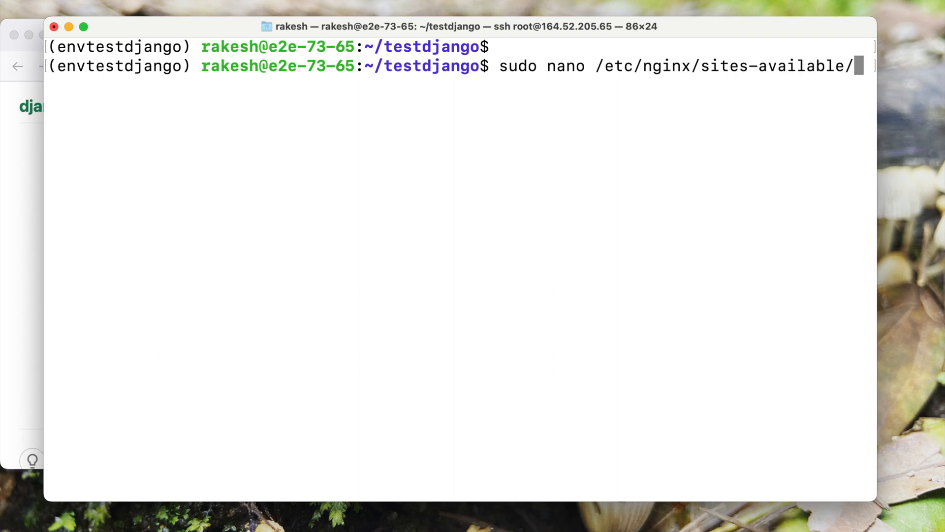
type("testdja")
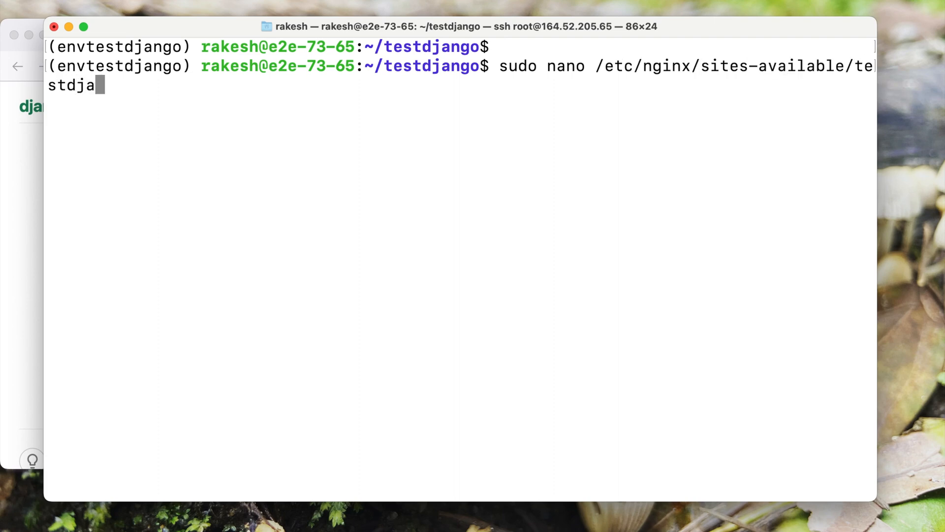
key("Return")
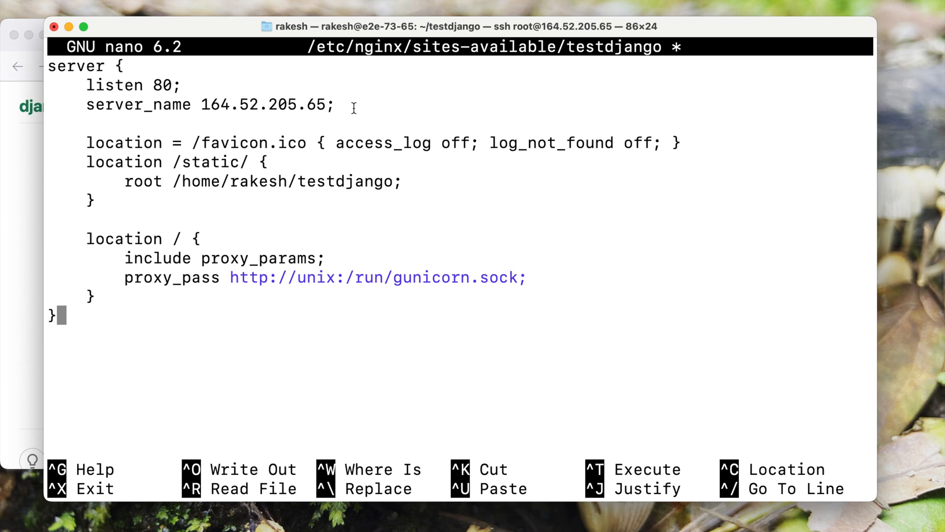
Step: Review server_name IP, /static/ location and gunicorn.sock proxy_pass, then save and exit nano
double_click(262, 105)
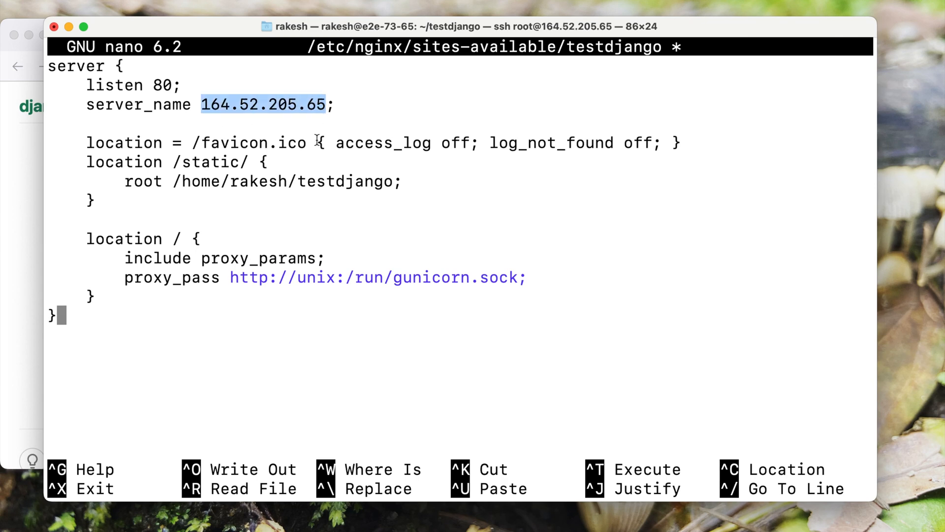
mouse_move(87, 131)
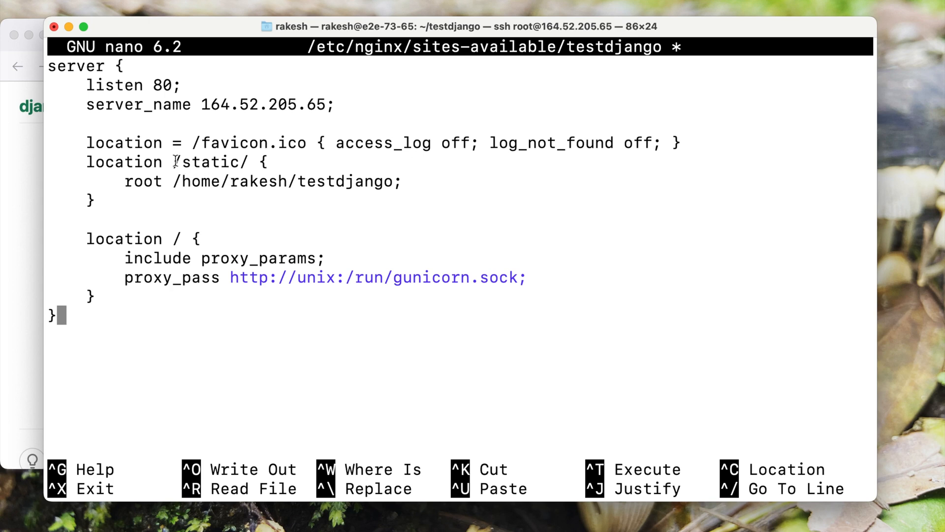
double_click(208, 162)
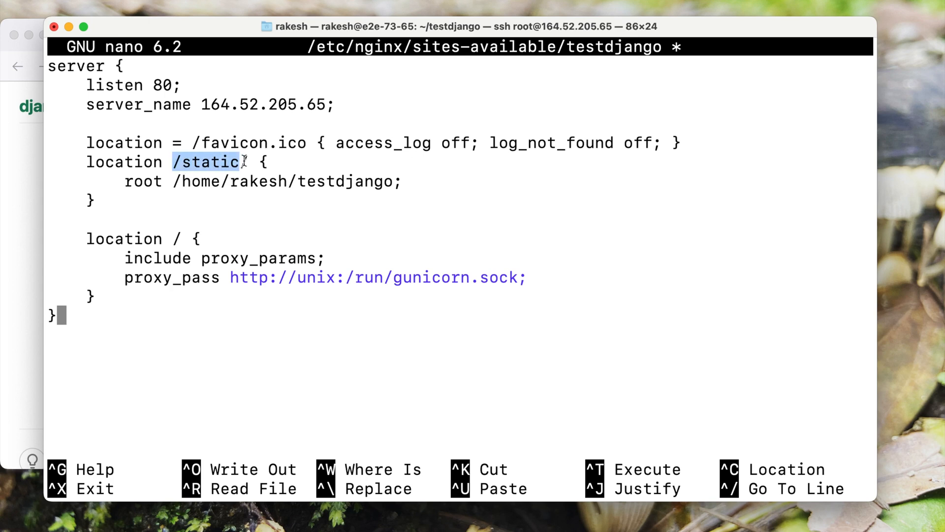
type("/")
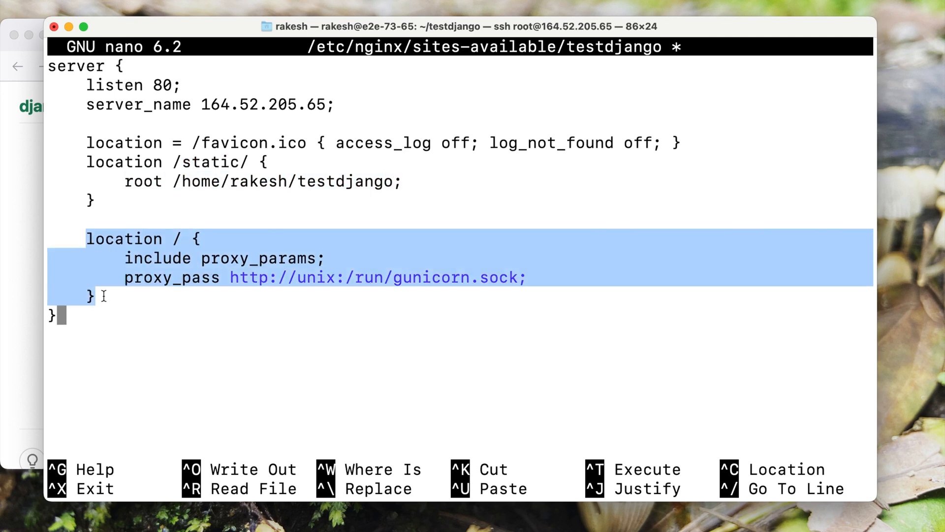
left_click(160, 238)
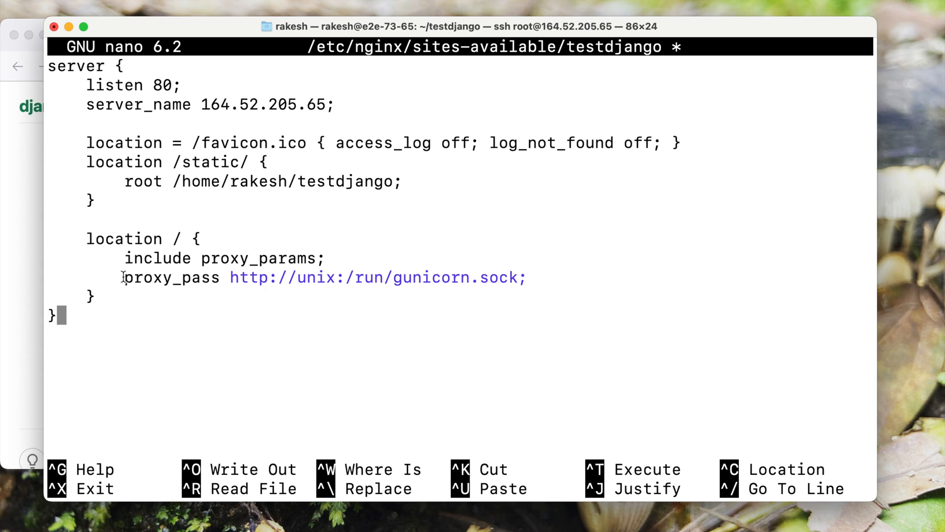
double_click(455, 277)
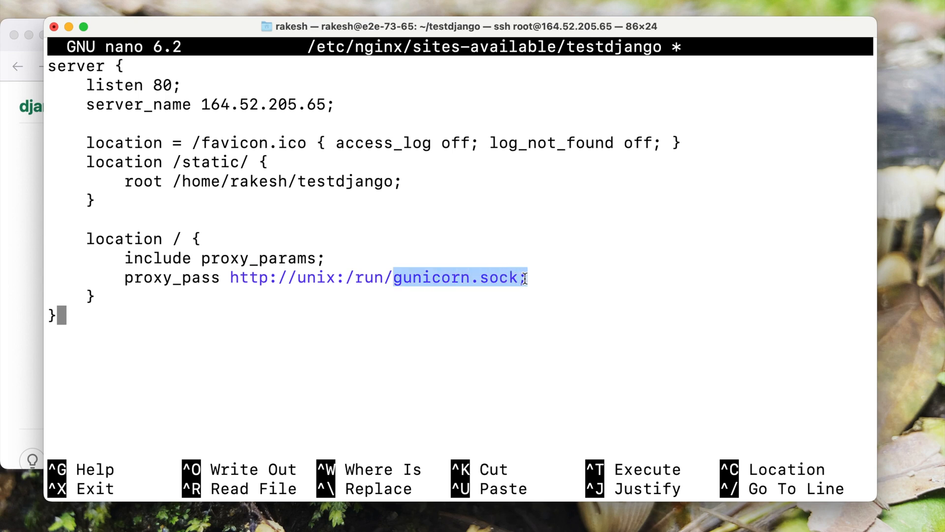
key("ctrl+x")
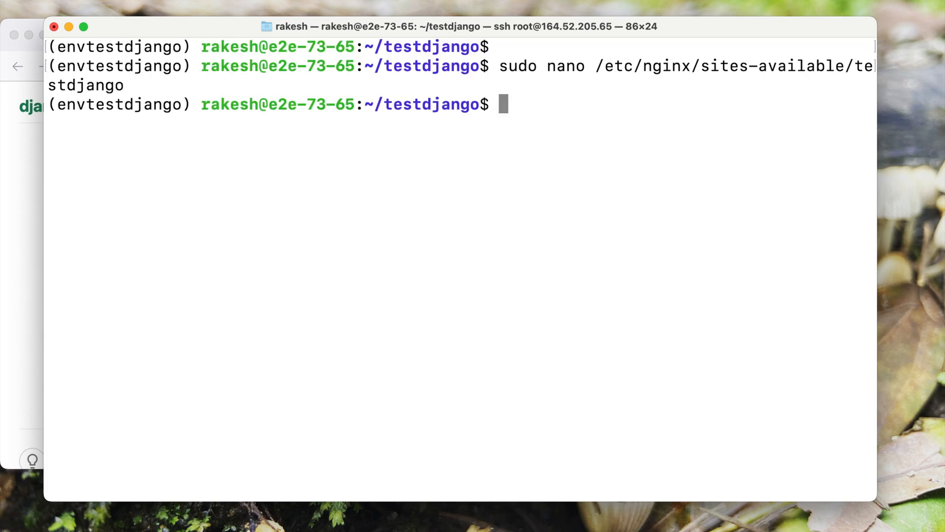
Step: Symlink the testdjango site from sites-available into /etc/nginx/sites-enabled
type("sudo")
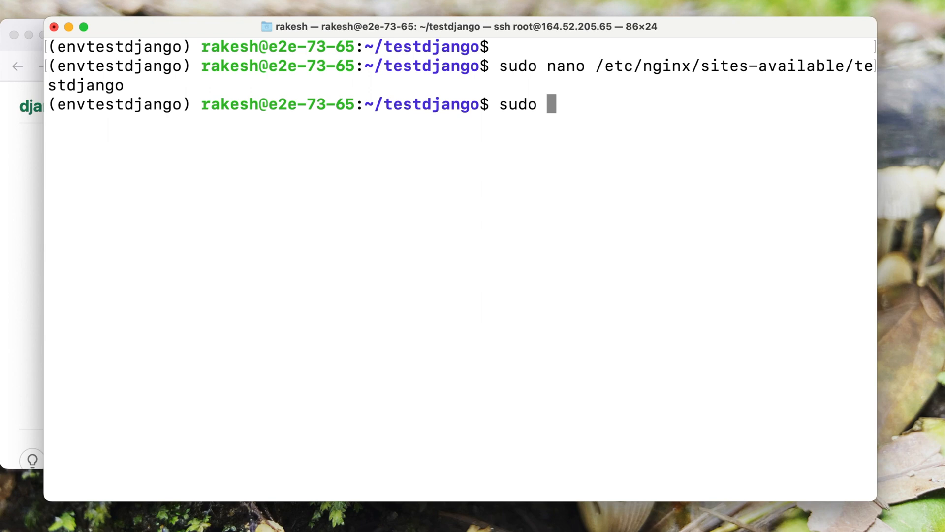
type("ln")
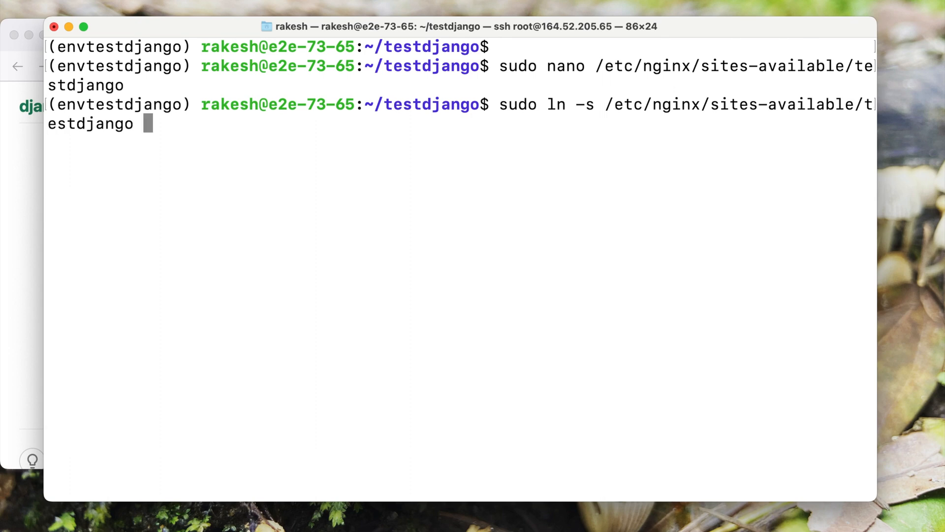
key("Return")
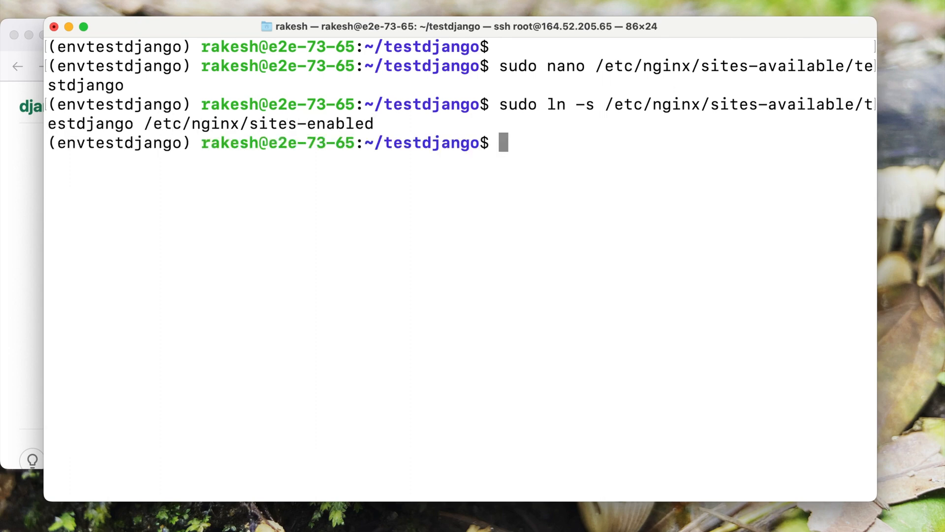
Step: Run sudo nginx -t for a successful config test and restart nginx via systemctl
type("sudo")
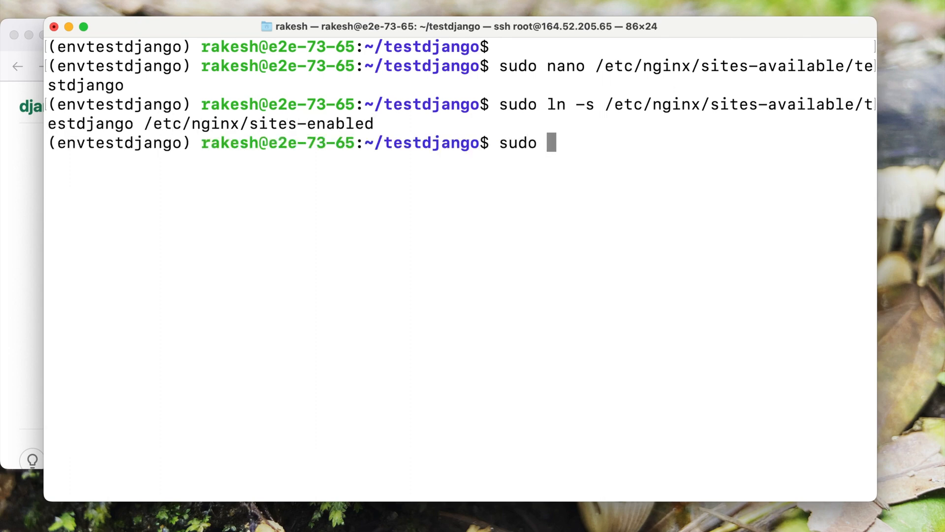
type("nginx -t")
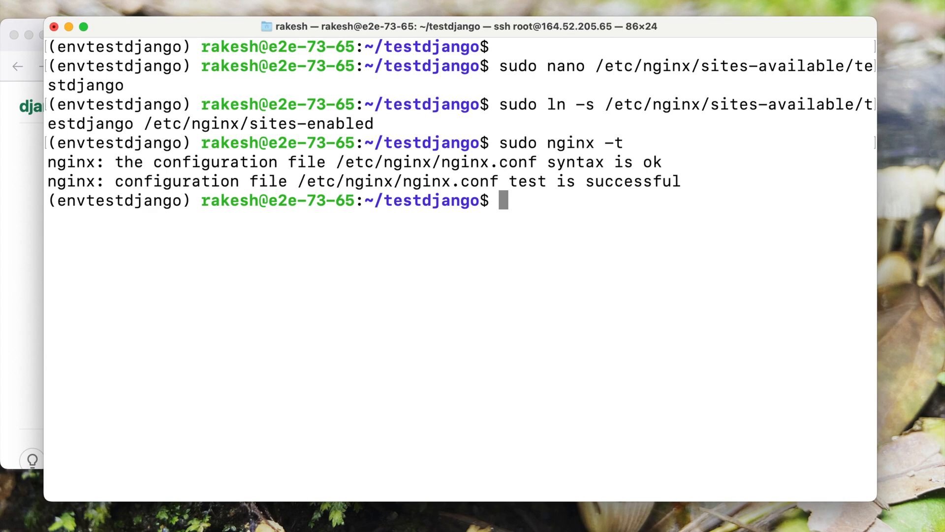
type("sudo")
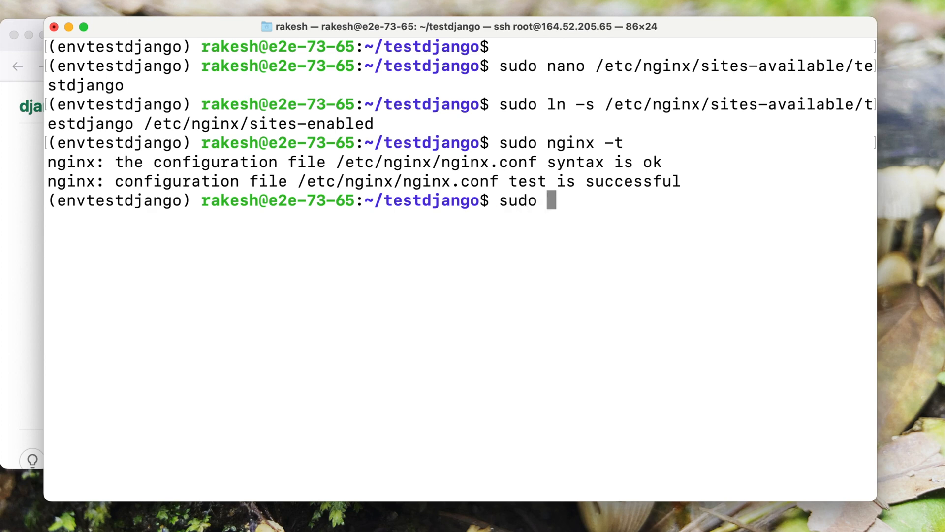
type("system")
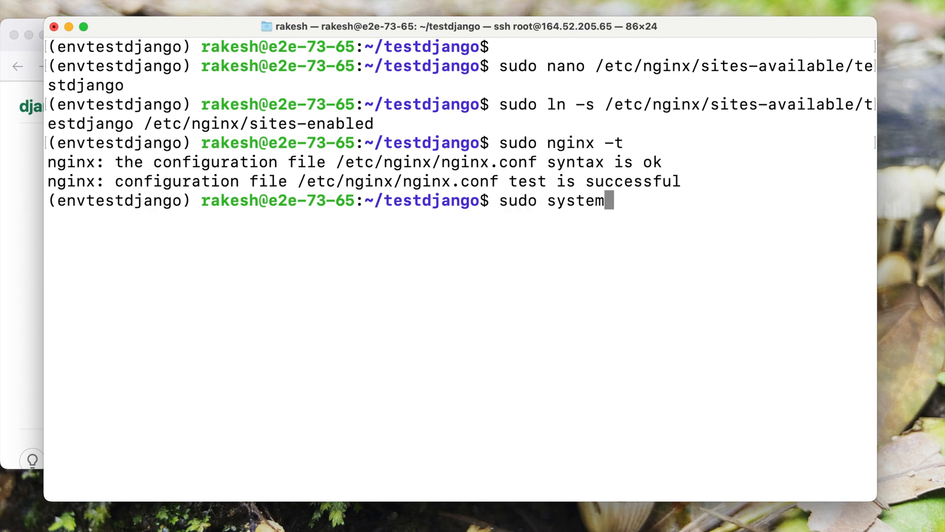
key("Return")
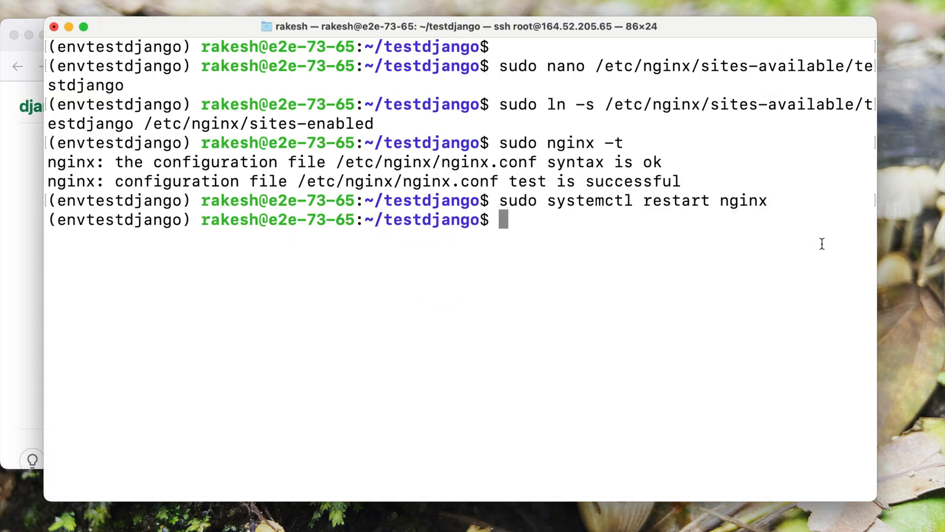
mouse_move(681, 256)
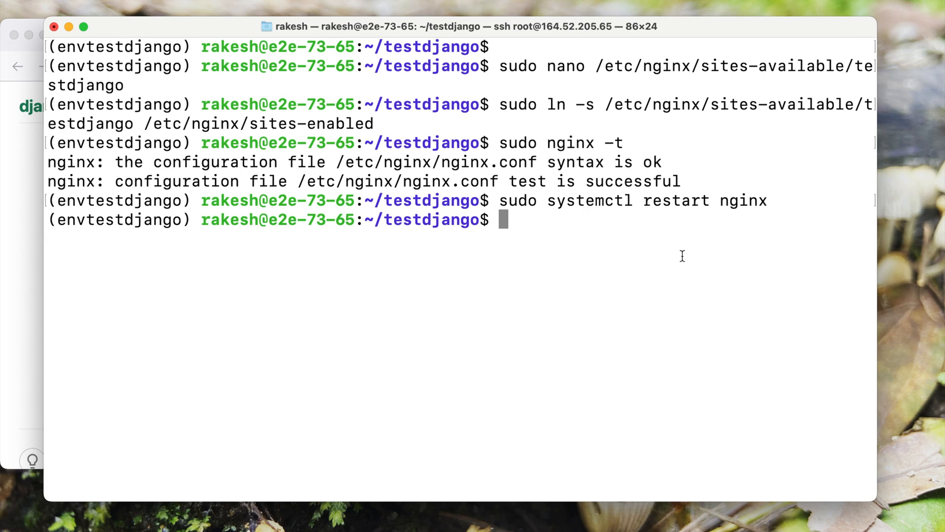
Step: Delete the ufw allow 8000 rule, removing it for both IPv4 and IPv6
type("sud")
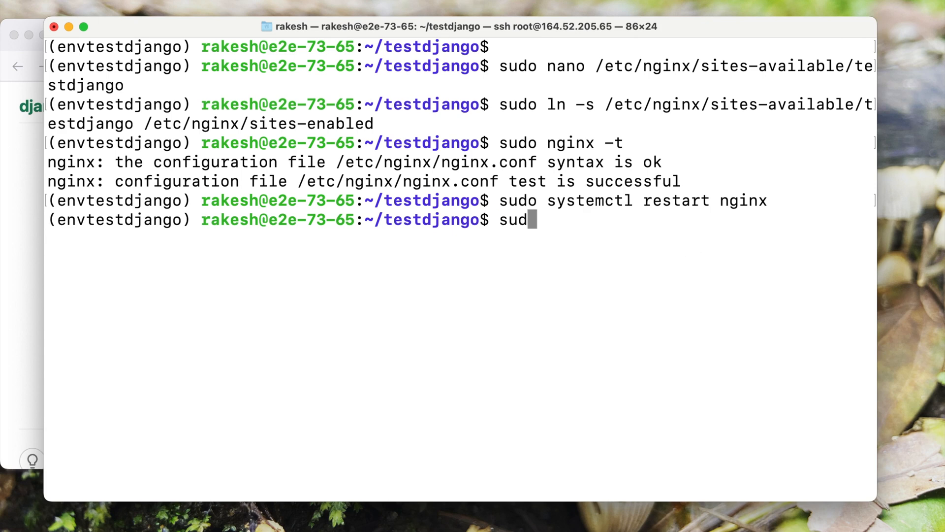
type("u")
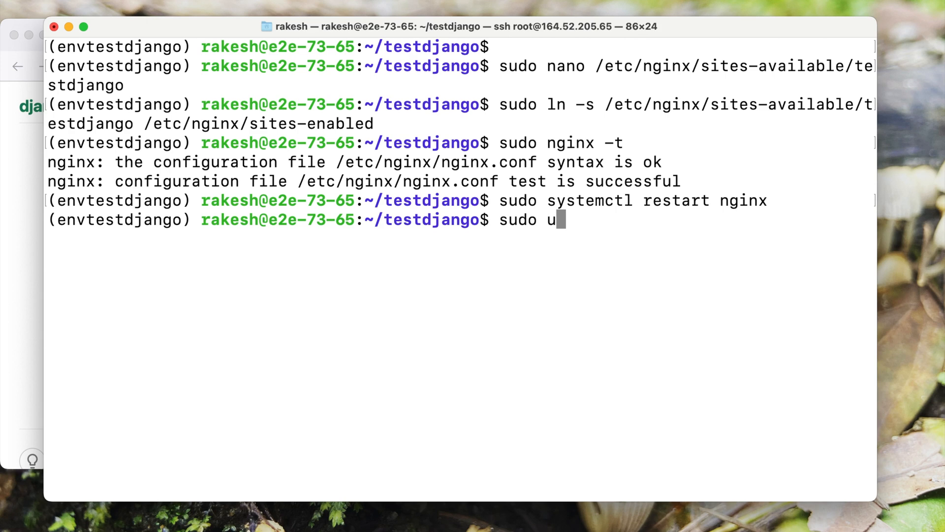
type("fw de")
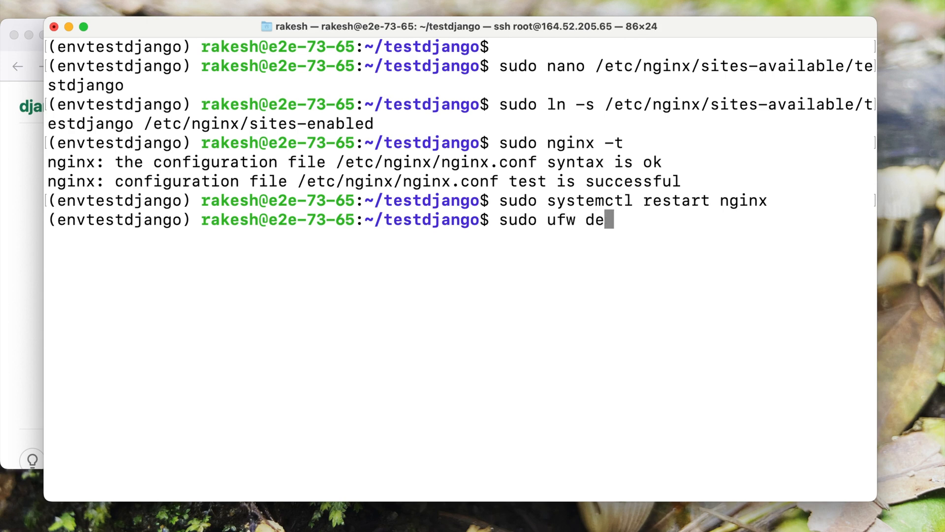
type("lete a")
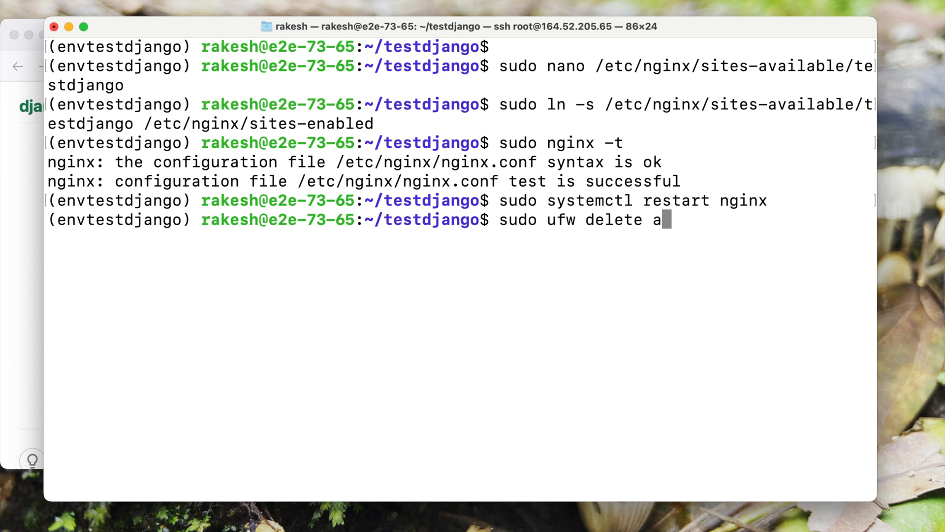
type("llow 800")
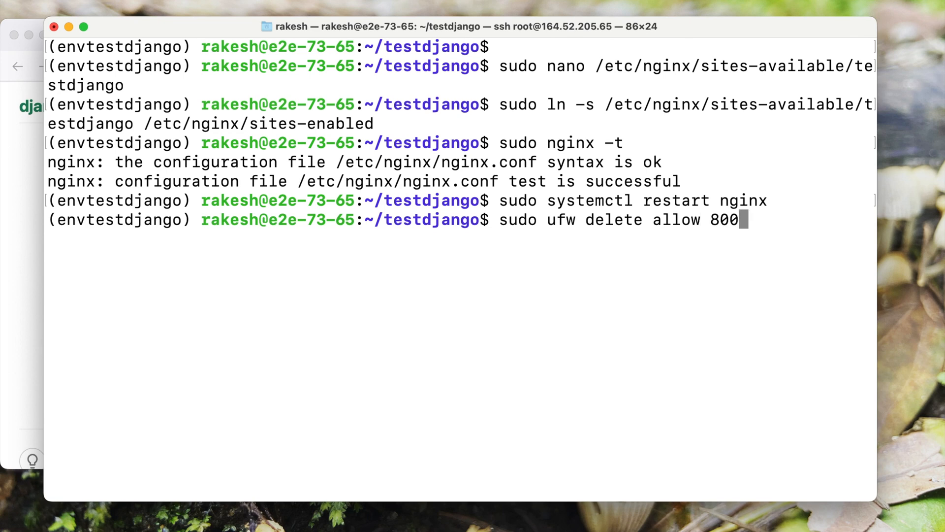
type("0")
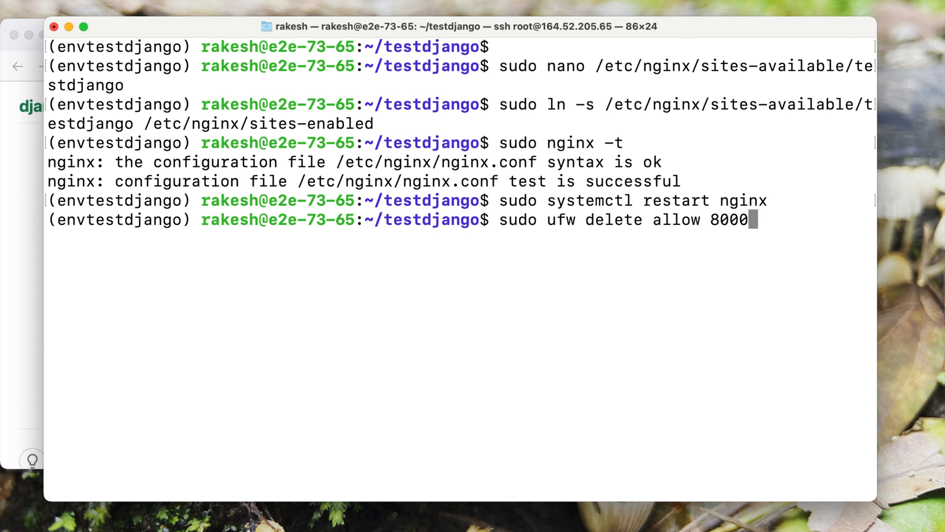
key("Return")
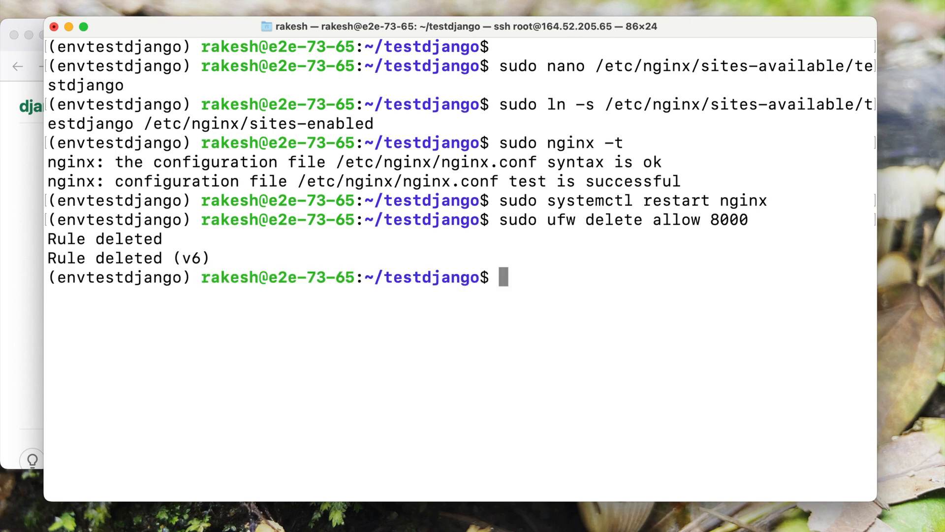
mouse_move(697, 306)
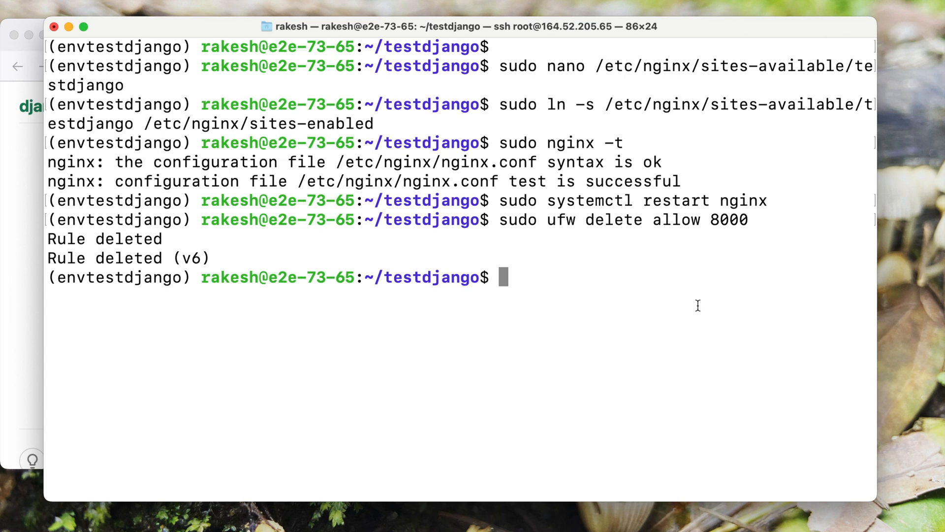
mouse_move(13, 226)
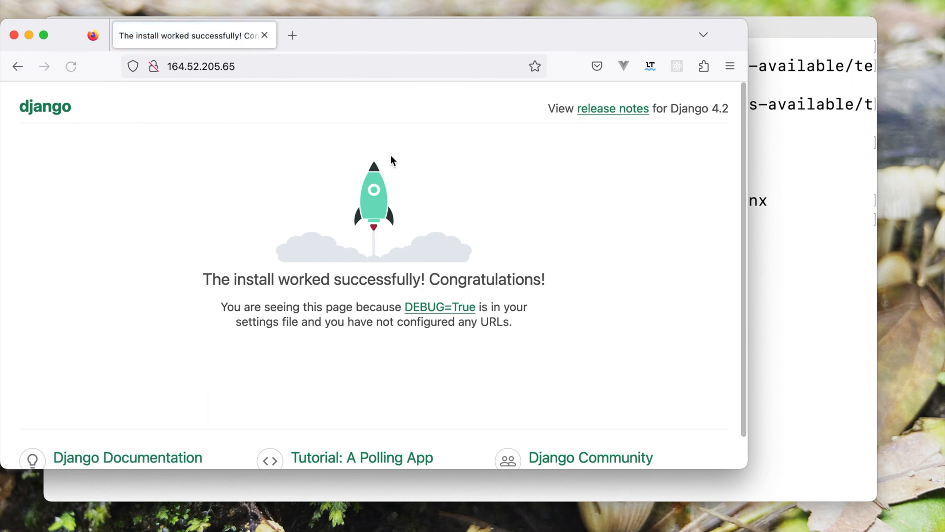
mouse_move(224, 310)
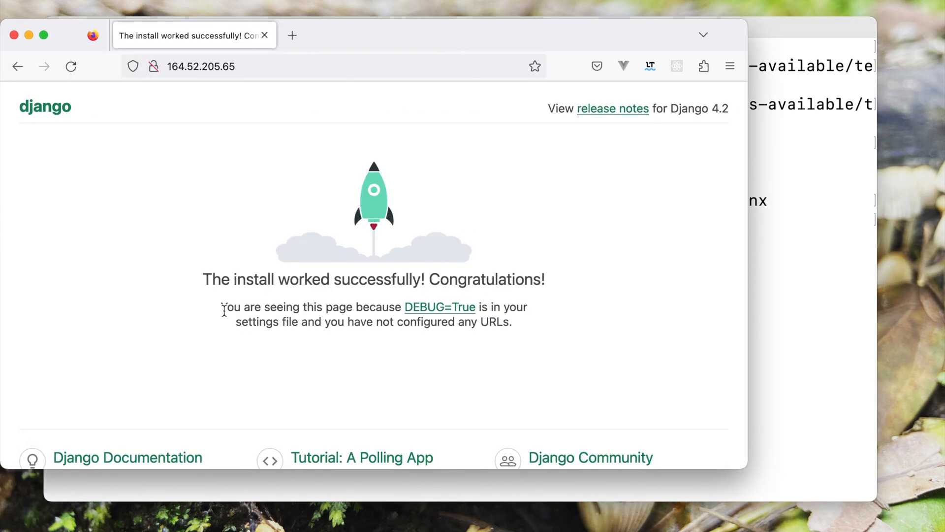